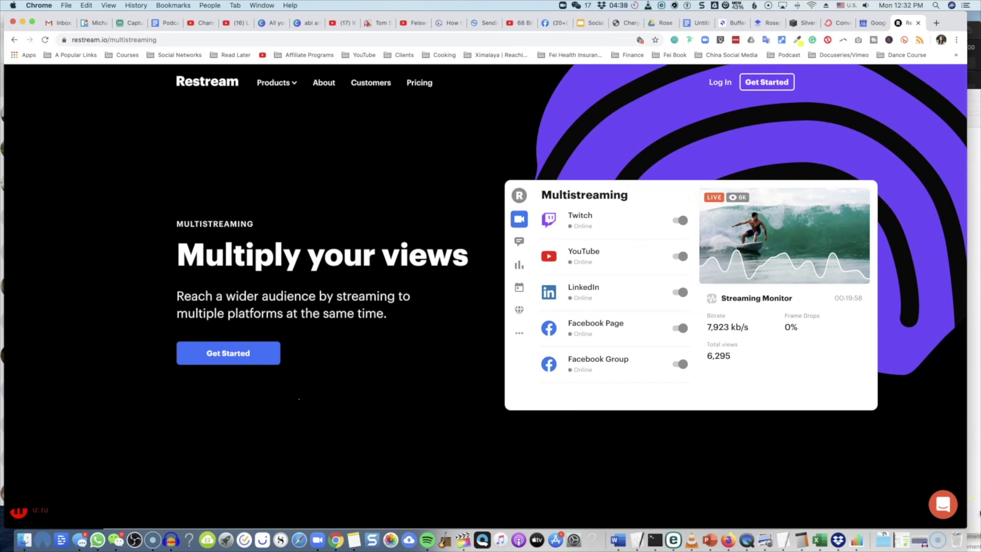
mouse_move(800, 189)
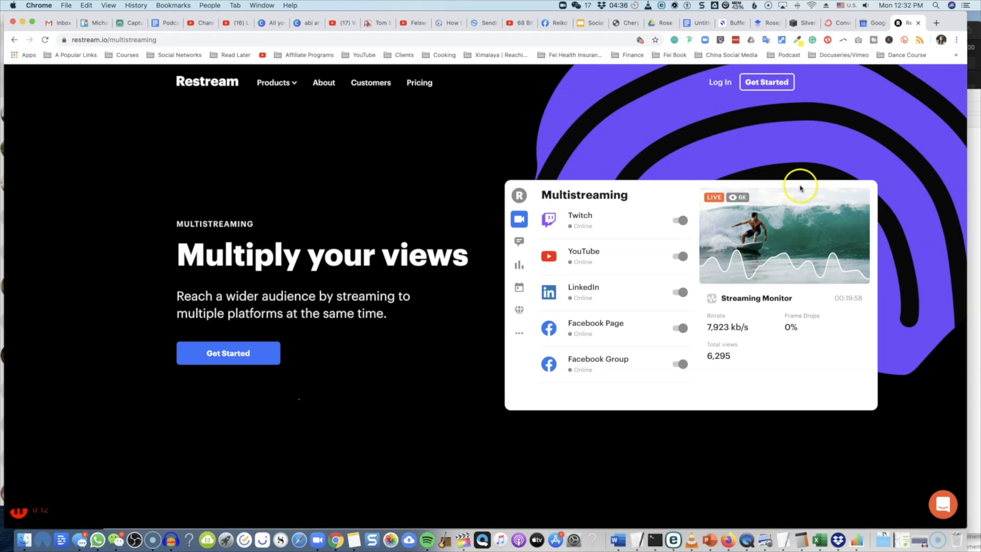
mouse_move(802, 190)
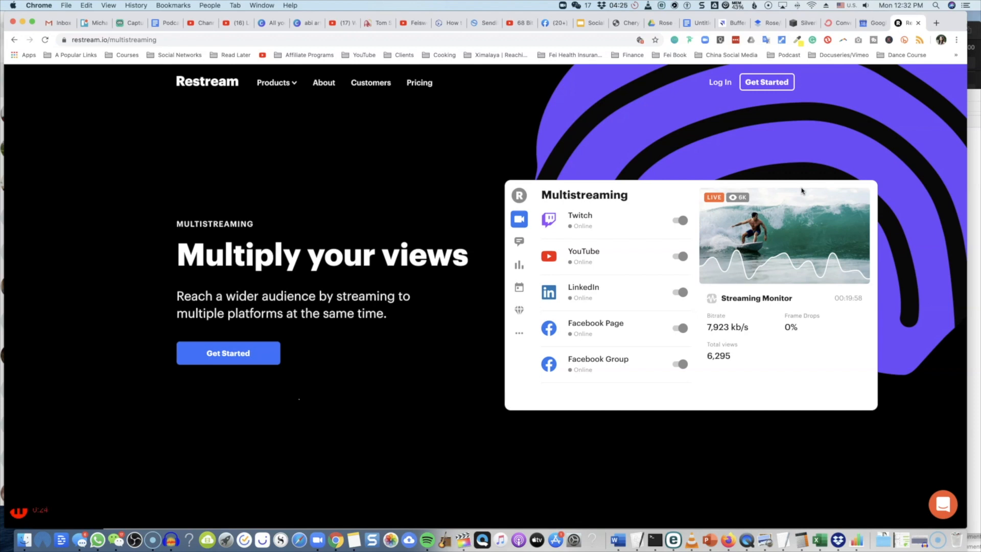
mouse_move(612, 349)
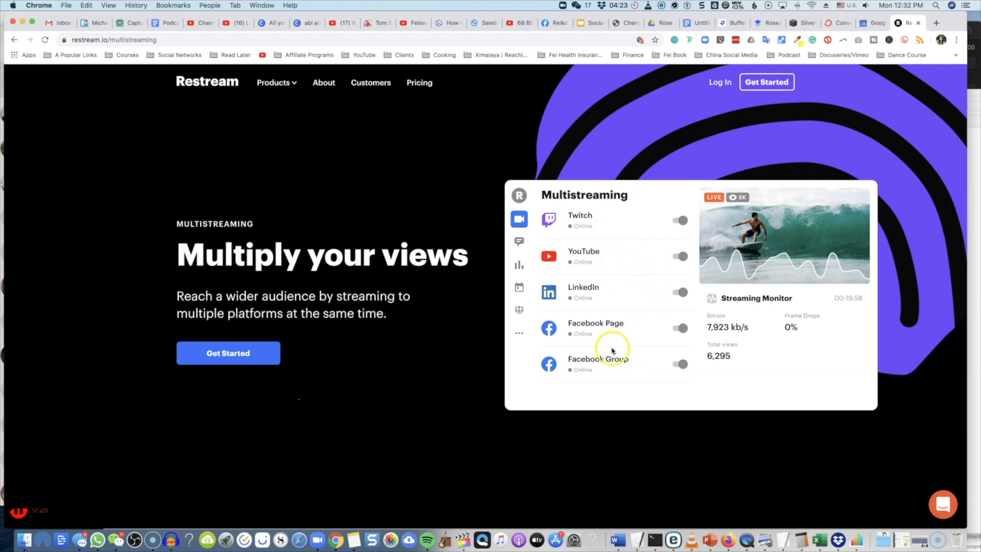
scroll(down, 3)
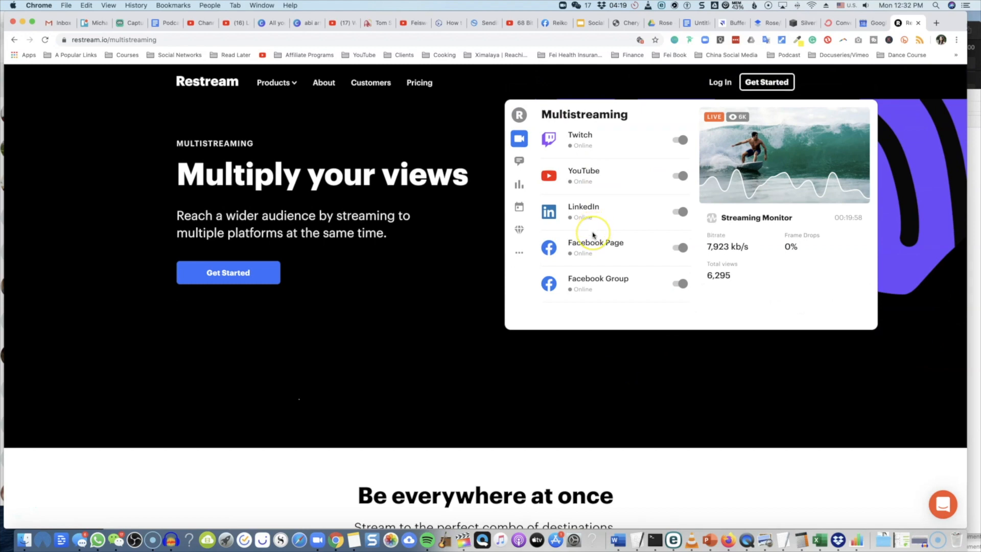
mouse_move(593, 234)
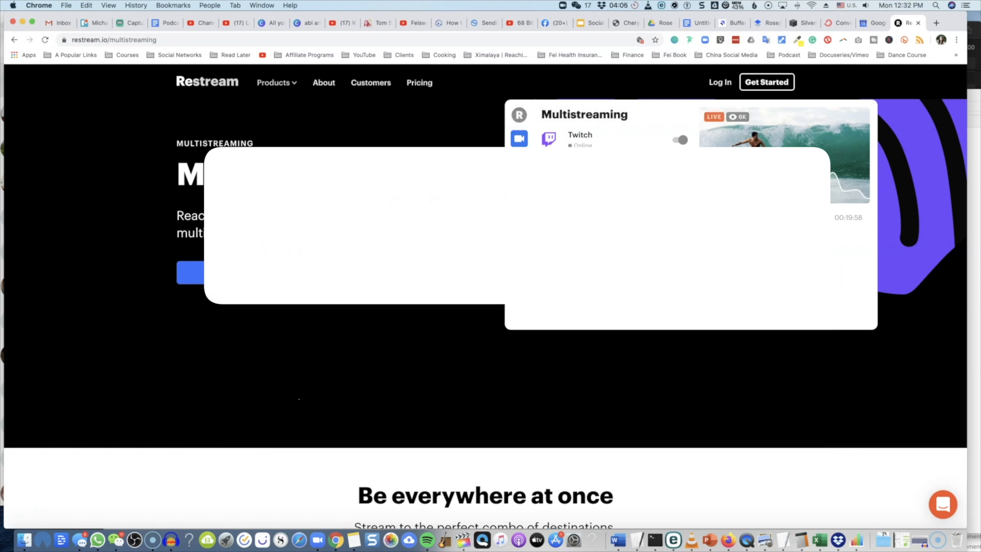
click(766, 82)
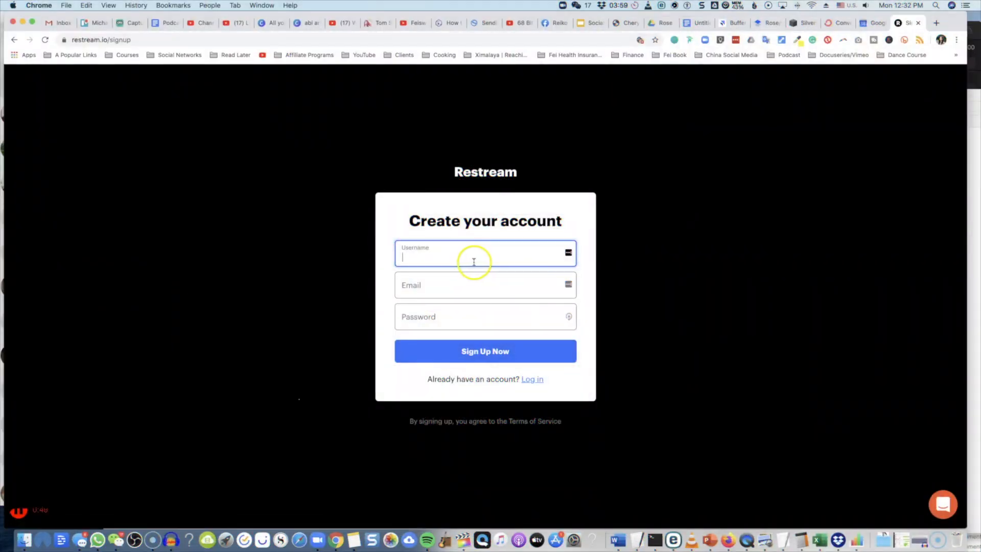
text(feisworld)
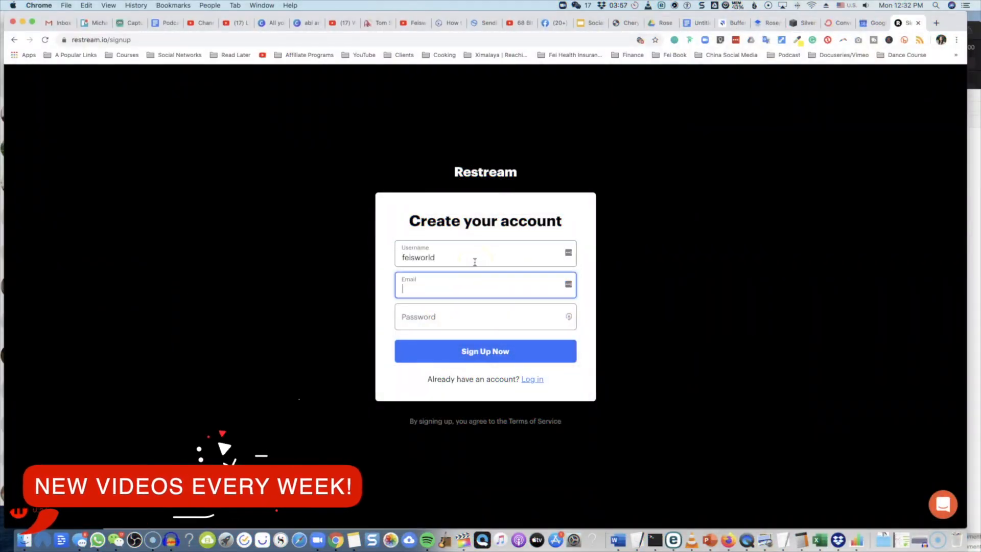
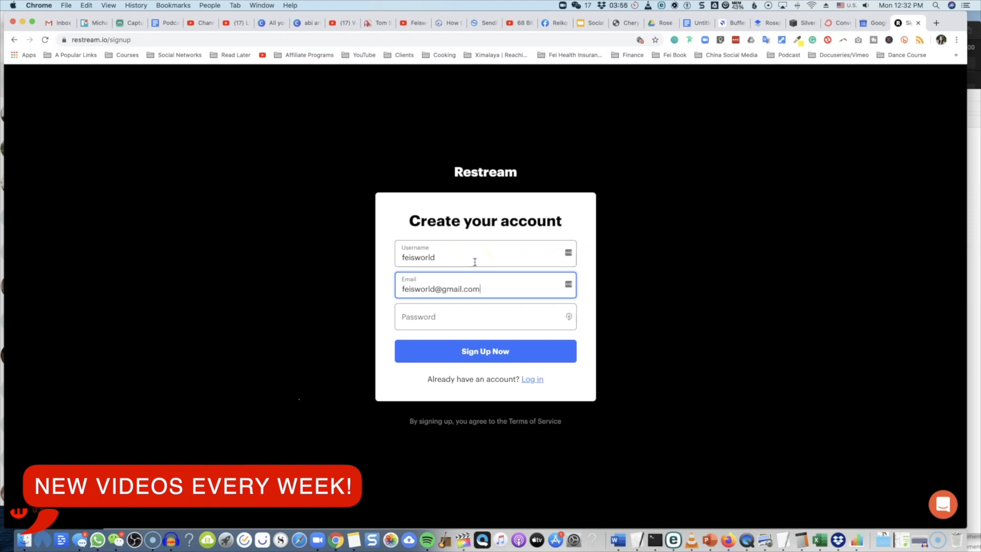
click(485, 351)
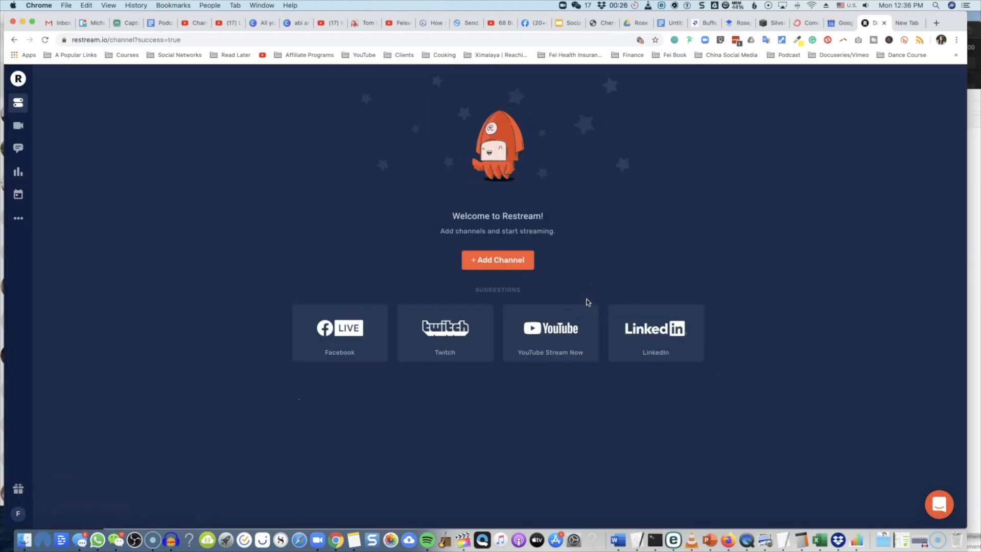
mouse_move(523, 269)
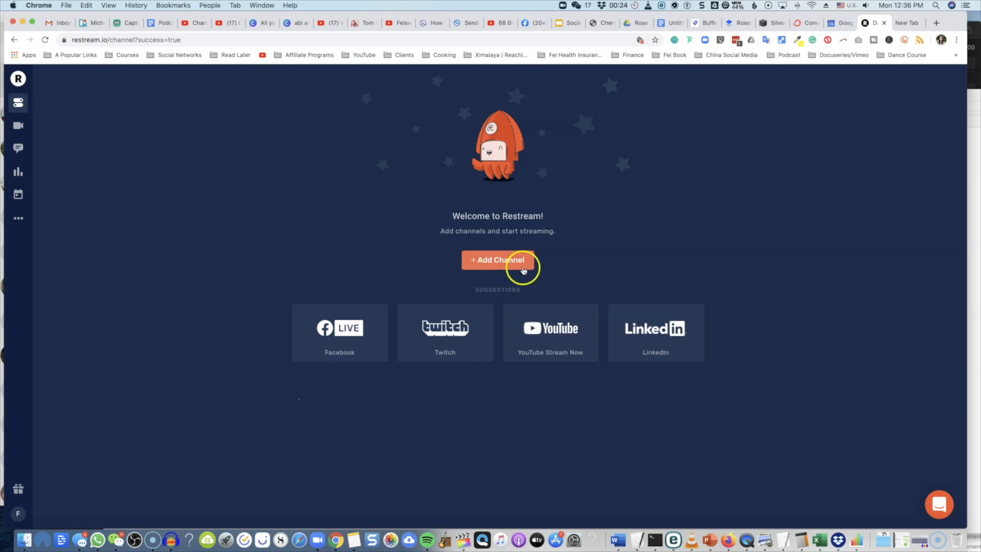
mouse_move(444, 332)
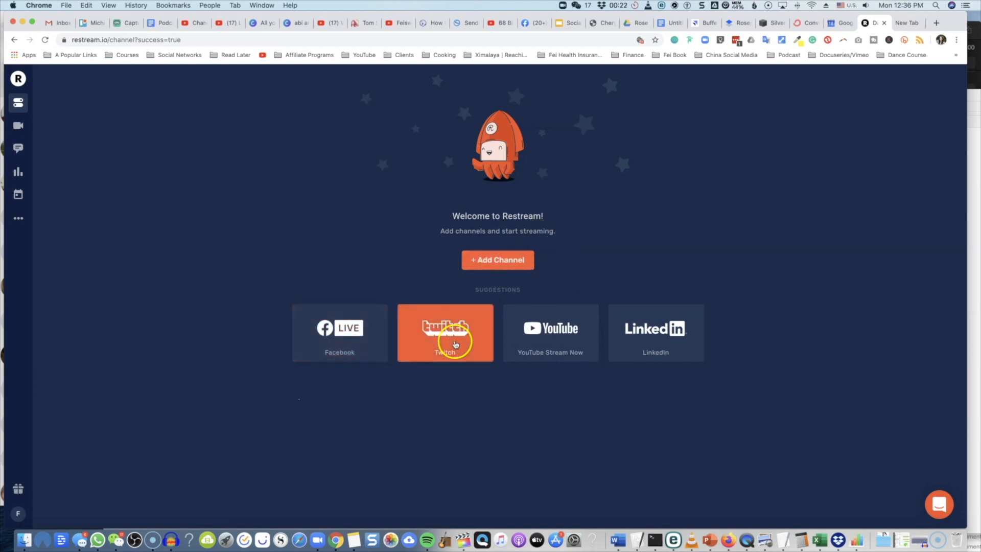
mouse_move(786, 378)
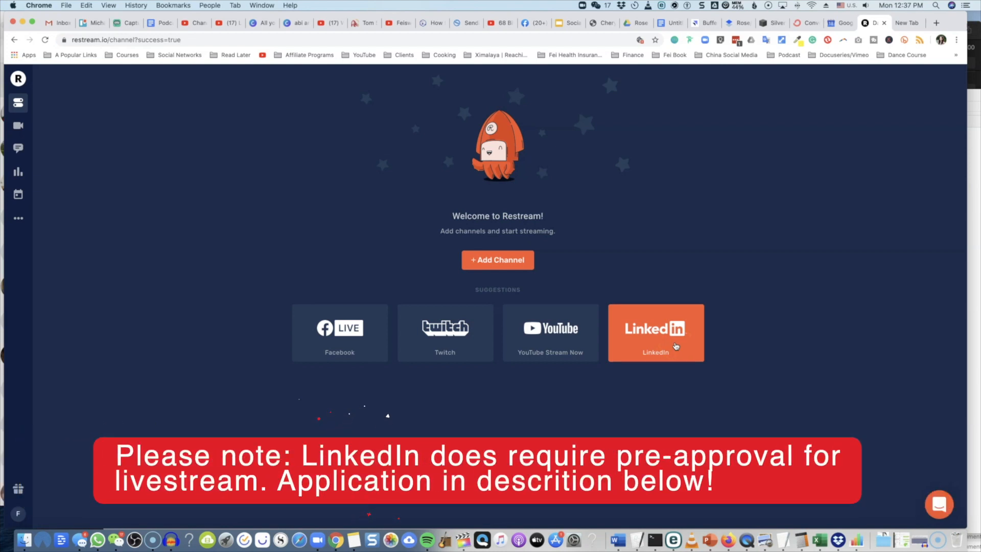
Step: Start adding a new channel and browse the grid of available streaming services
click(497, 260)
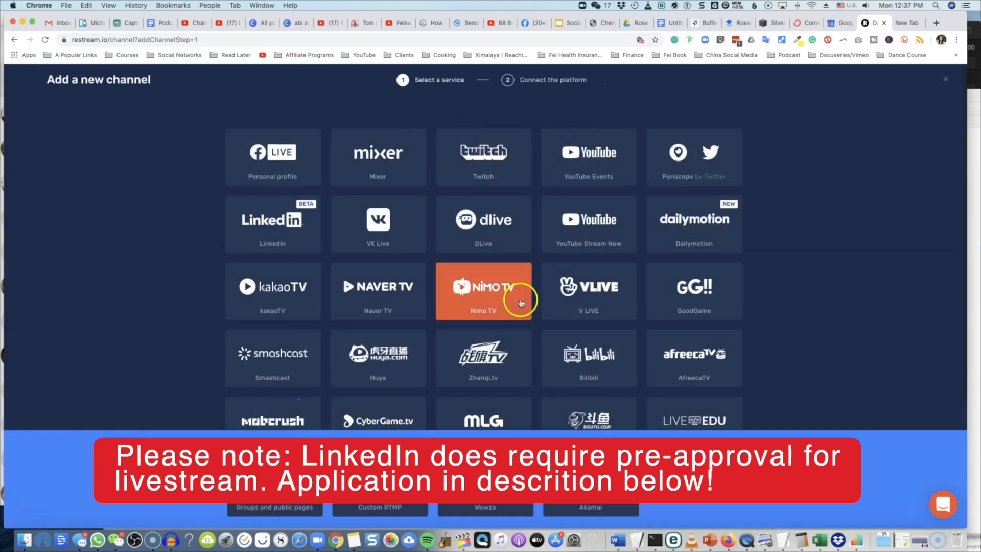
scroll(down, 3)
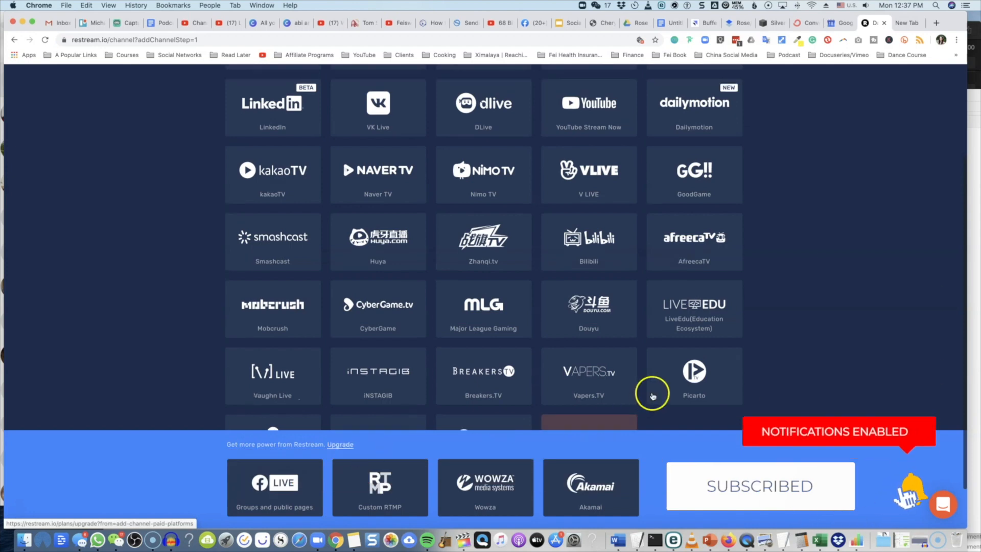
scroll(up, 3)
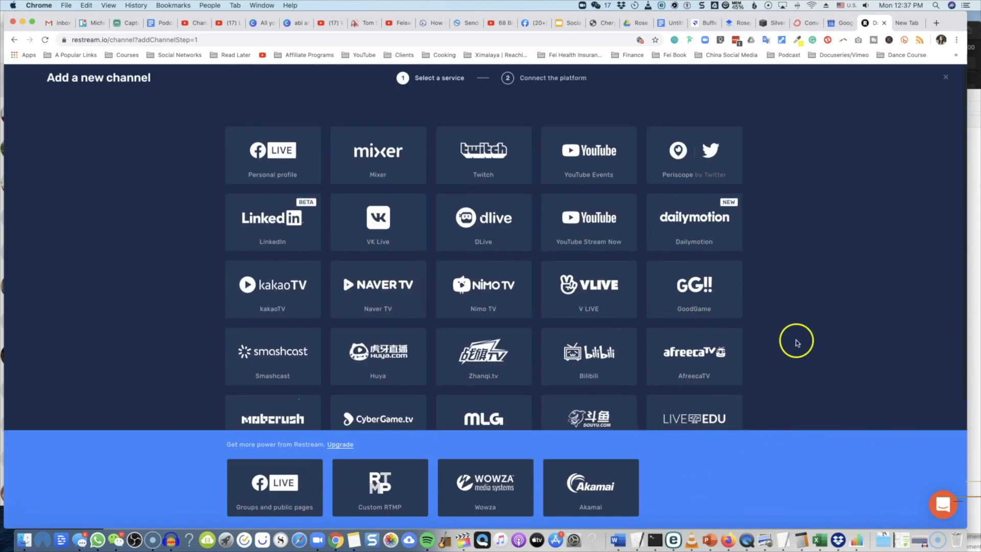
click(272, 154)
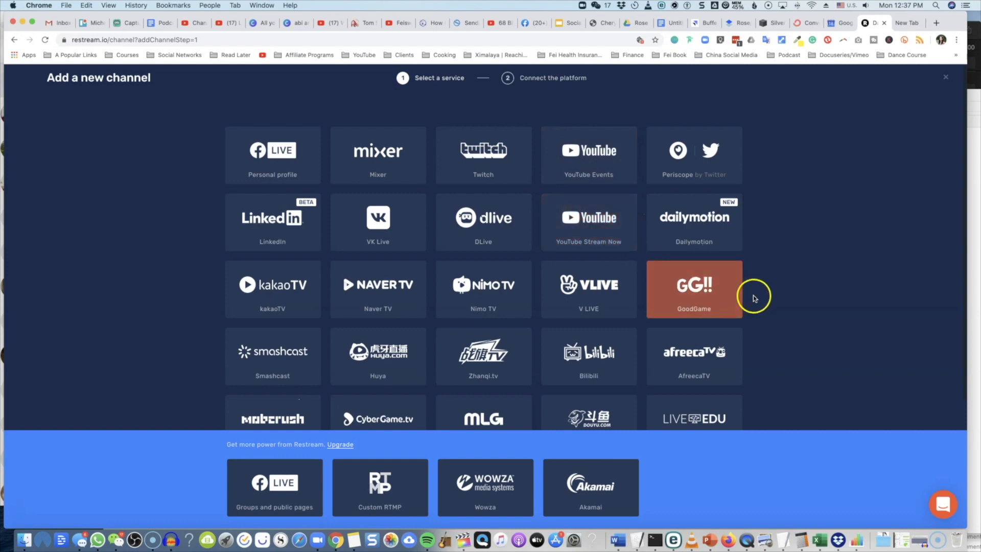
scroll(down, 3)
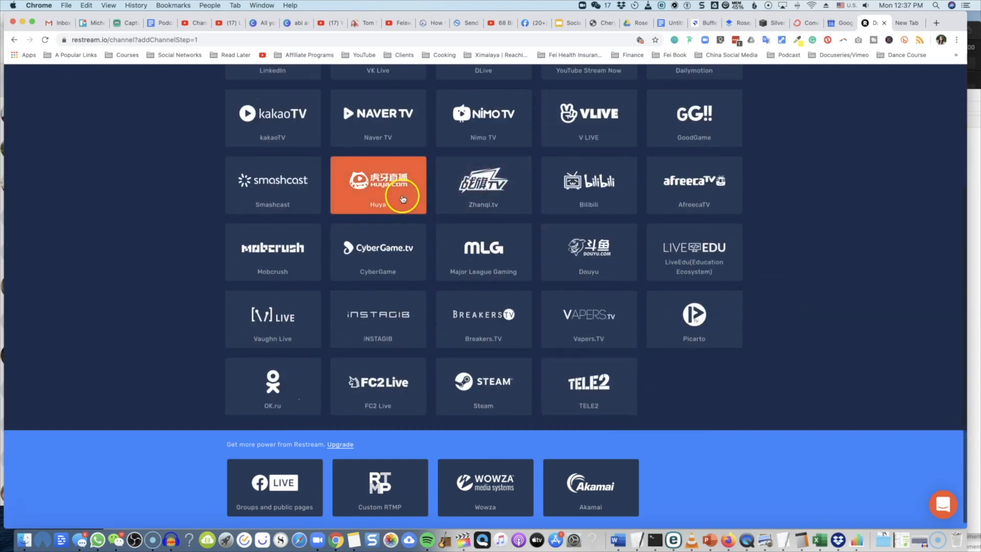
mouse_move(599, 216)
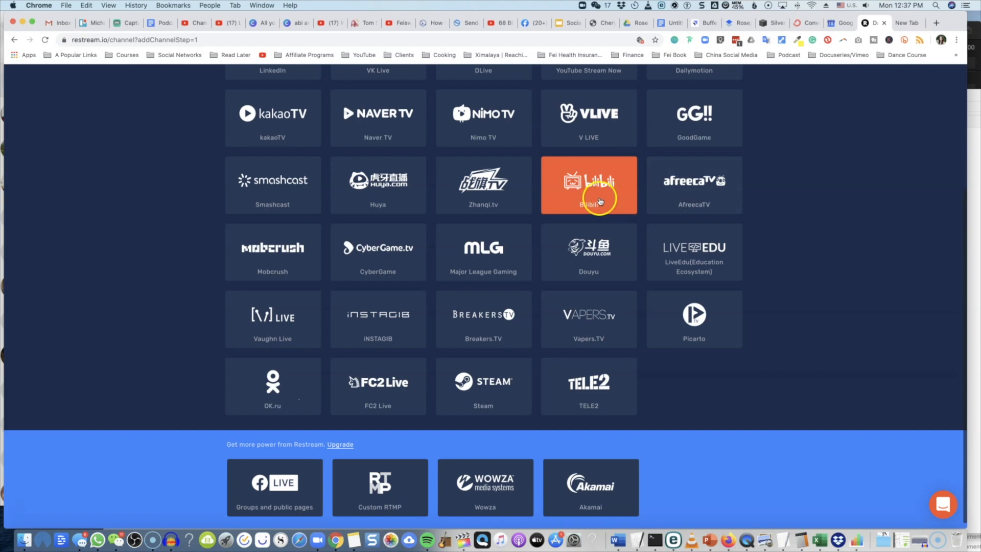
mouse_move(592, 199)
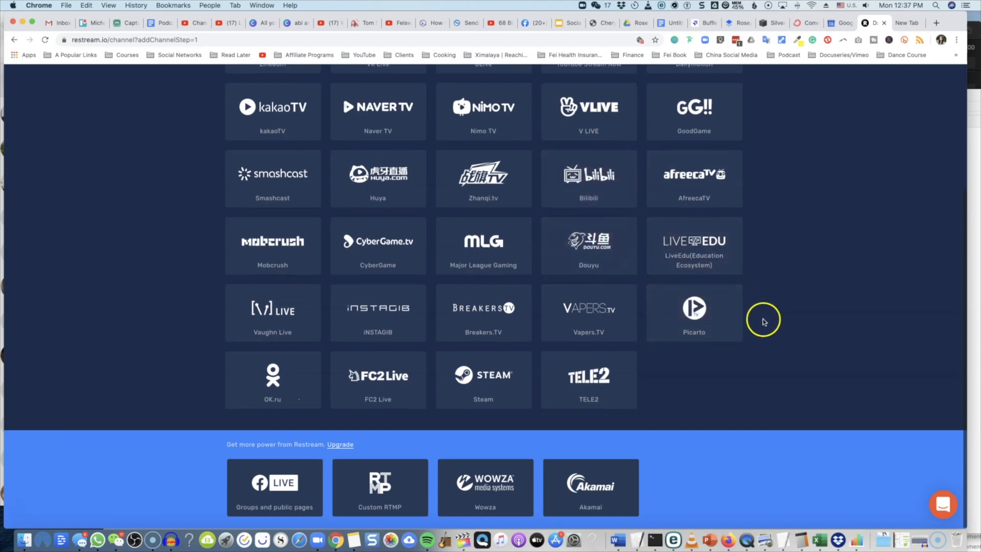
mouse_move(322, 330)
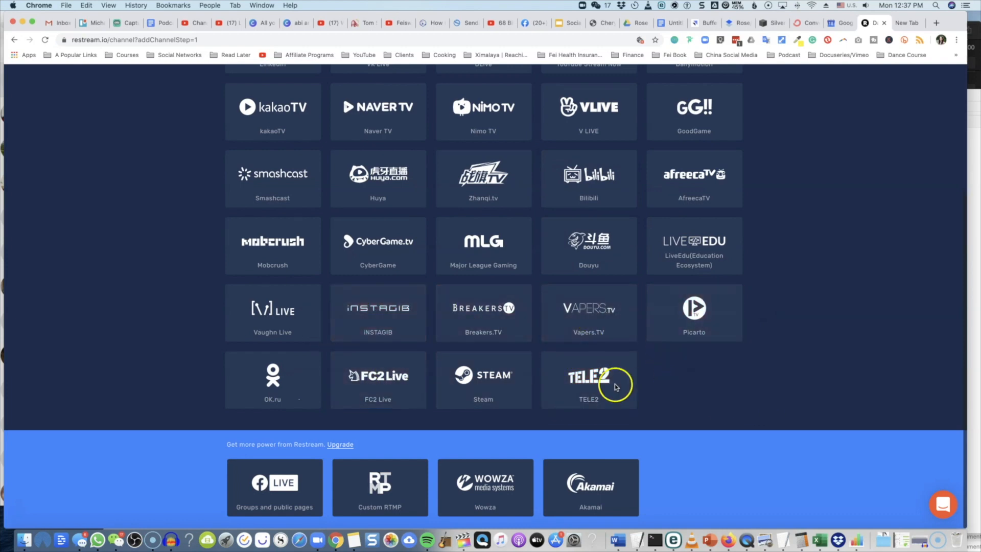
Step: Choose Facebook Live and begin linking the Facebook account to Restream
click(273, 487)
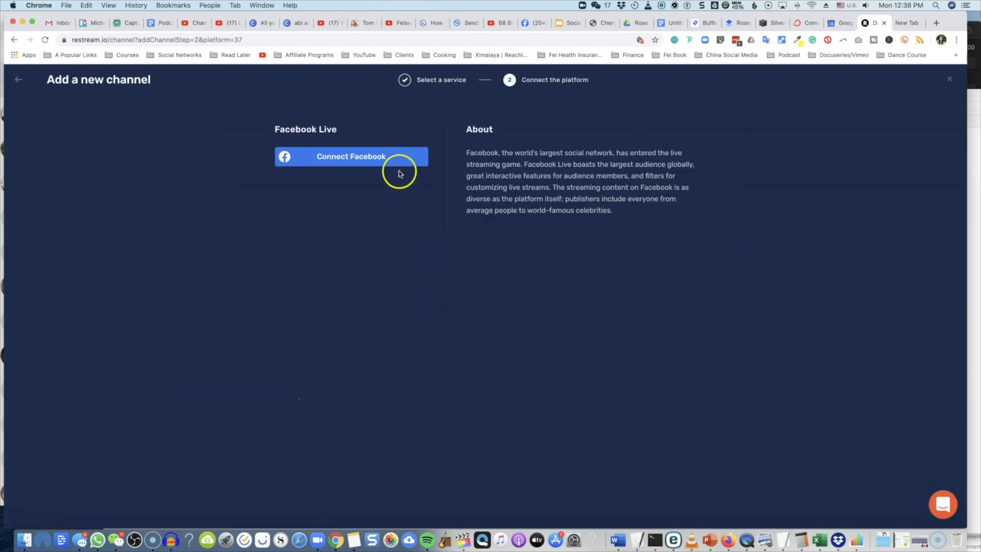
click(351, 156)
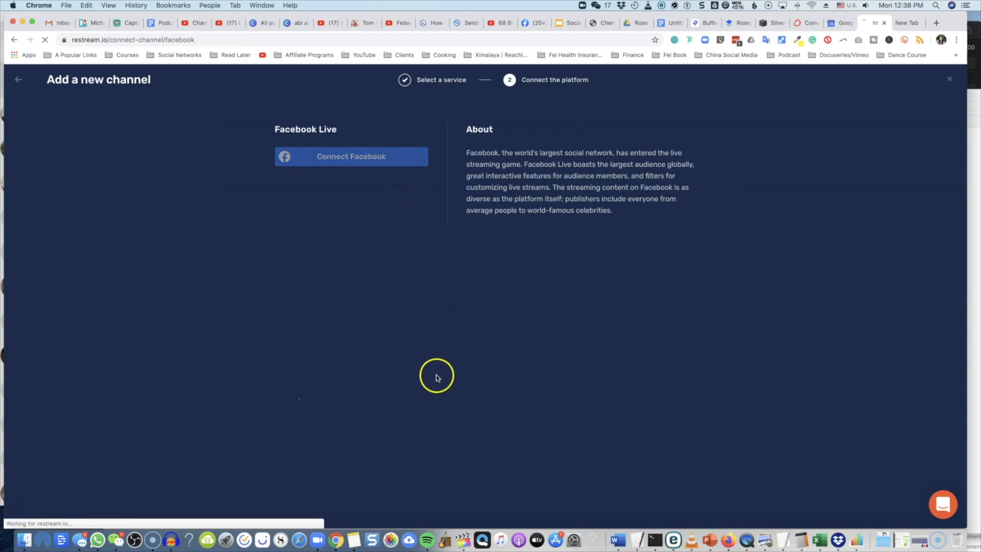
click(351, 157)
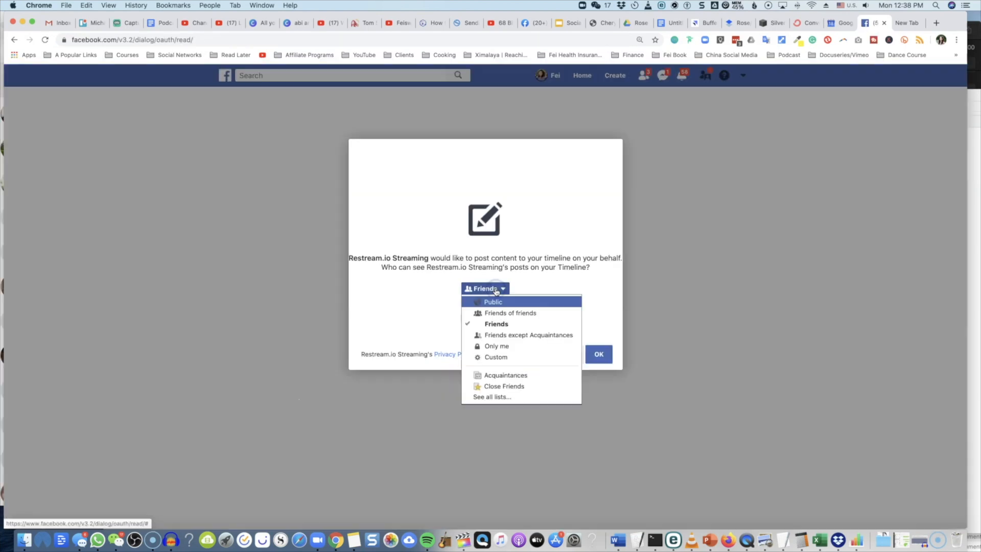
mouse_move(574, 289)
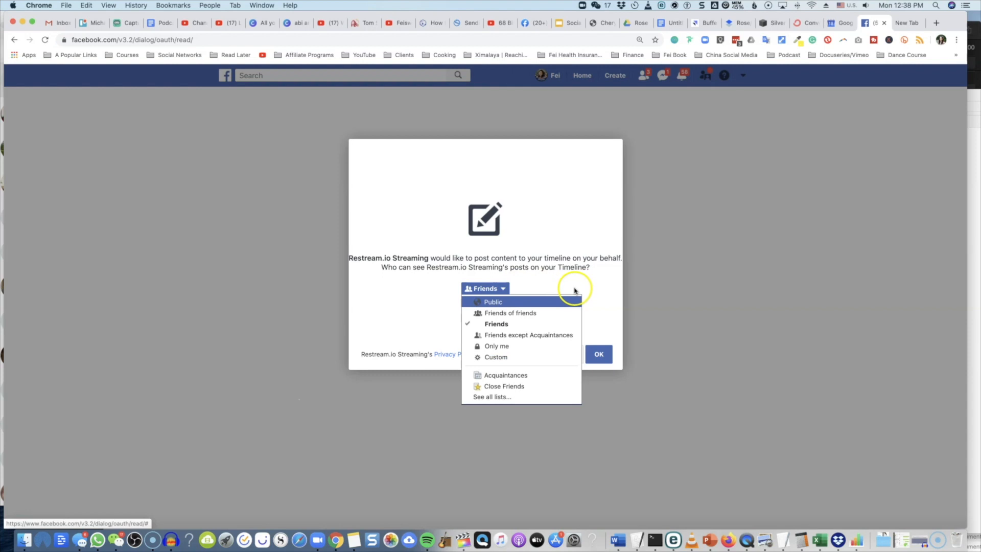
mouse_move(576, 290)
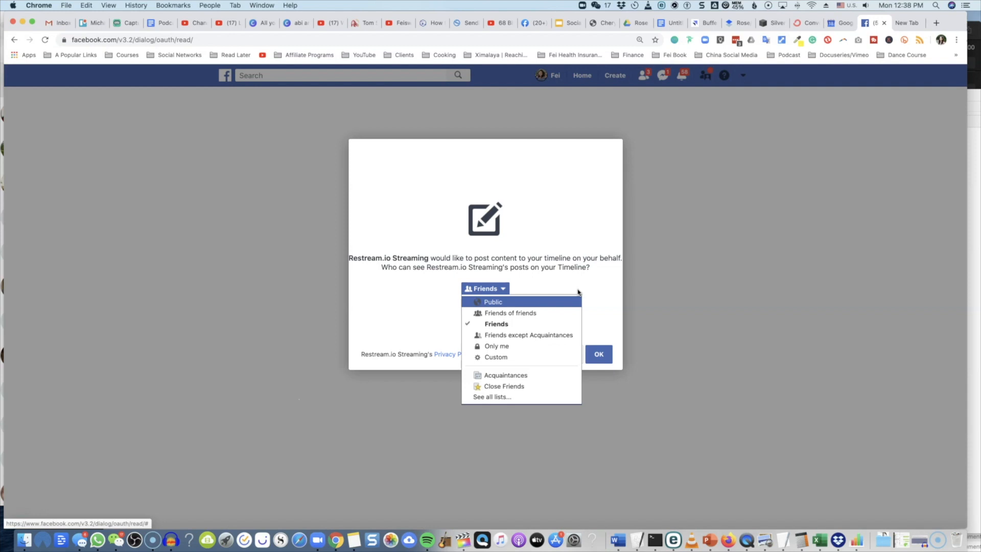
mouse_move(565, 287)
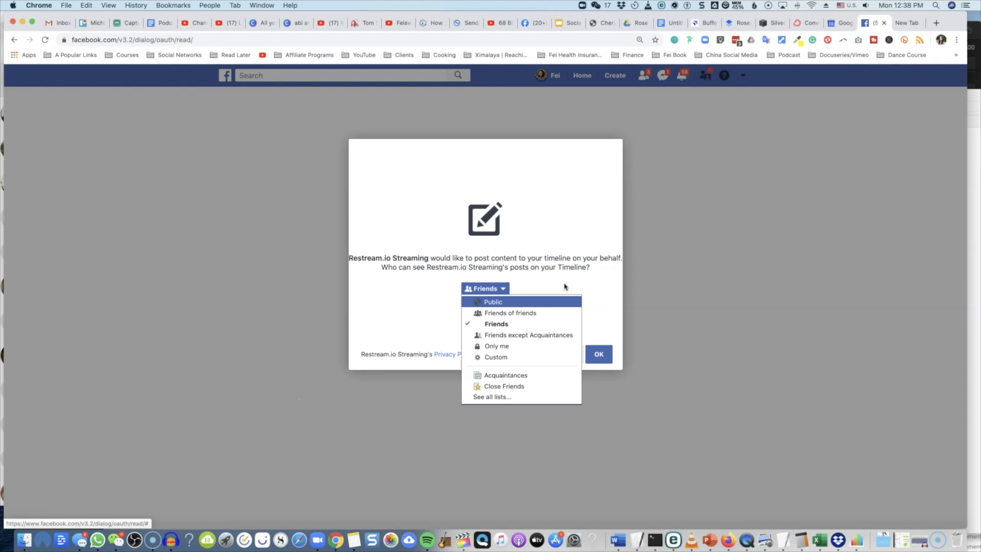
mouse_move(569, 313)
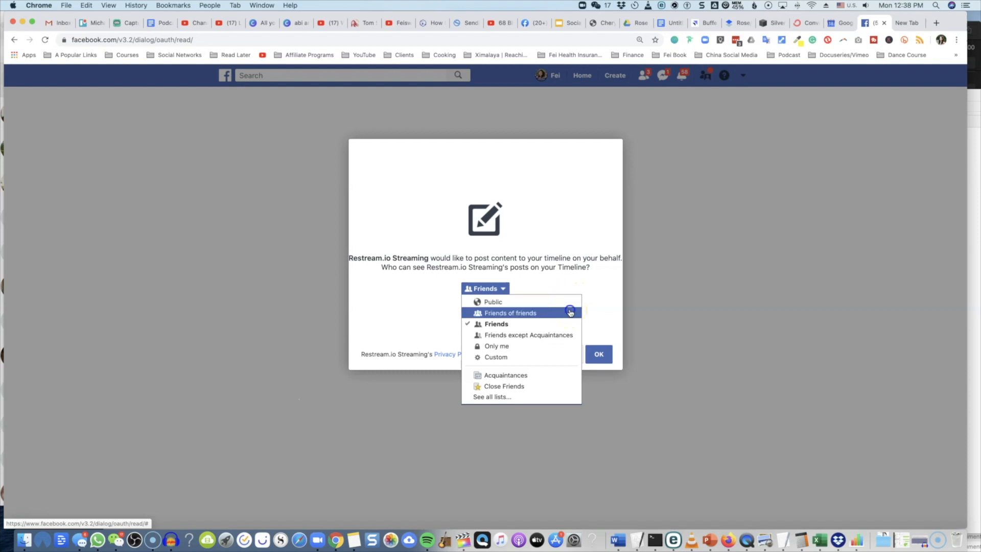
click(510, 312)
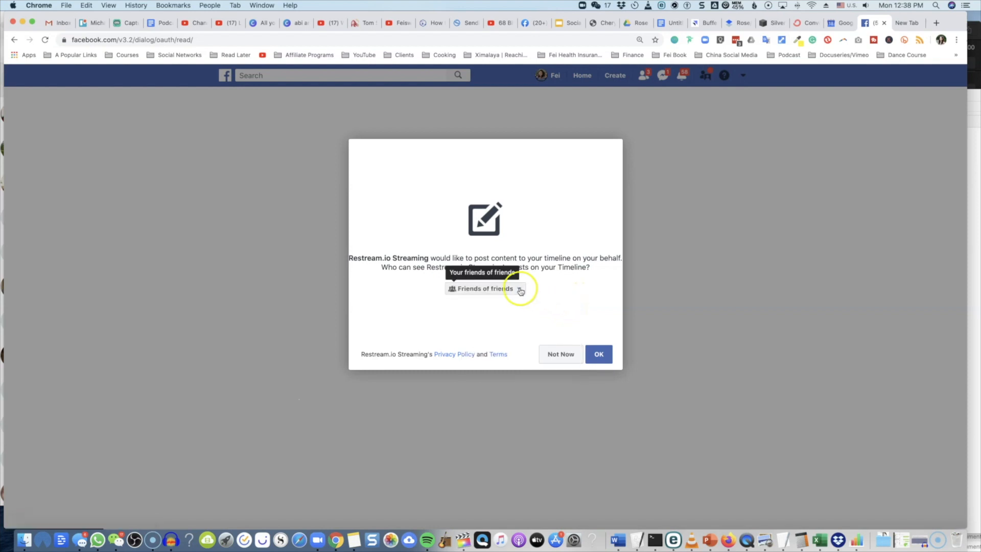
Step: Set Restream's timeline post audience to Public and confirm it
click(485, 288)
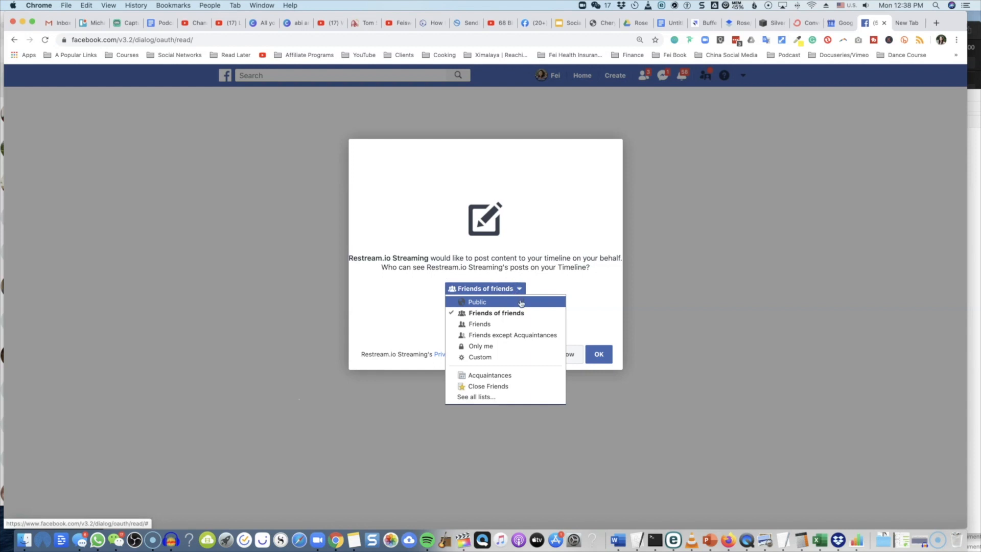
click(476, 301)
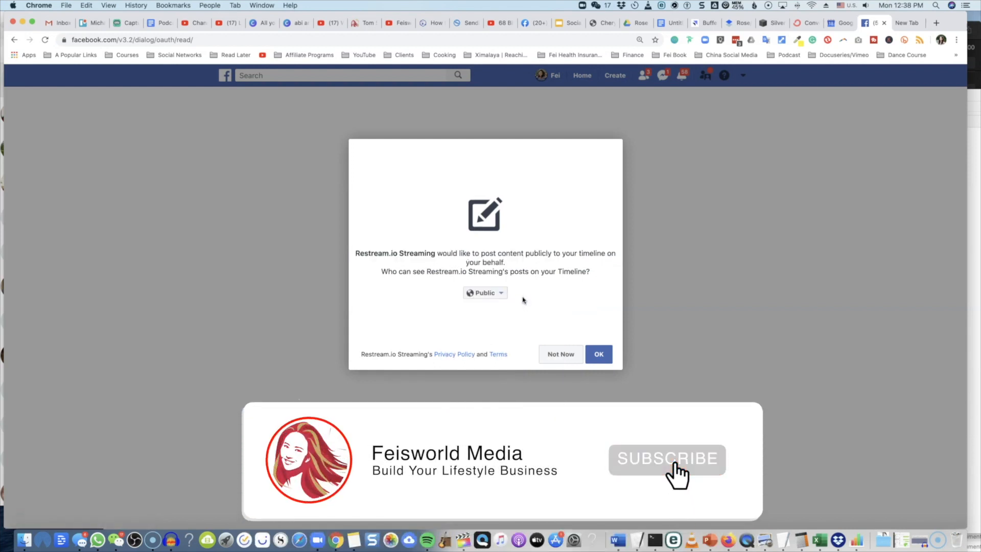
click(485, 292)
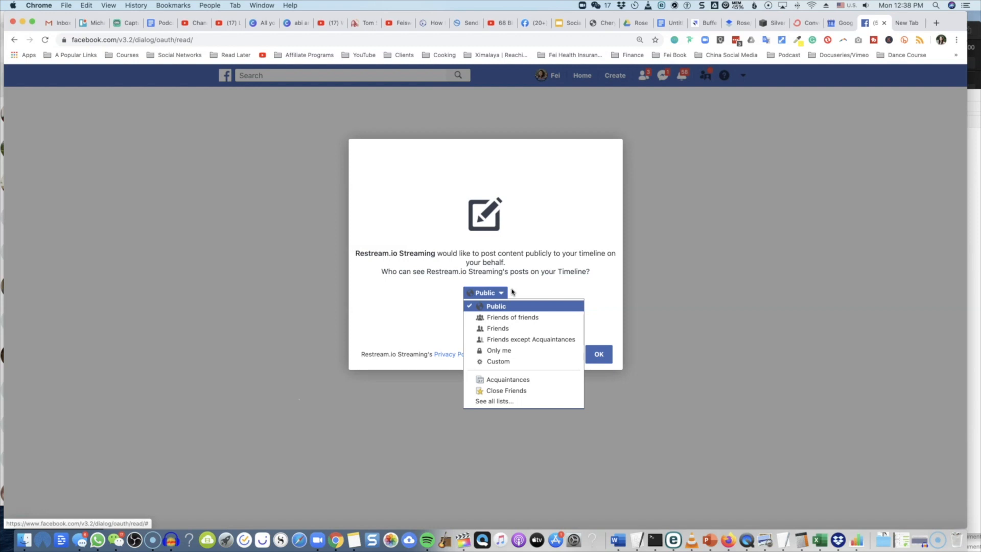
click(597, 353)
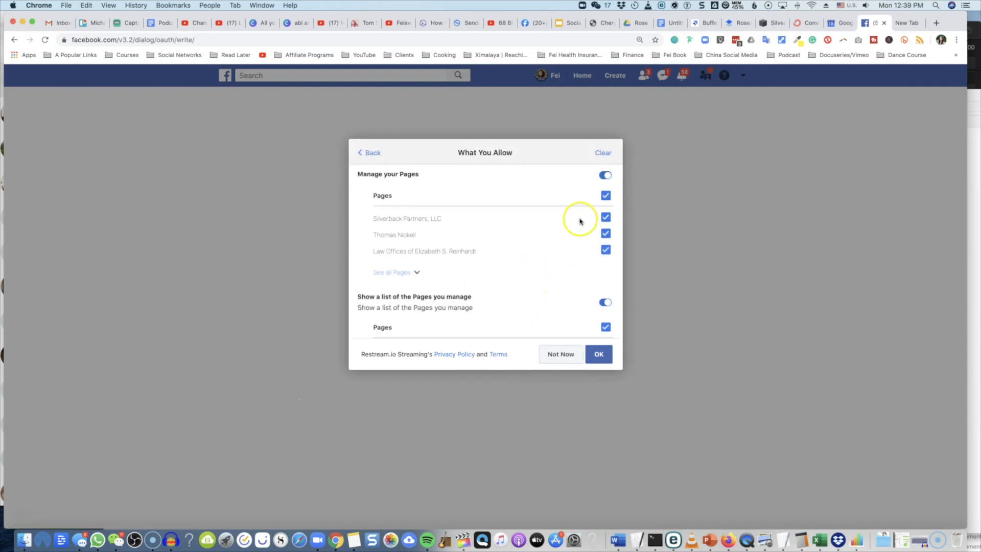
Step: Clear all Page permissions, keep only Feisworld Media managed, and finish authorization
click(602, 152)
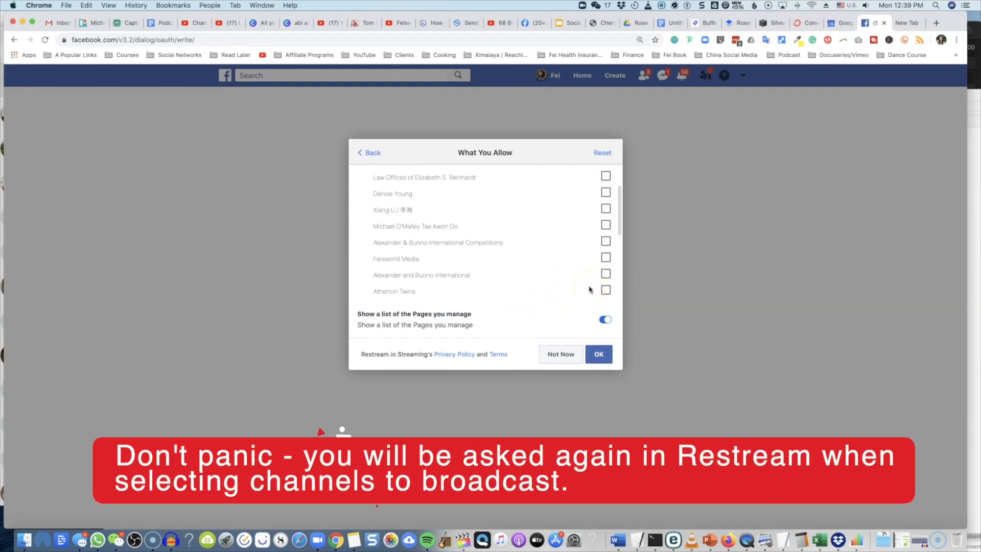
scroll(up, 3)
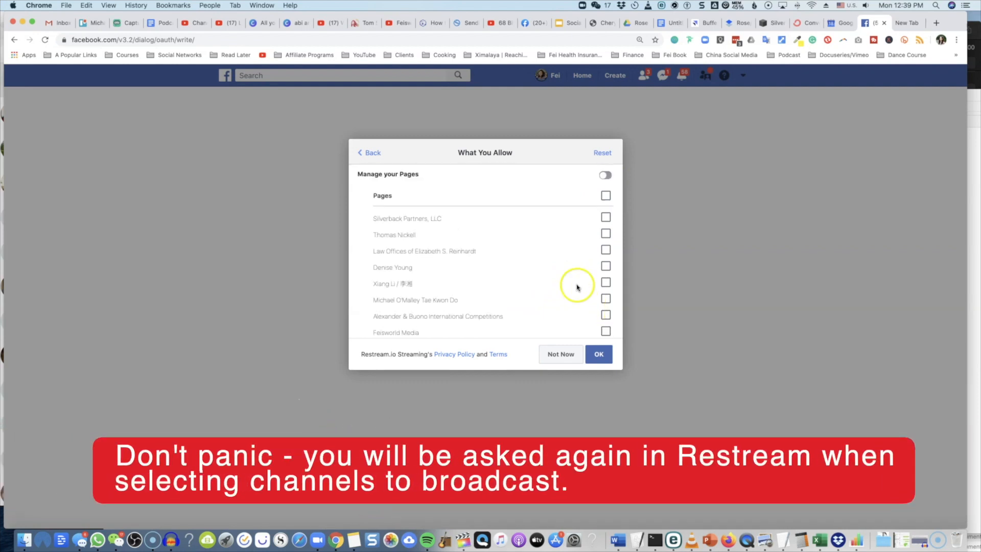
scroll(down, 3)
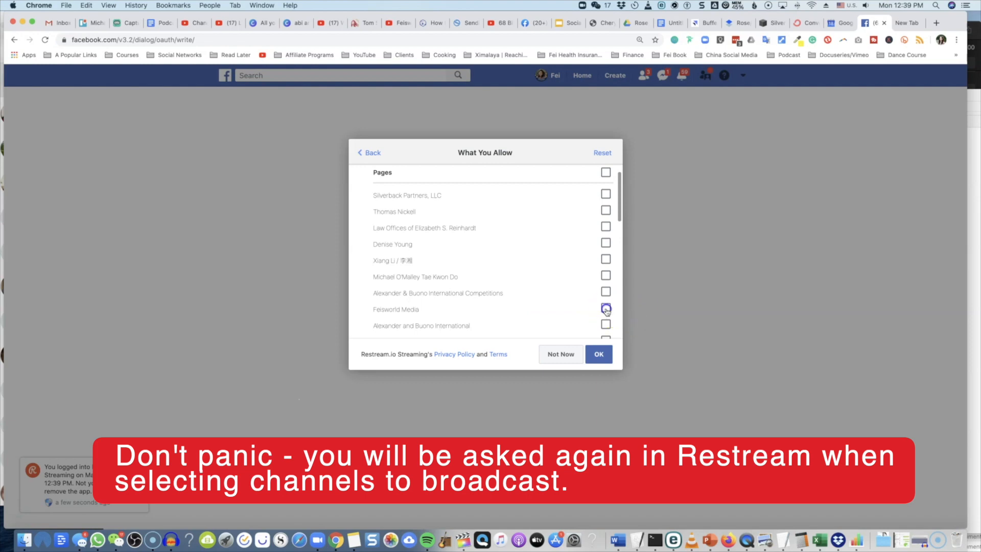
click(604, 307)
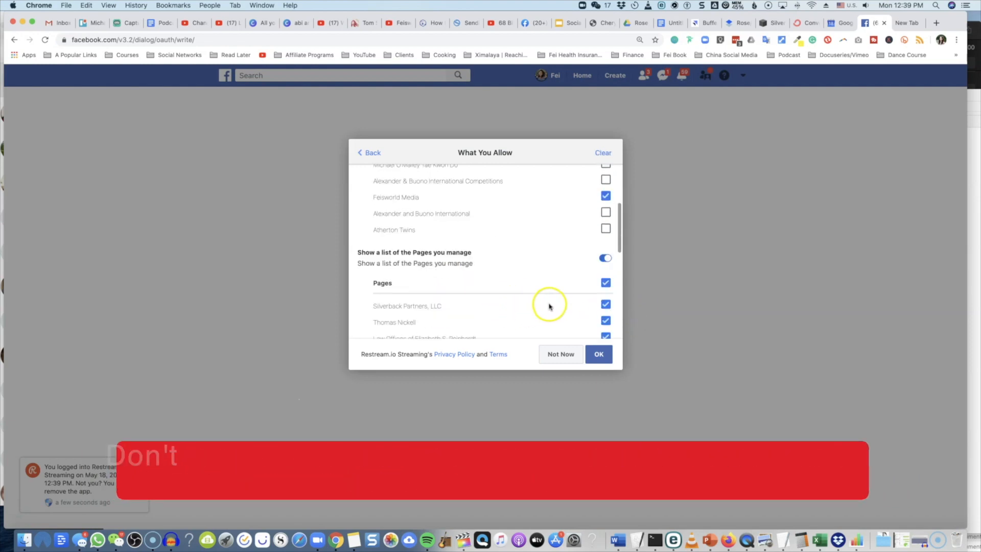
click(598, 354)
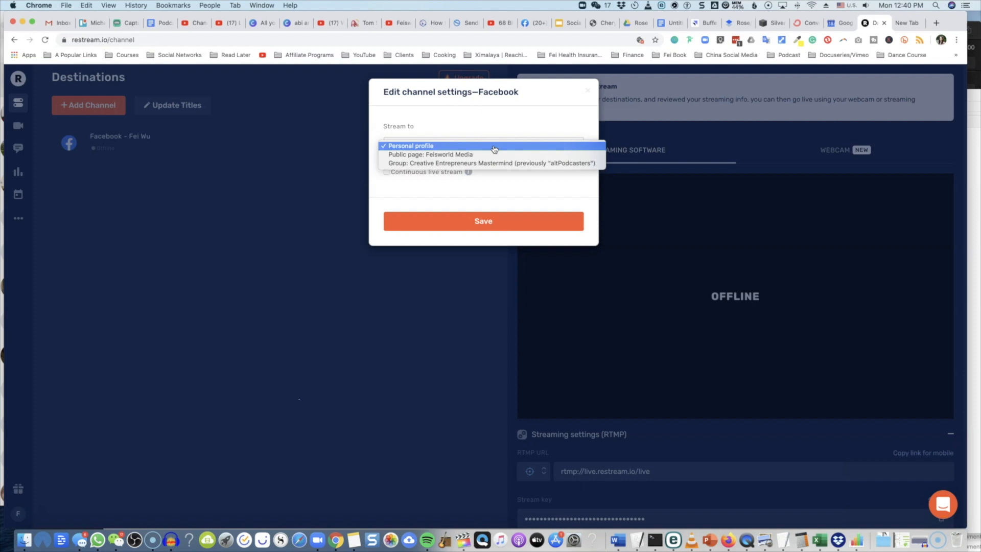
mouse_move(501, 155)
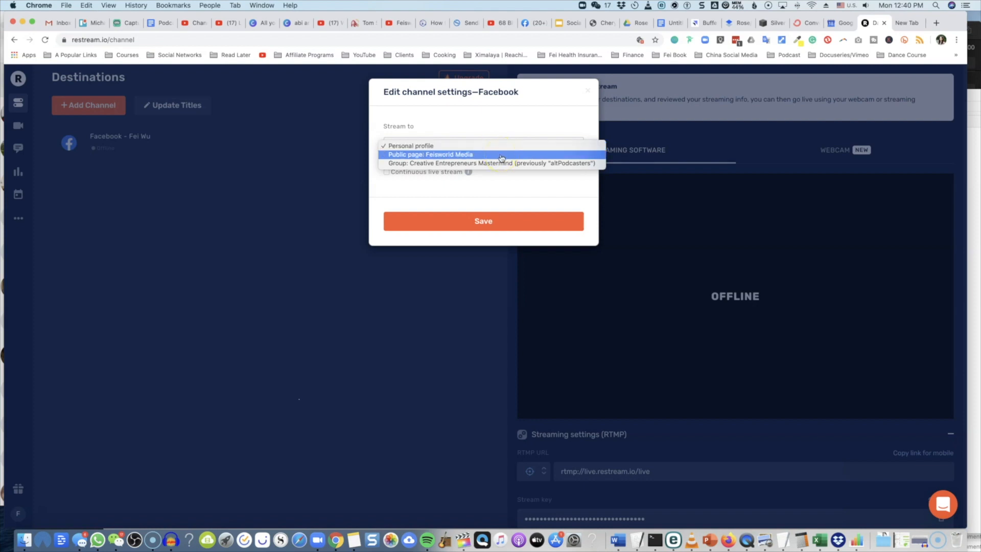
mouse_move(490, 163)
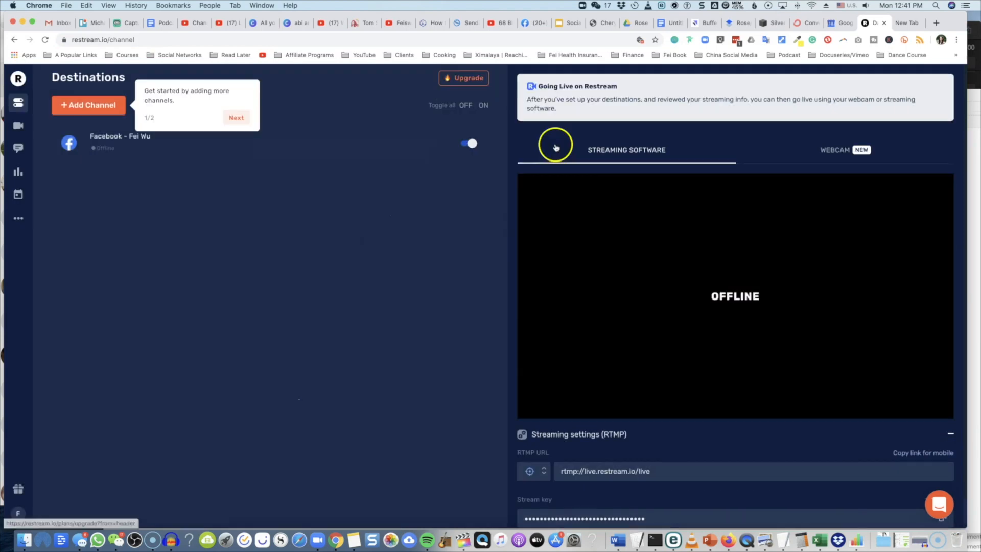
mouse_move(180, 138)
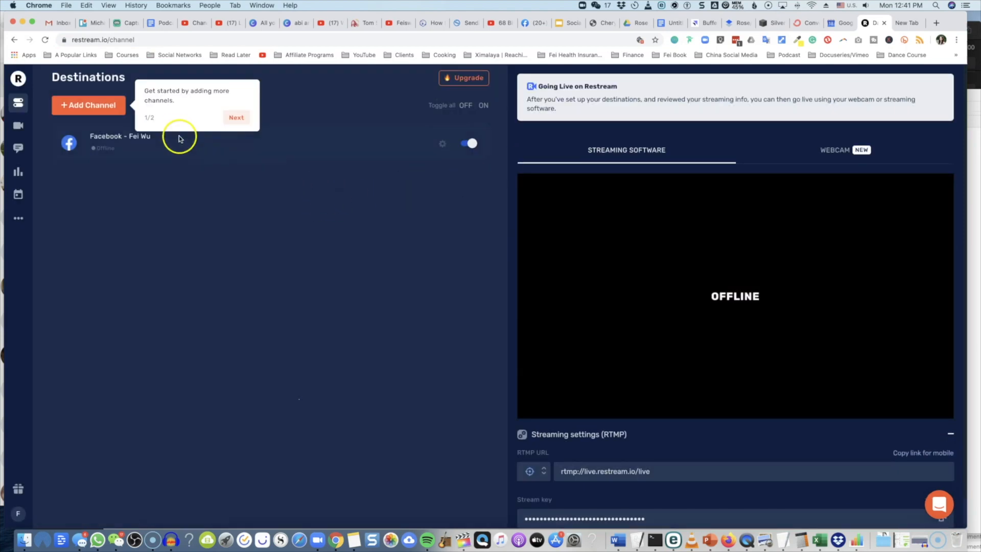
mouse_move(148, 123)
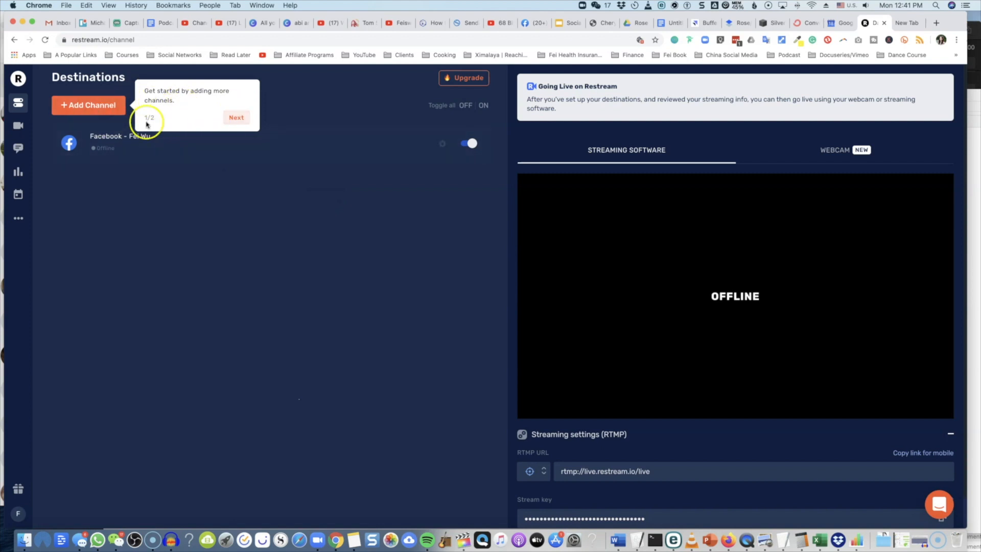
mouse_move(593, 304)
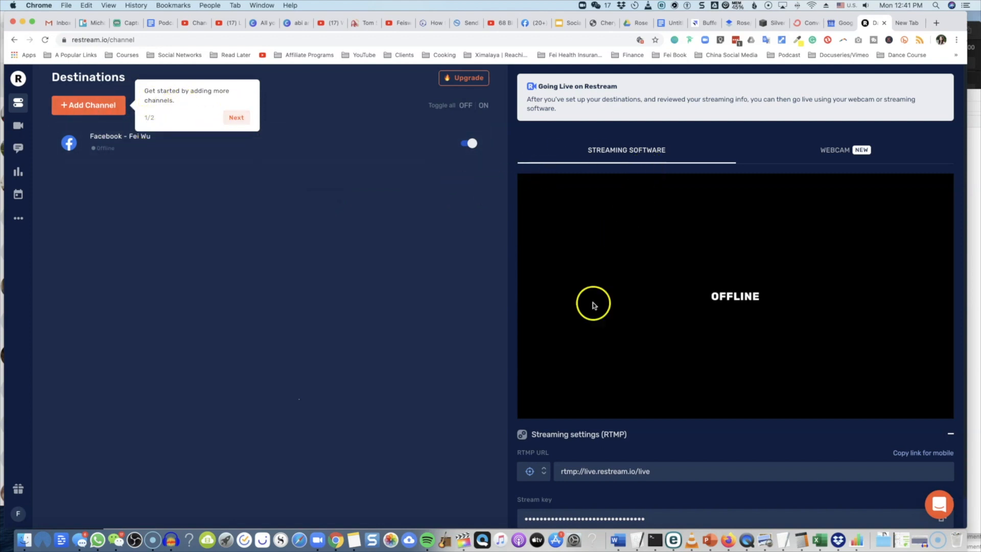
scroll(down, 3)
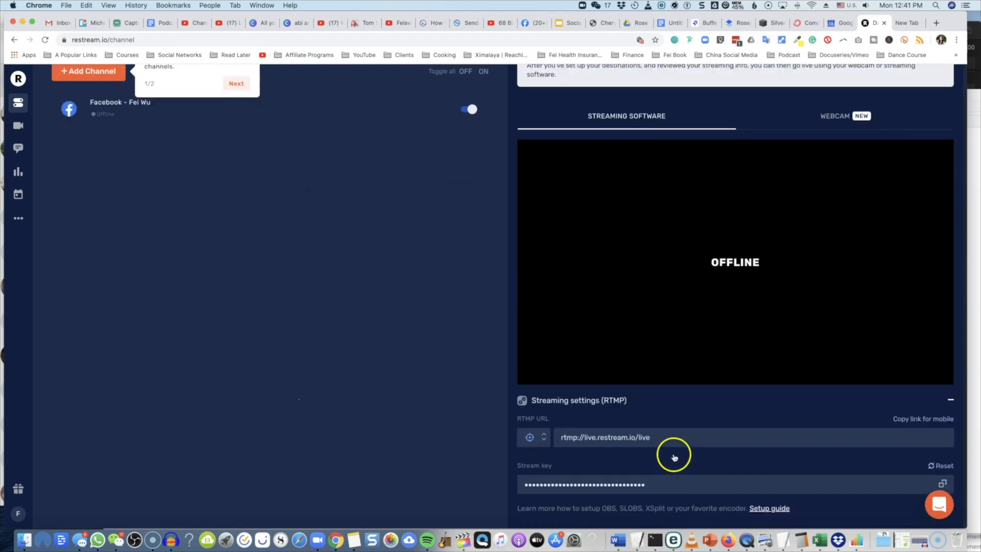
scroll(up, 3)
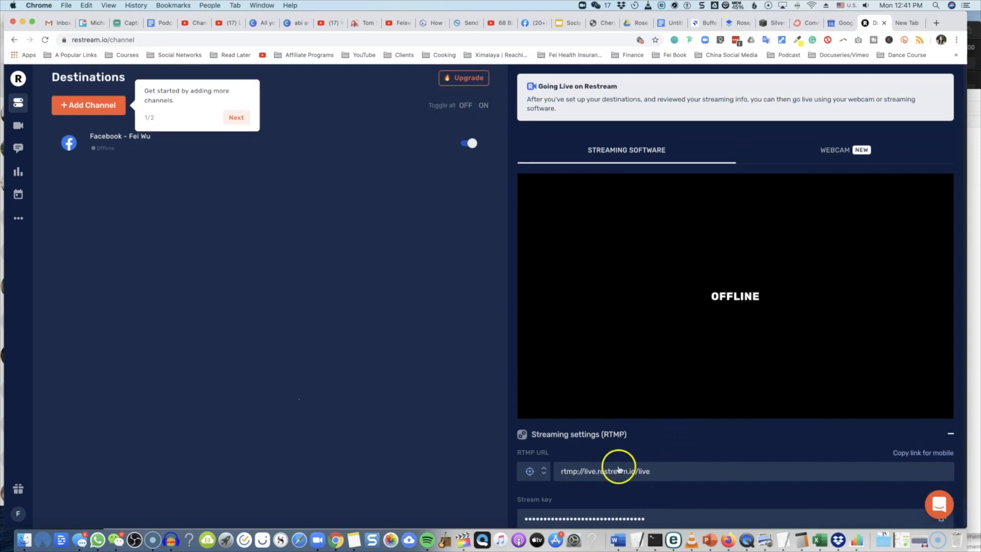
scroll(down, 3)
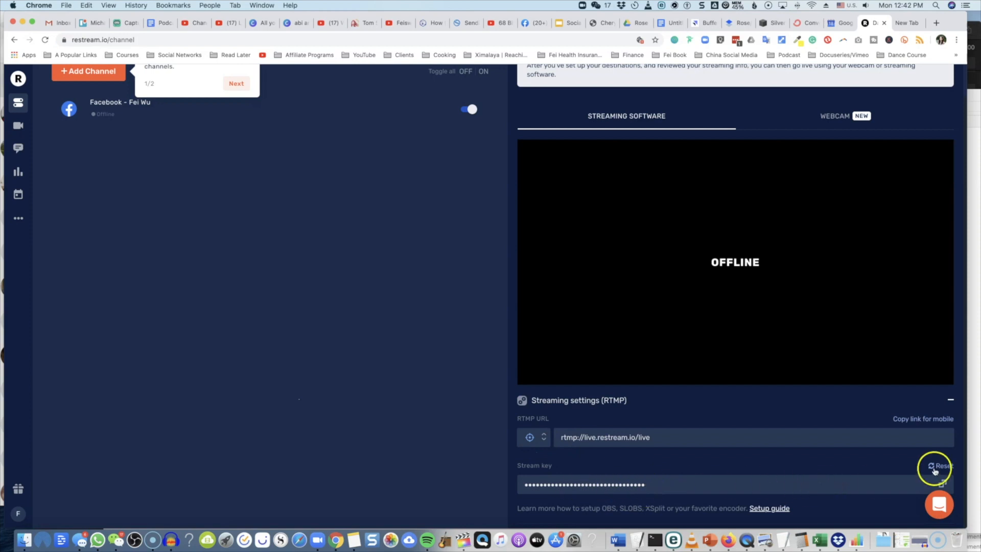
mouse_move(722, 483)
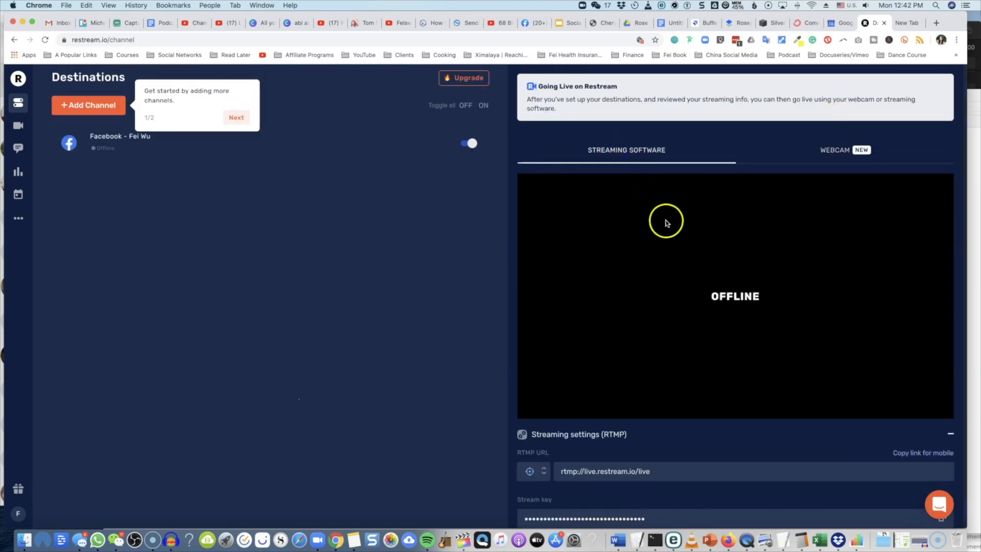
Step: Switch the Going Live panel to the Webcam option for browser streaming
click(844, 150)
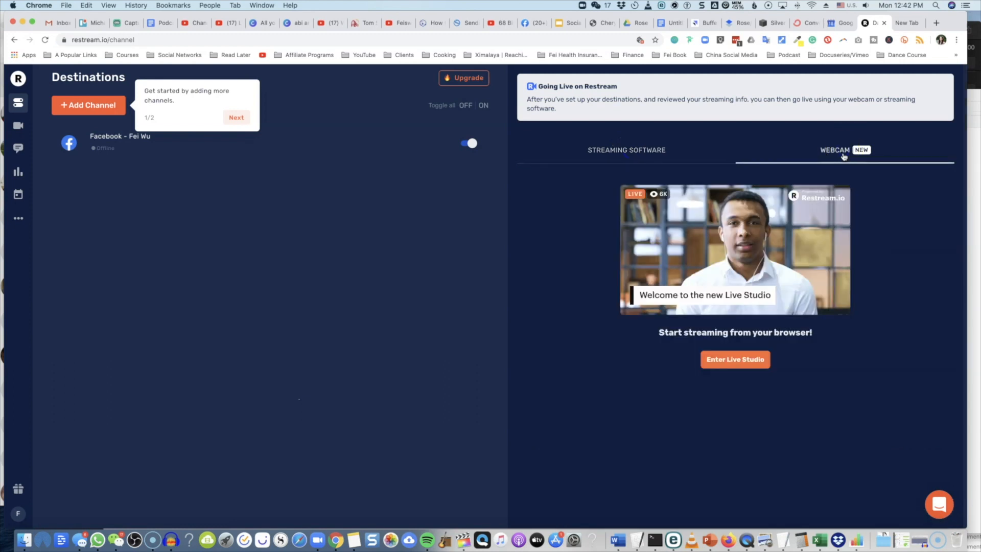
mouse_move(841, 163)
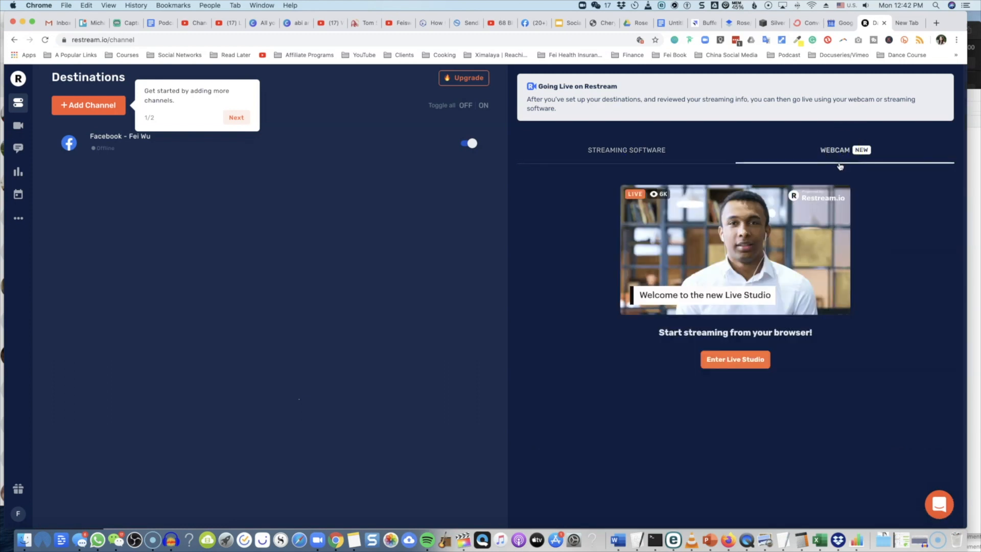
mouse_move(735, 369)
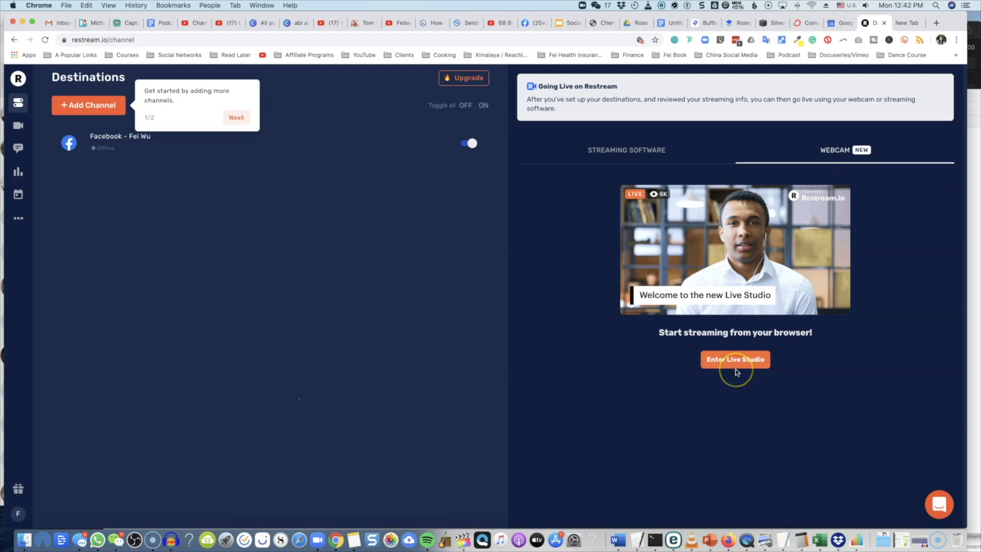
Step: Enter the Live Studio and grant camera and microphone access
click(735, 359)
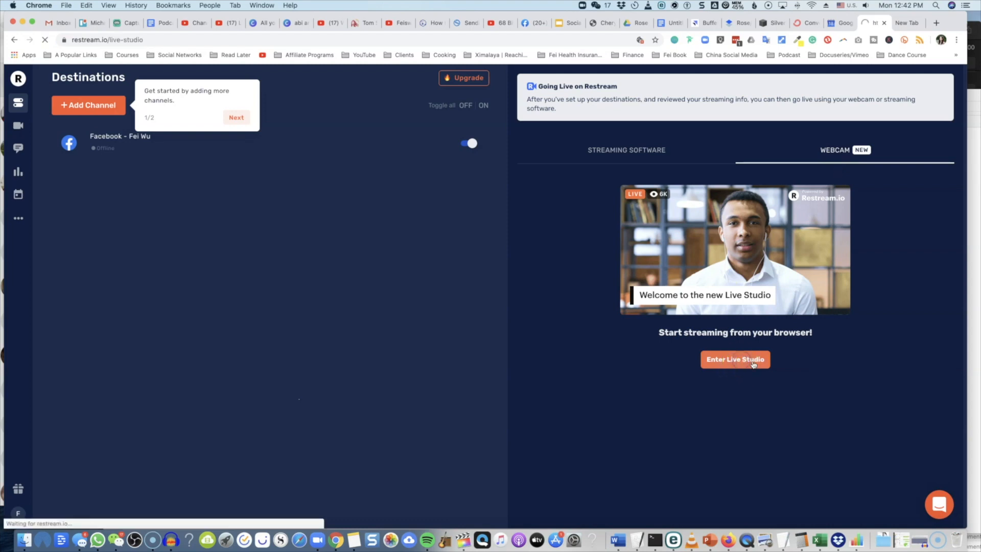
click(734, 359)
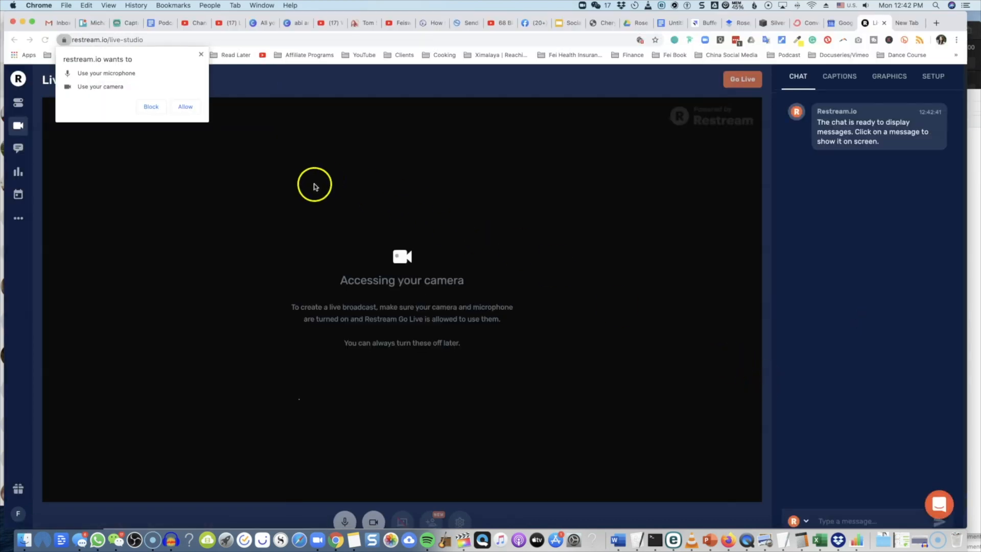
click(185, 106)
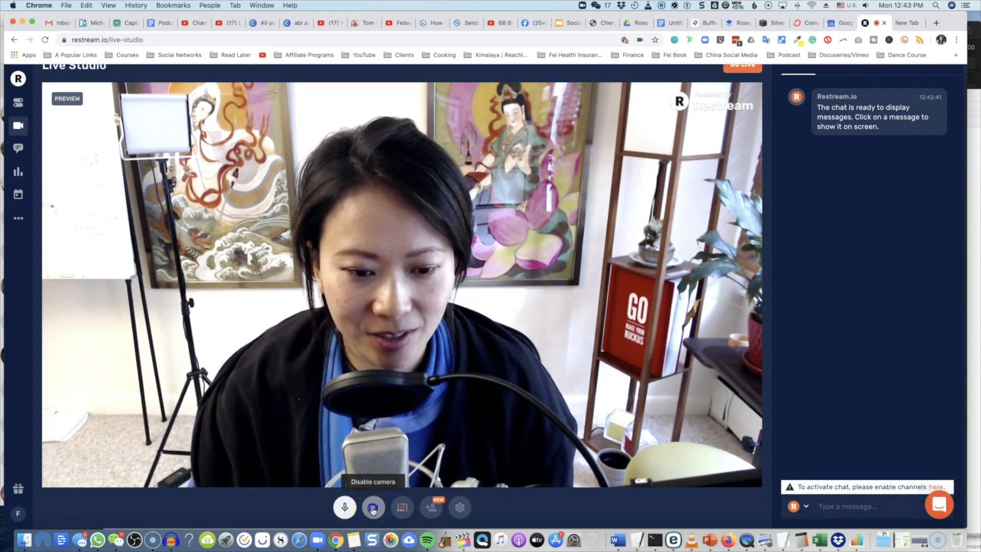
click(373, 507)
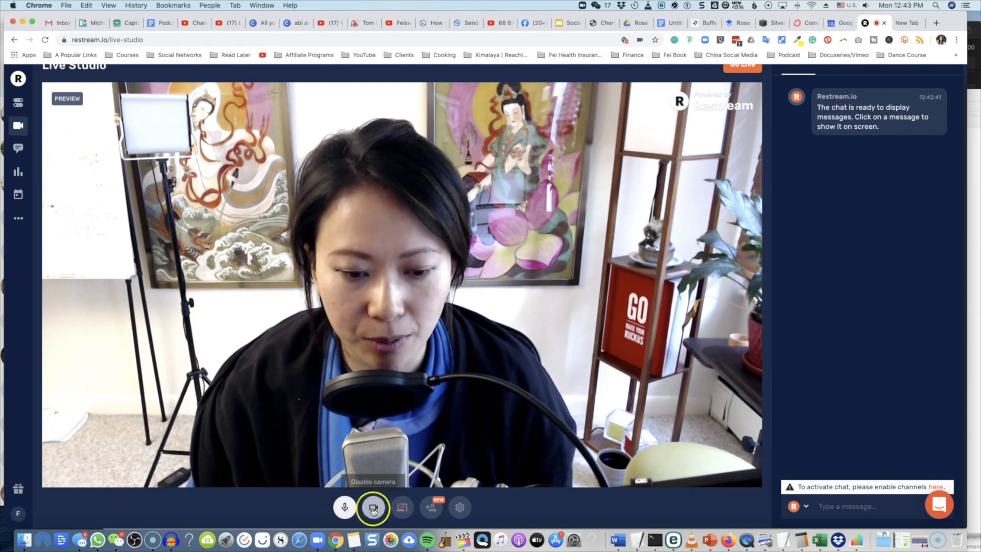
mouse_move(402, 507)
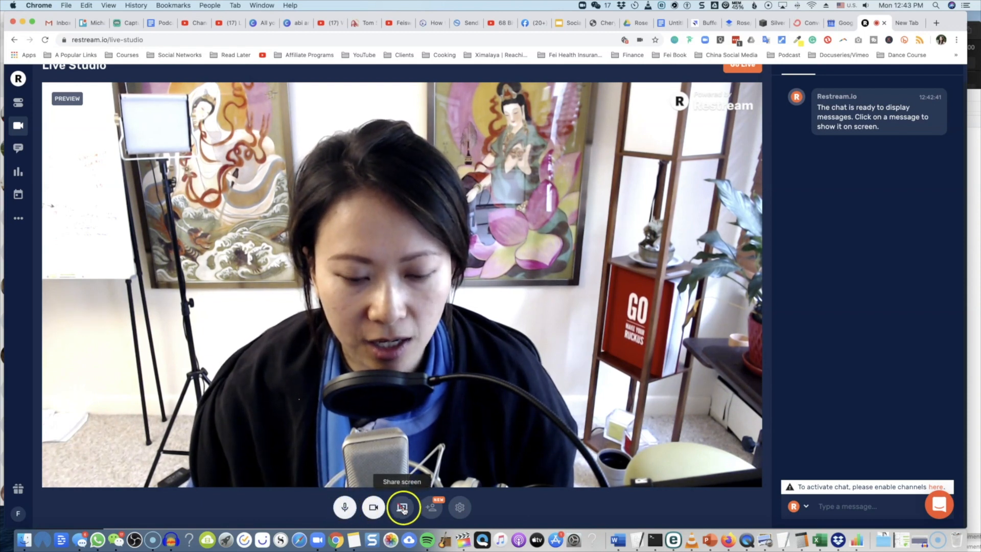
Step: Check the screen-sharing choices, then show the Guests (beta) invite panel
click(401, 506)
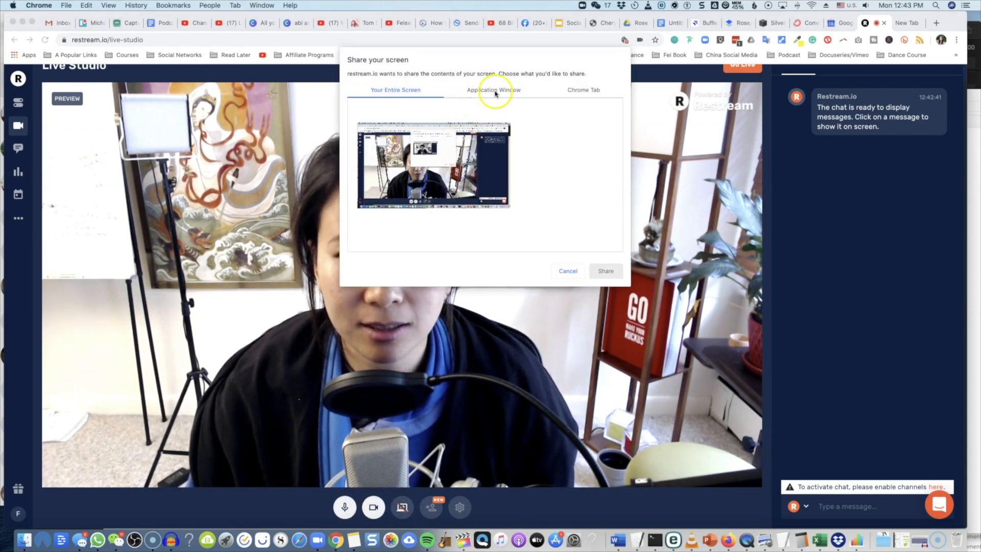
click(567, 271)
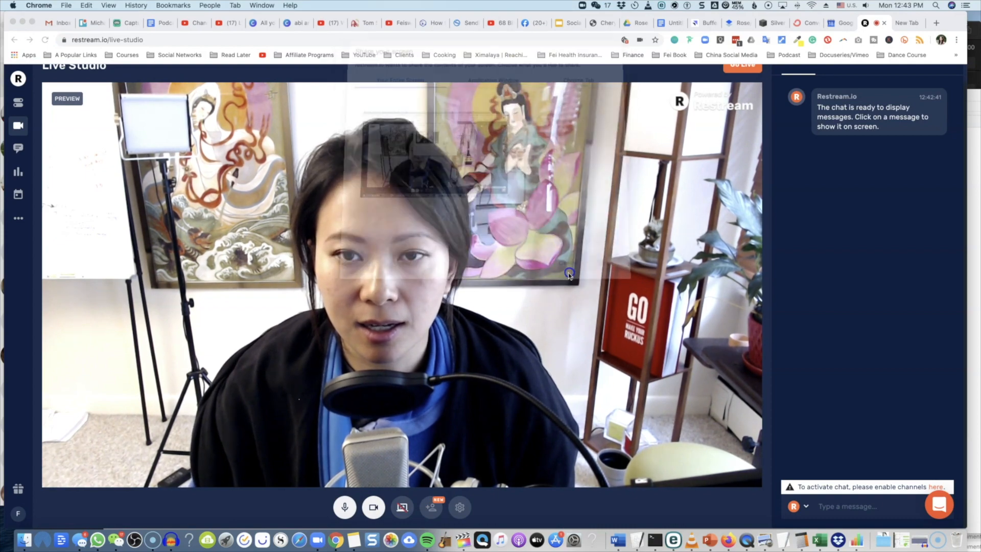
mouse_move(430, 507)
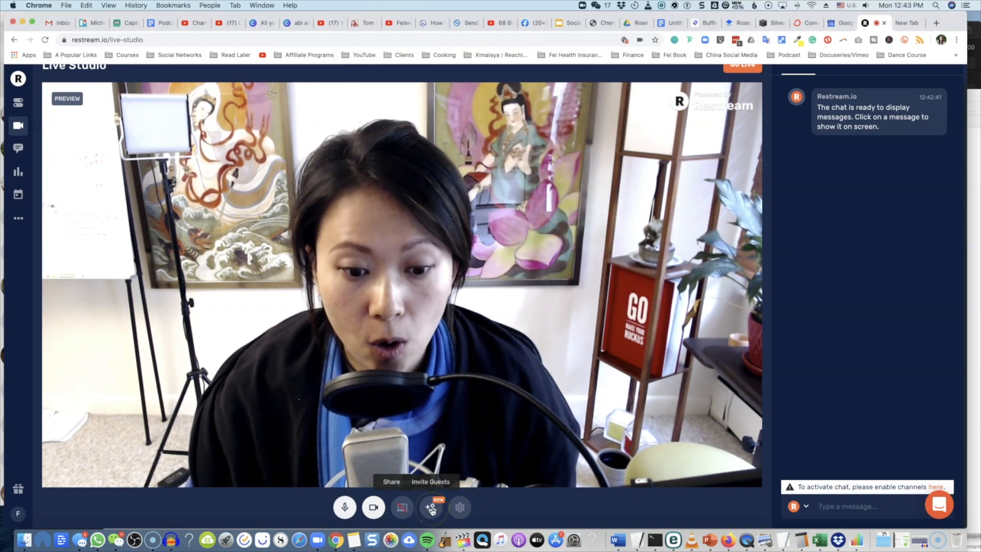
click(431, 507)
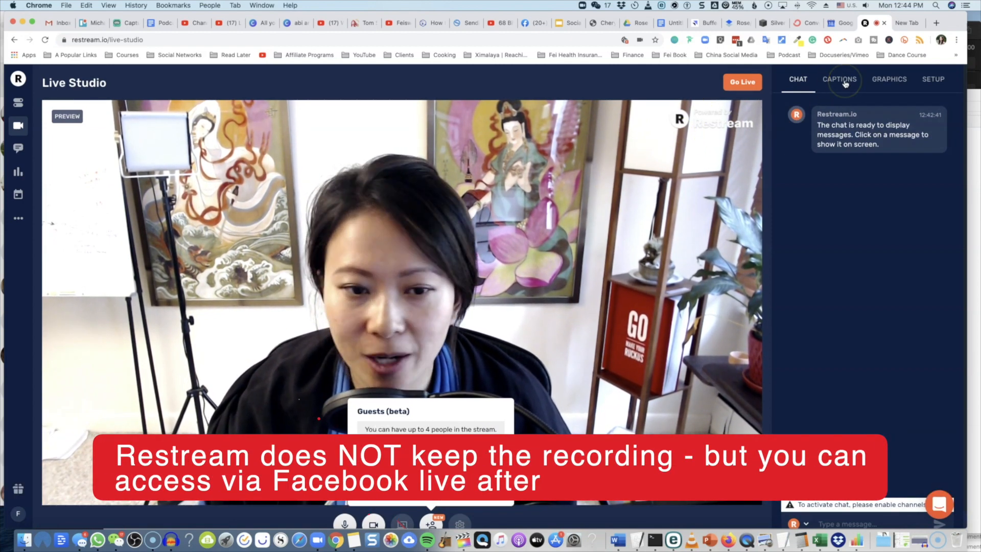
Step: Review the caption options and primary text field, then the graphics options, and leave Live Studio
click(839, 79)
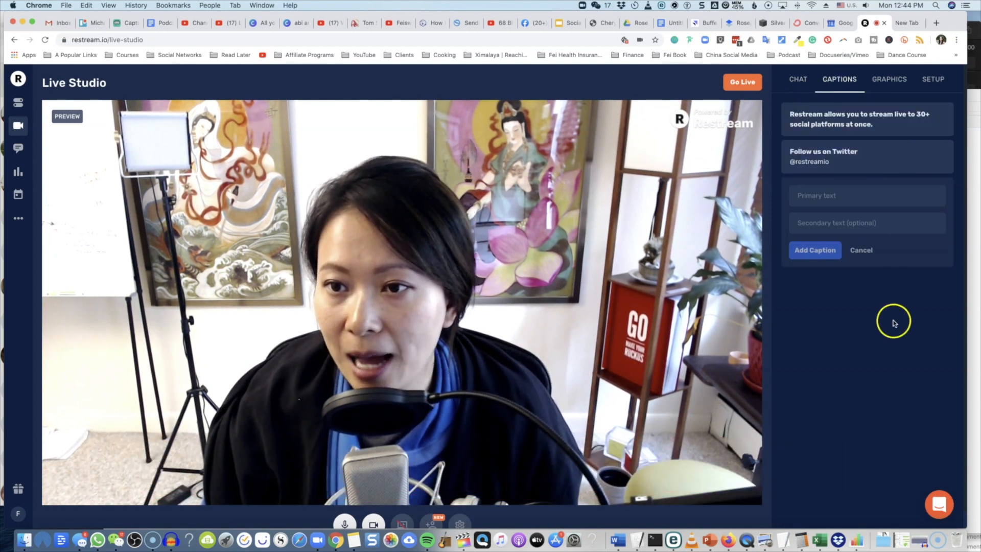
mouse_move(893, 317)
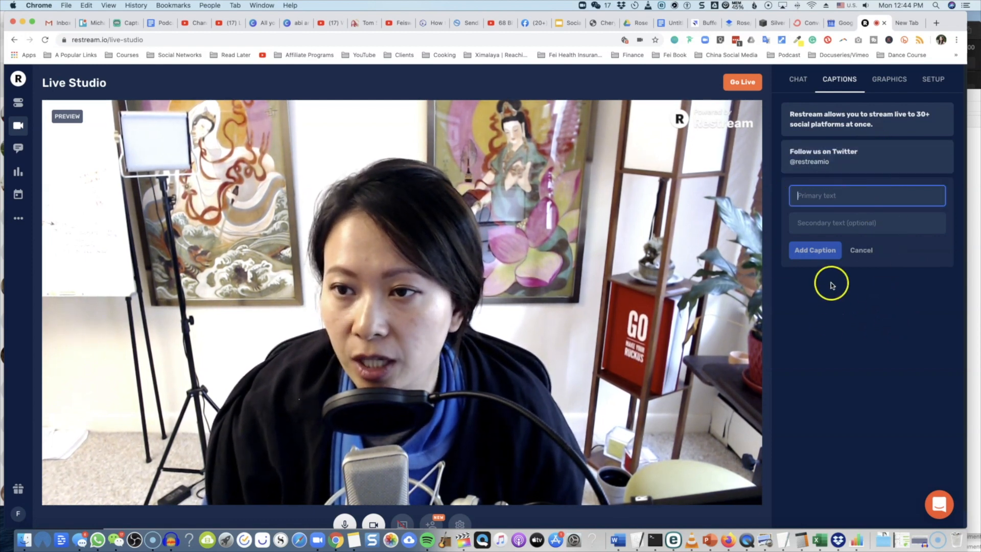
click(889, 79)
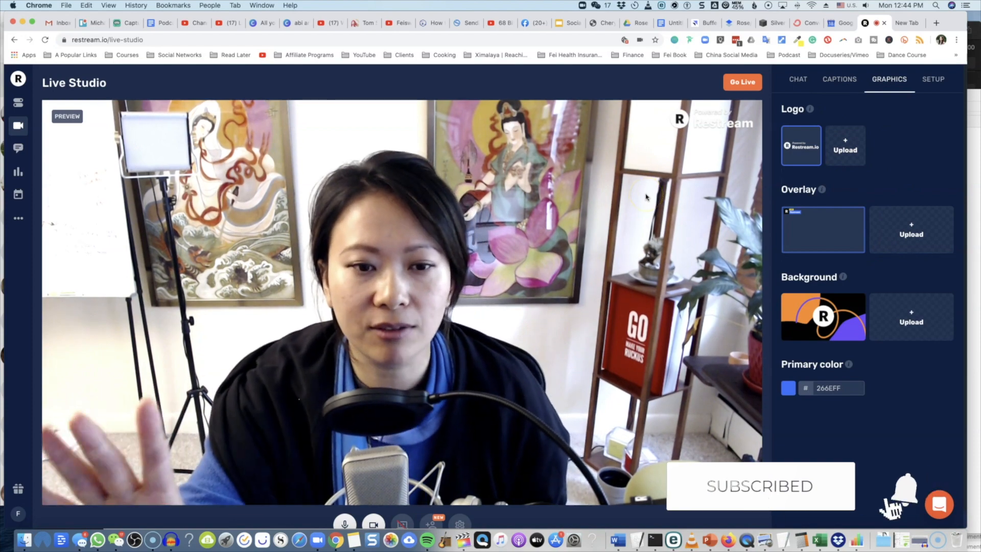
click(903, 501)
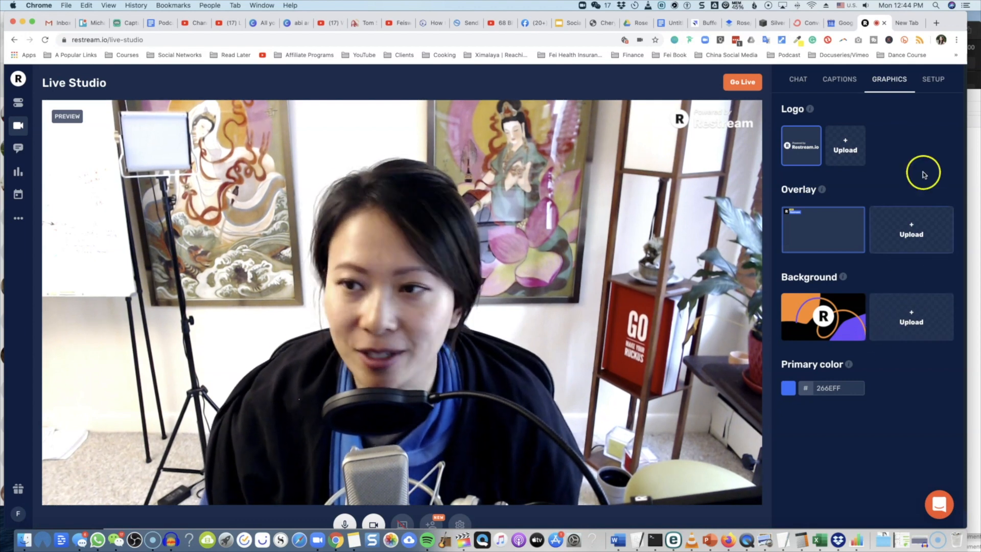
click(933, 79)
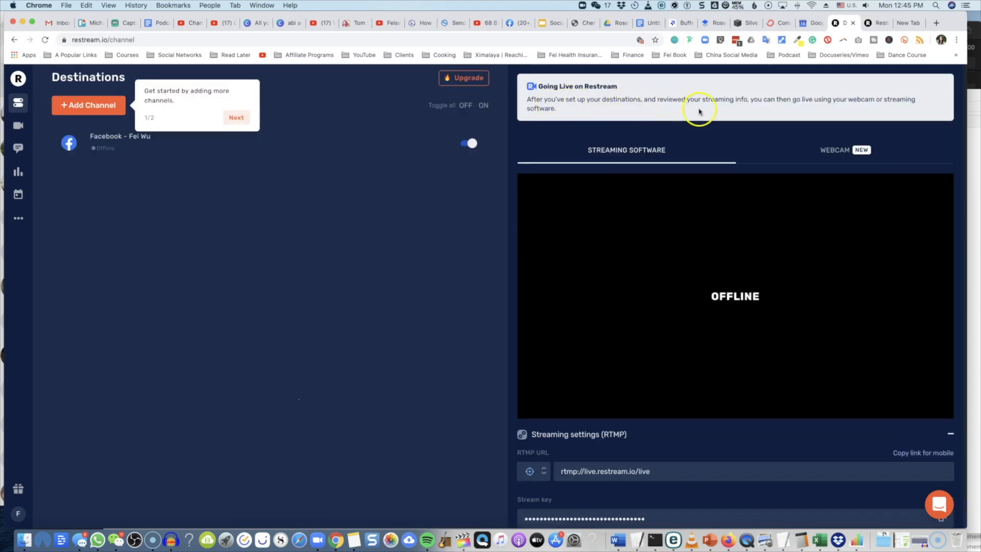
mouse_move(828, 112)
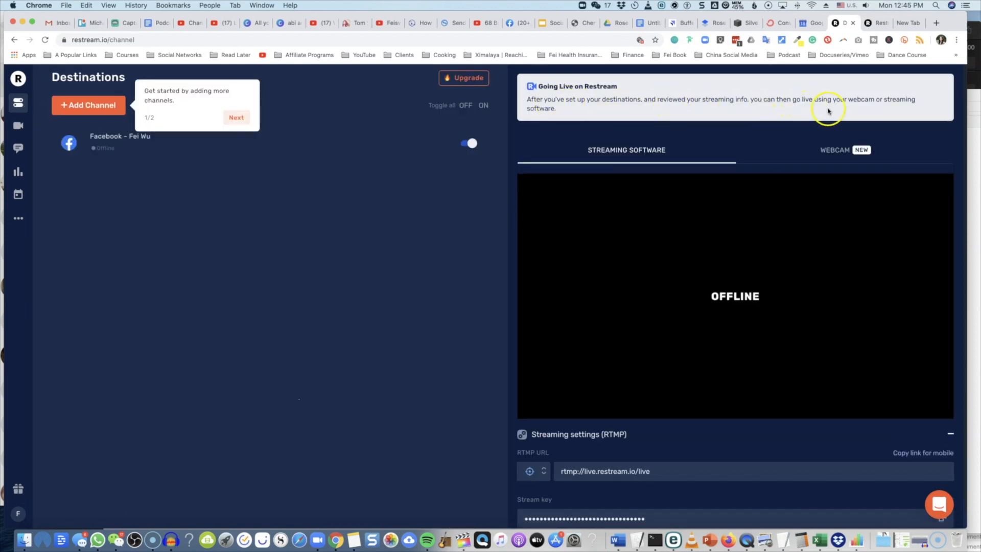
mouse_move(893, 107)
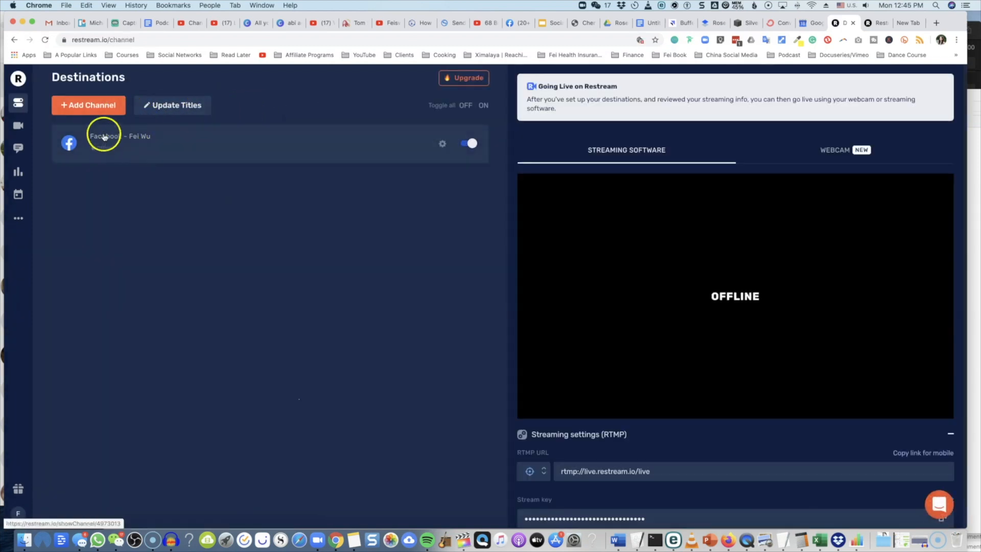
Step: Add Twitch as a destination and authorize Restream on the Twitch account
click(89, 105)
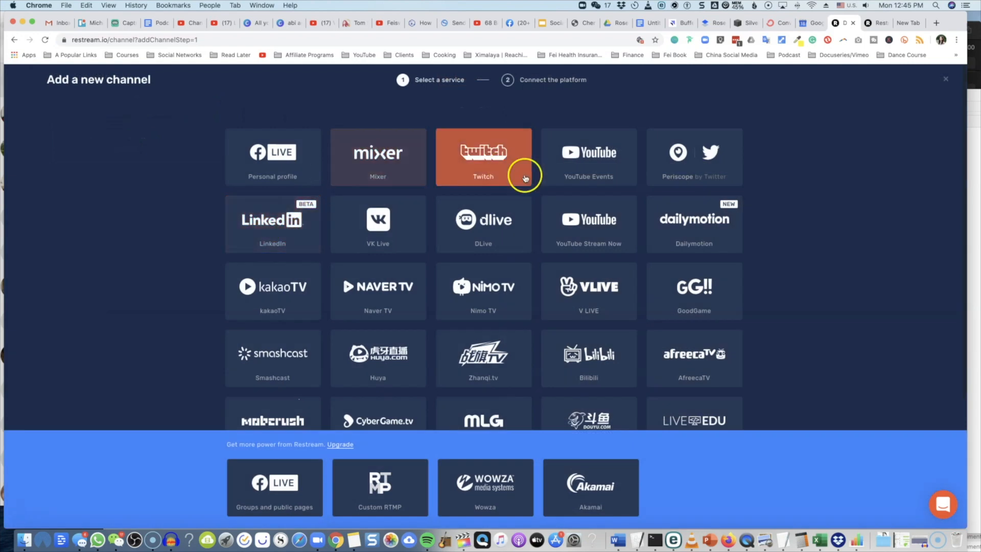
click(482, 157)
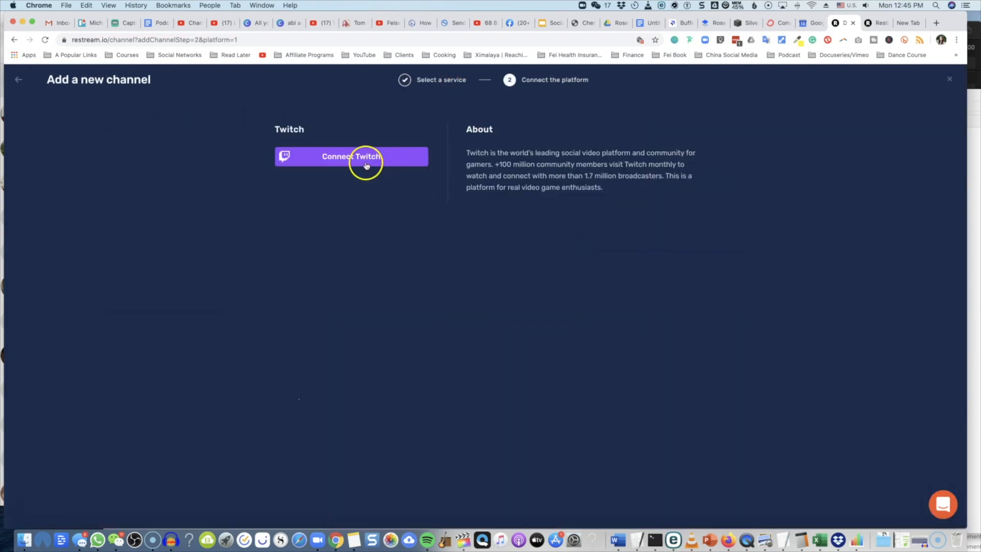
click(351, 156)
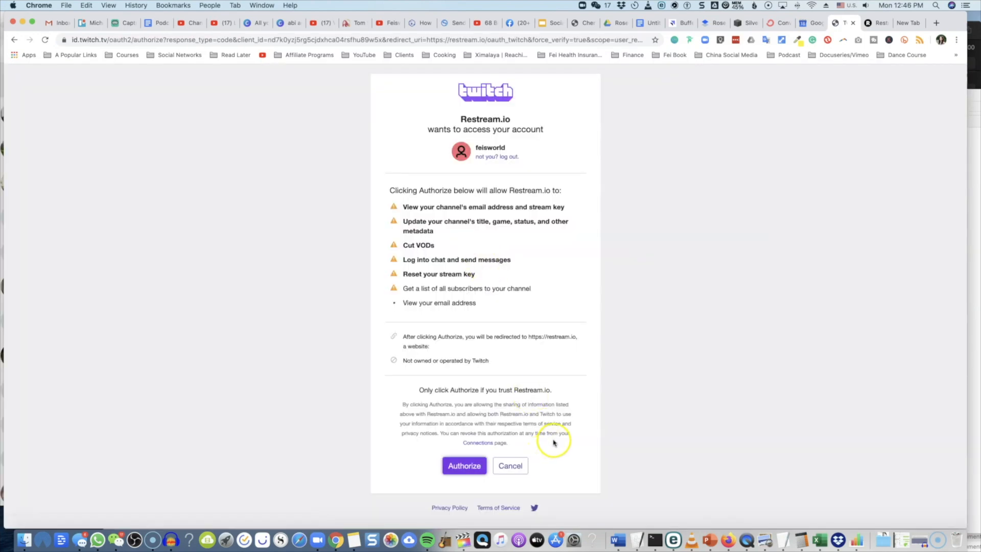
click(464, 465)
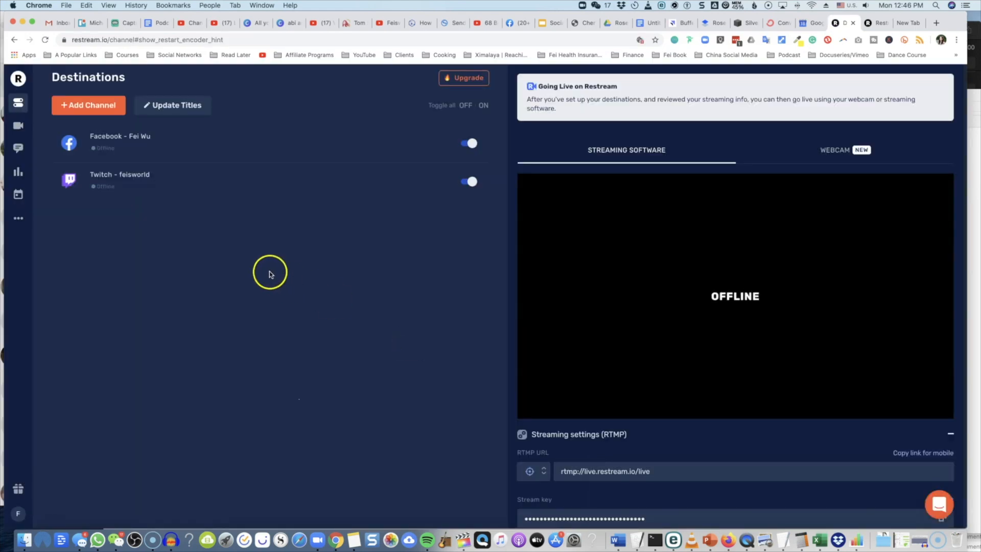
mouse_move(355, 286)
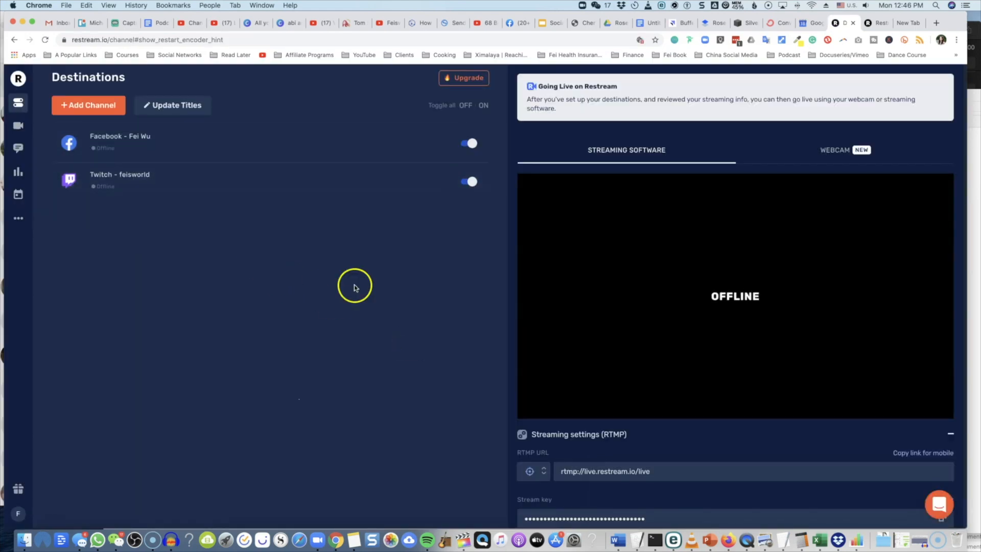
mouse_move(471, 204)
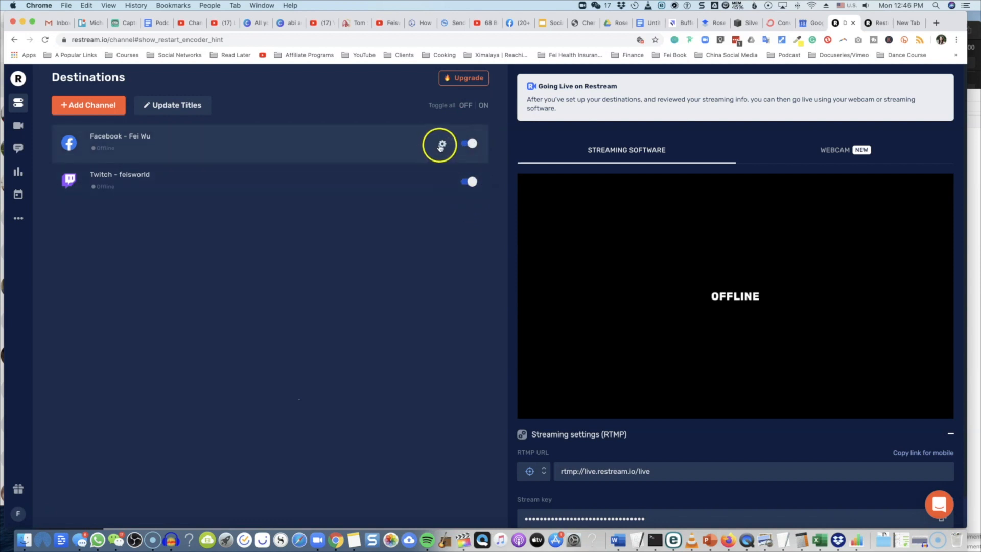
Step: Check the Facebook channel's settings menu, then start adding another channel
click(443, 144)
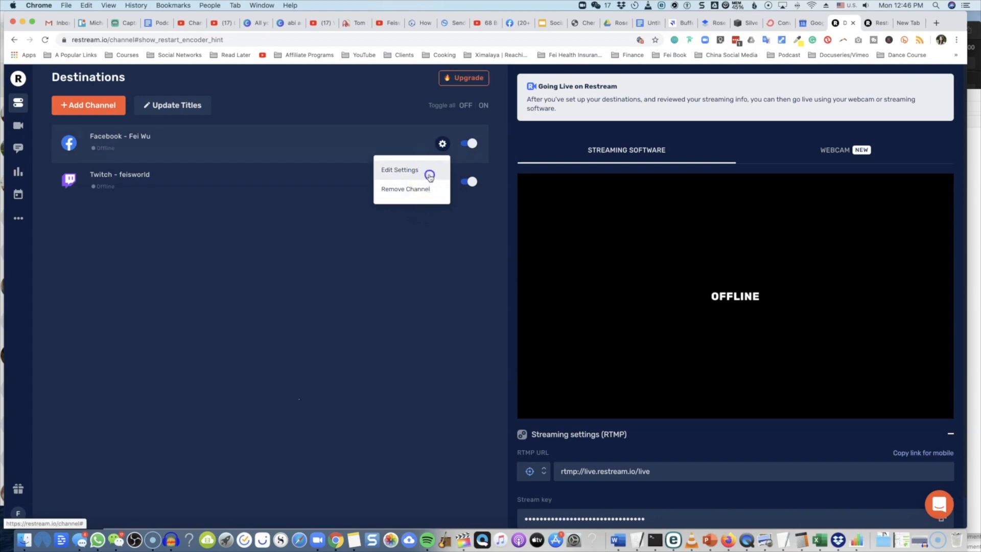
click(399, 170)
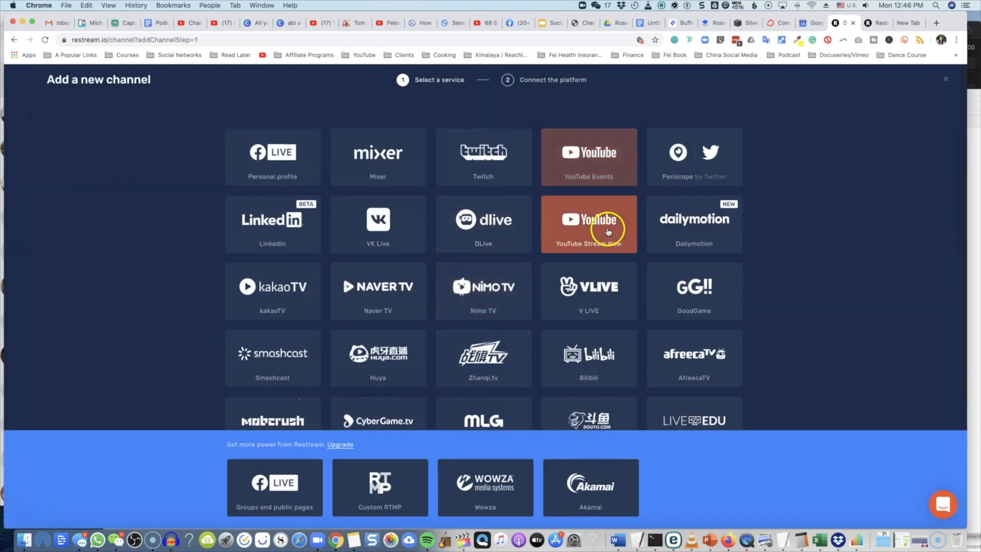
Step: Connect YouTube Stream Now using the Feisworld Media brand account and allow access
click(588, 223)
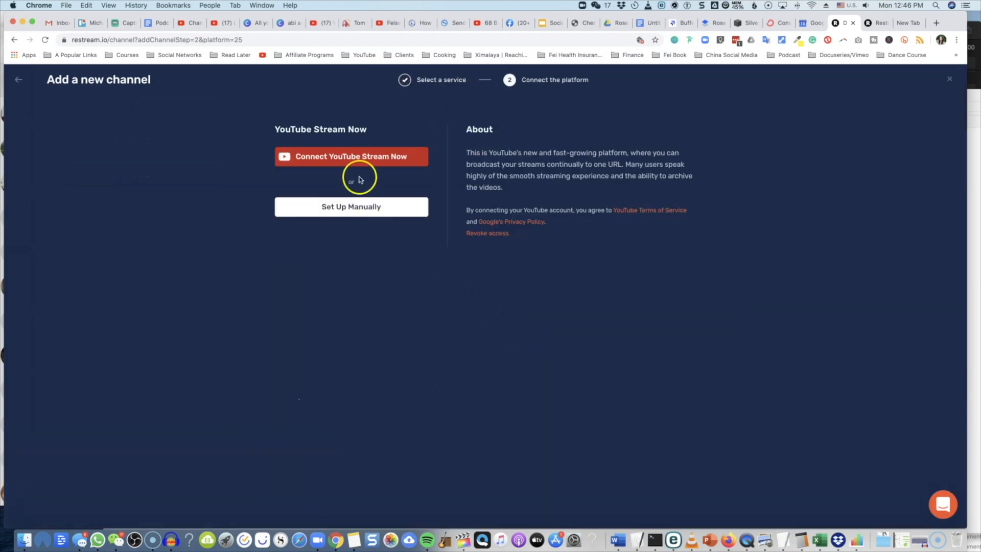
mouse_move(536, 256)
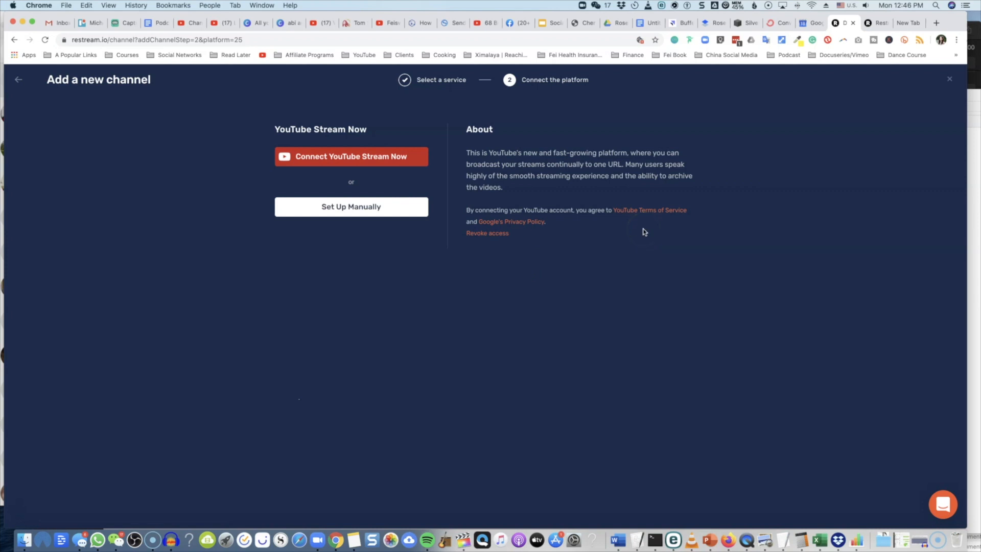
mouse_move(335, 157)
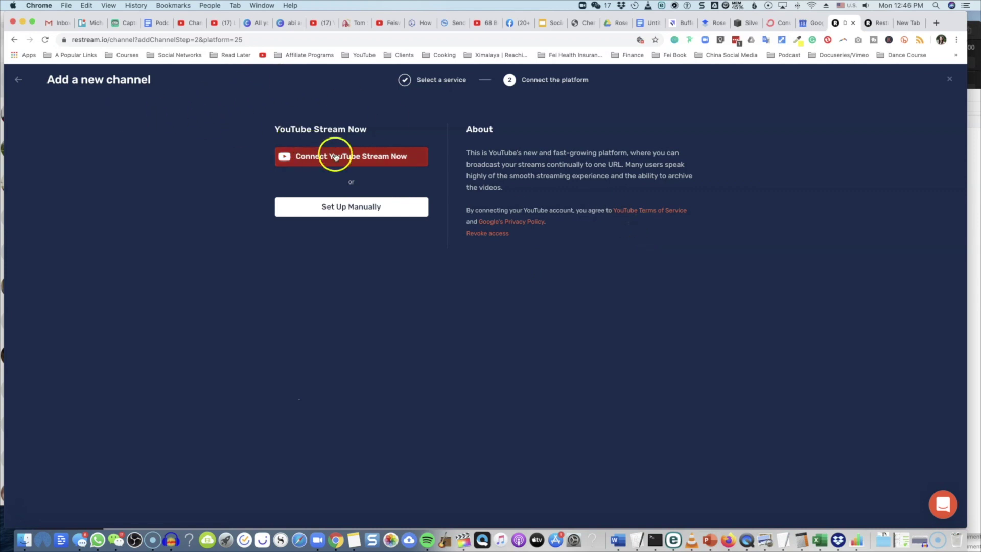
click(351, 157)
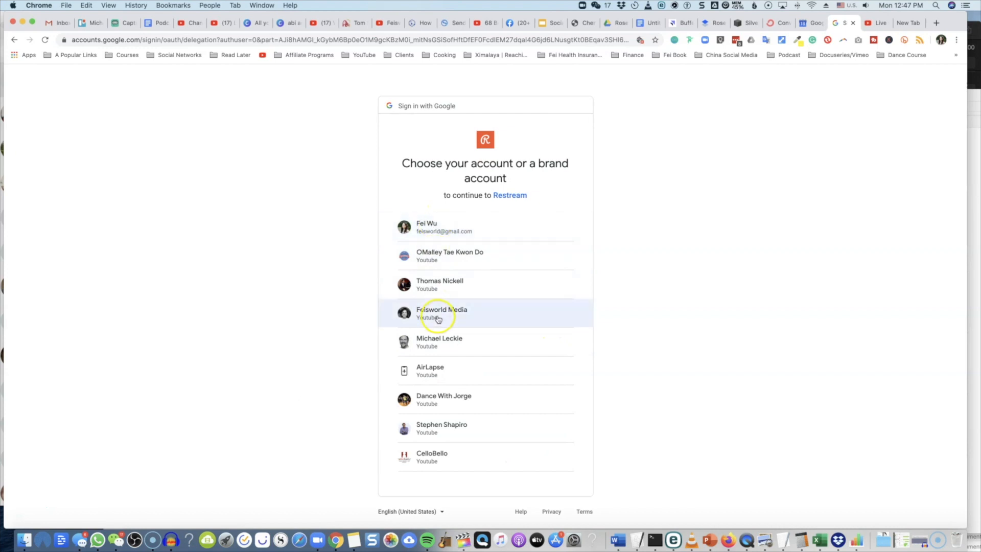
click(441, 313)
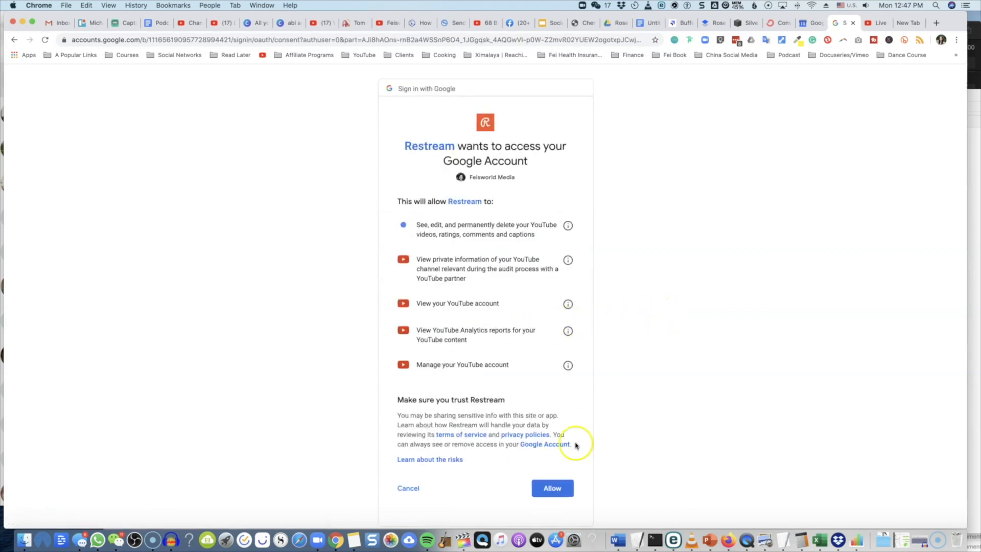
click(552, 488)
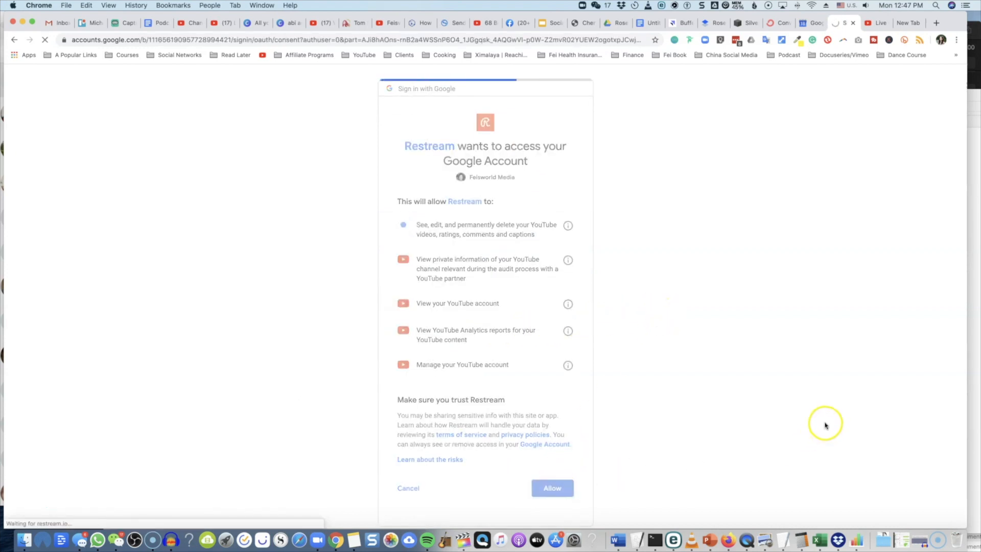
Step: Add LinkedIn as a new channel and allow Restream access to the LinkedIn account
click(552, 488)
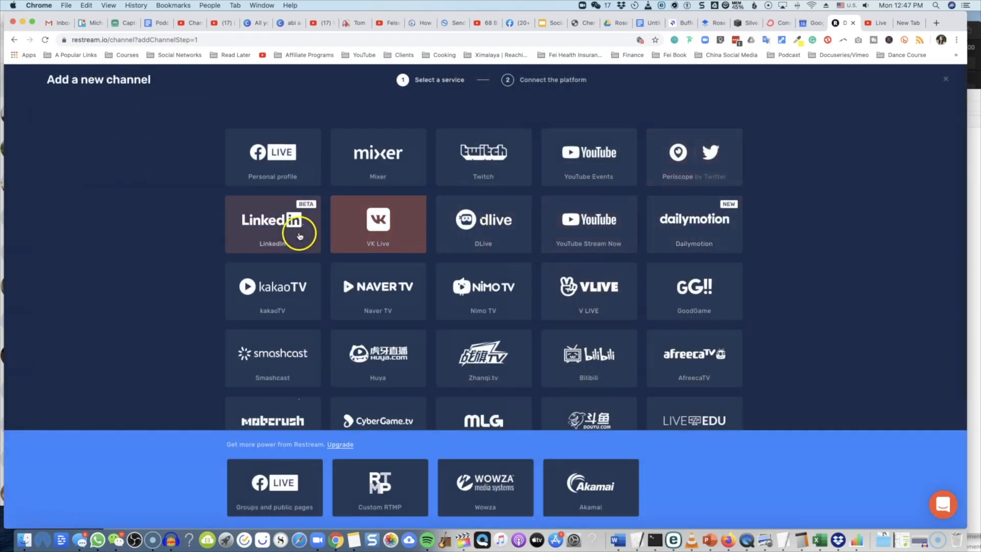
click(272, 224)
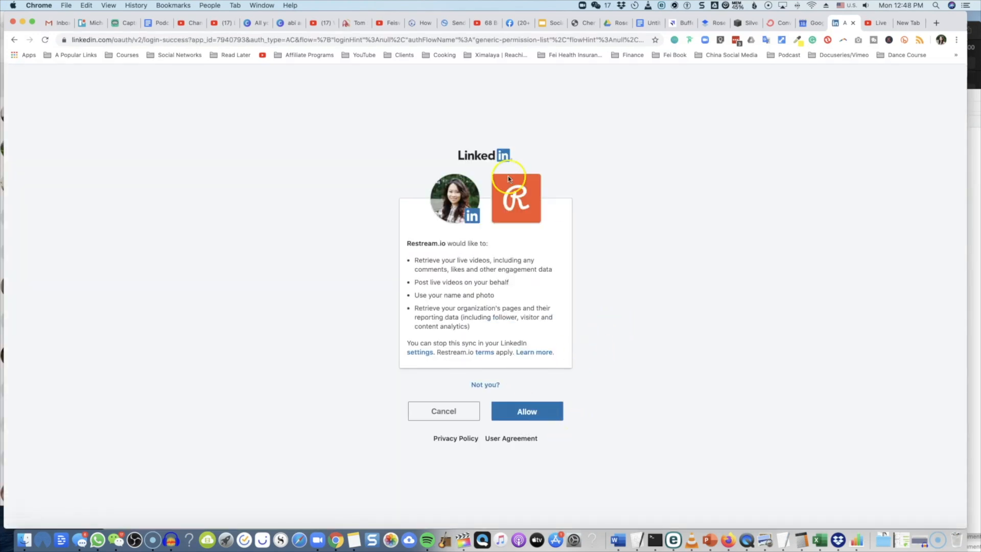
mouse_move(482, 303)
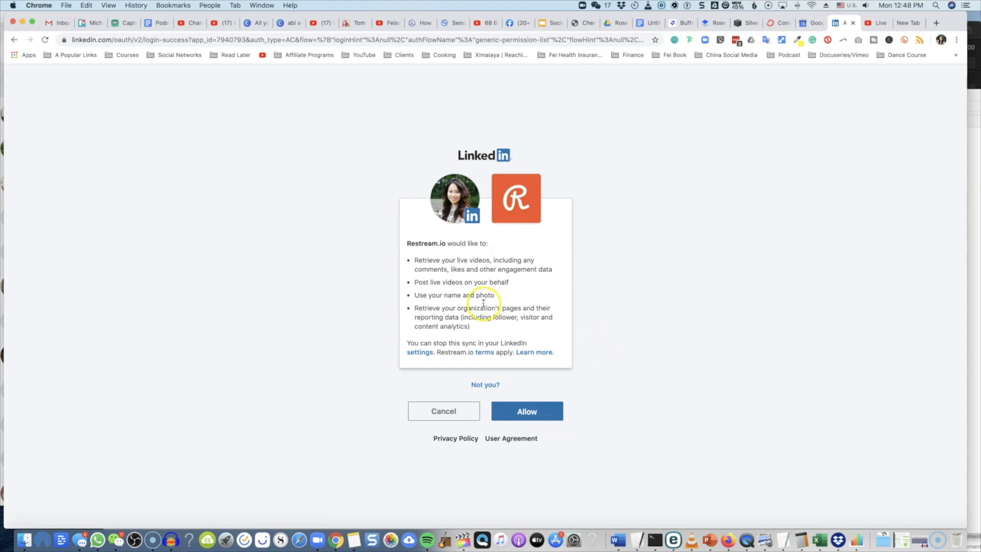
mouse_move(449, 206)
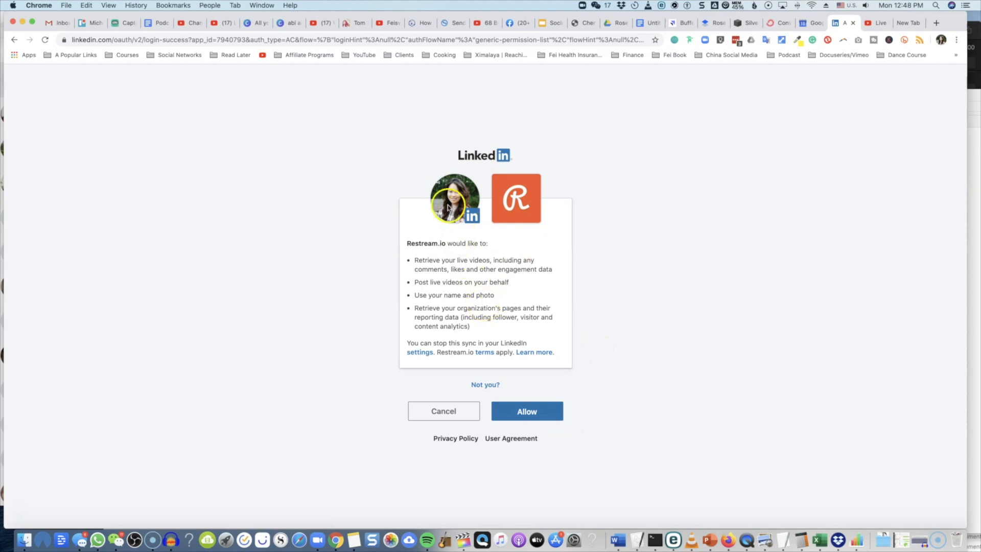
mouse_move(558, 348)
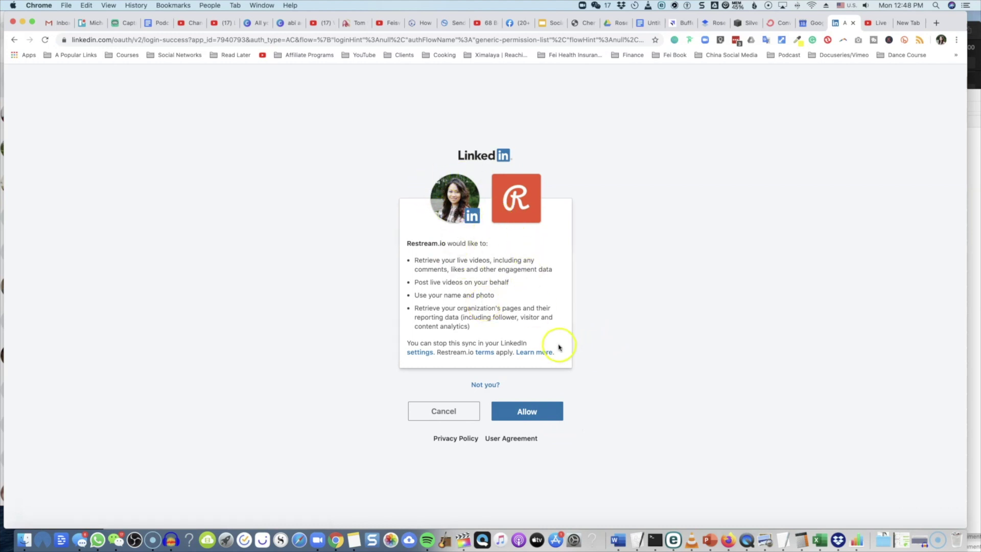
click(526, 410)
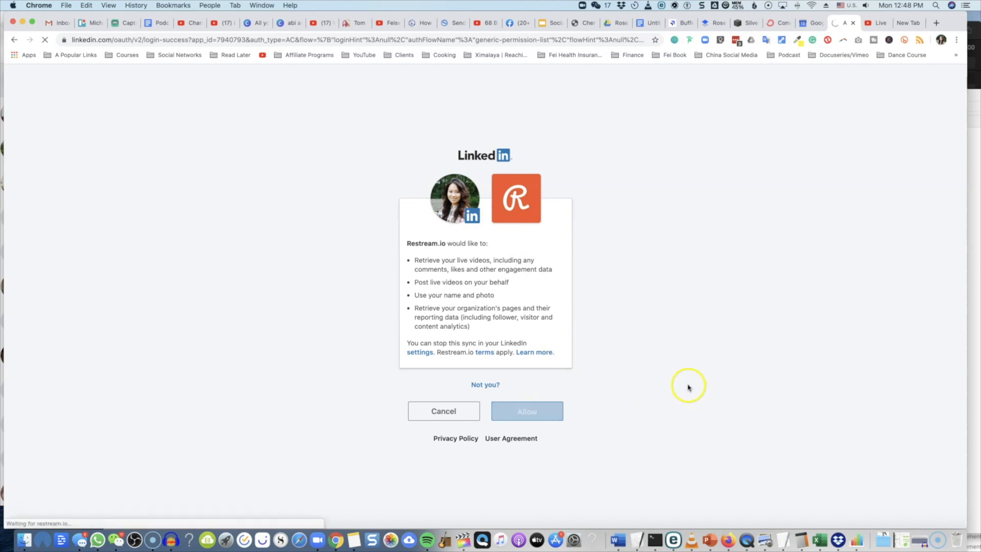
click(527, 411)
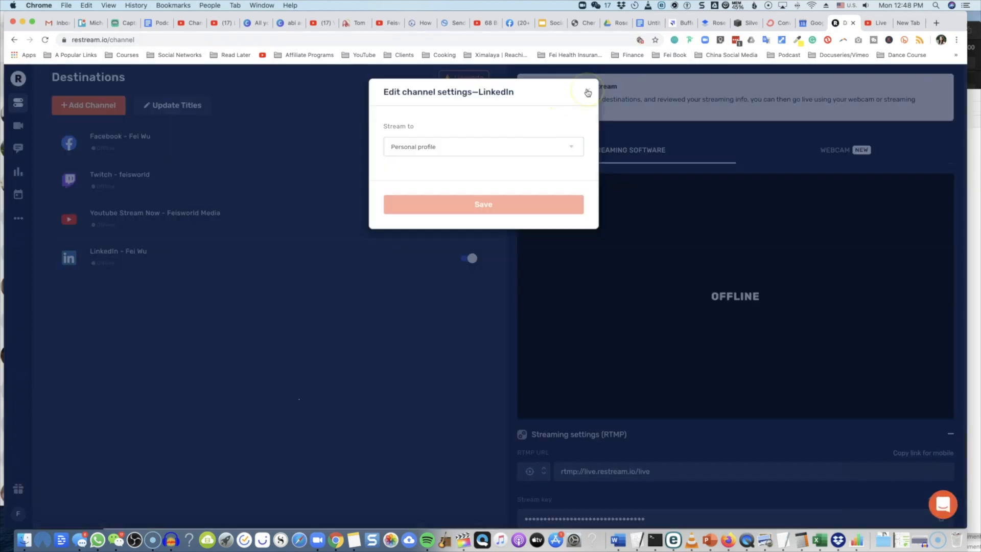
Step: Save the LinkedIn channel settings and enter Live Studio from the Webcam option
click(587, 91)
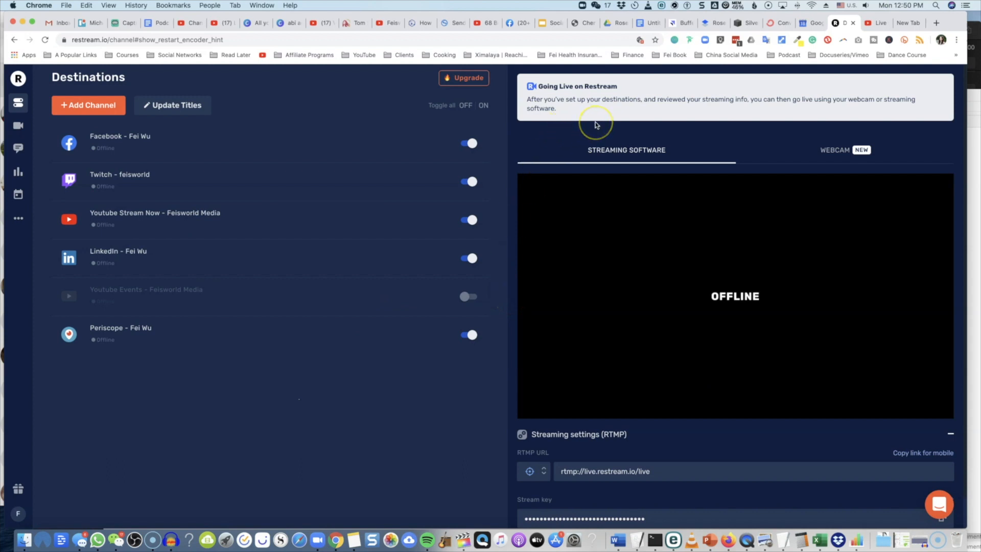
mouse_move(596, 122)
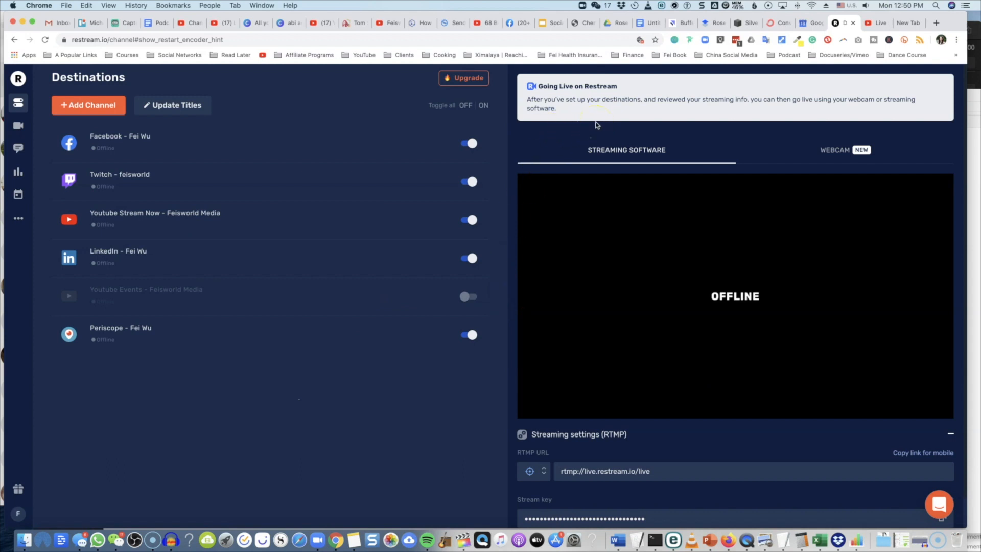
mouse_move(769, 148)
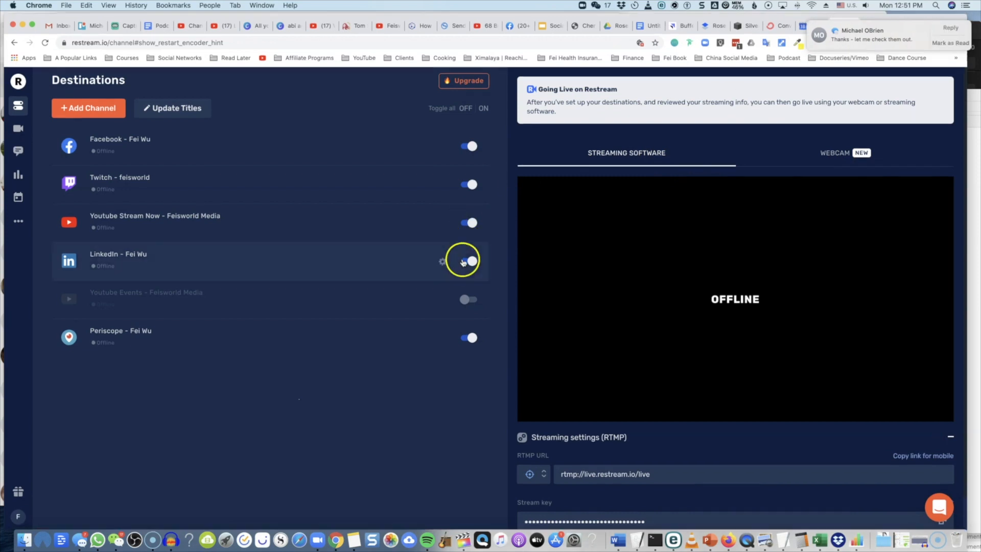
click(845, 152)
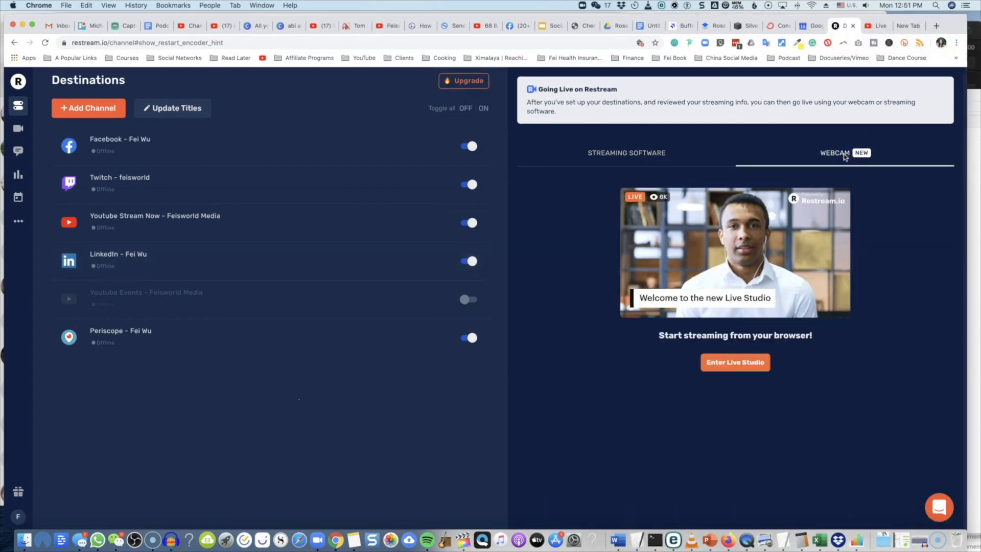
mouse_move(767, 420)
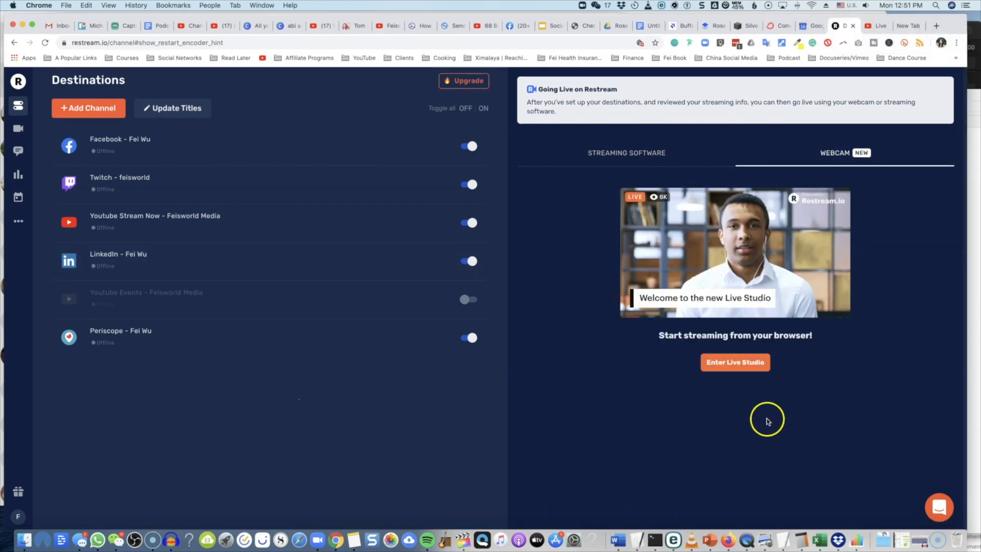
click(734, 361)
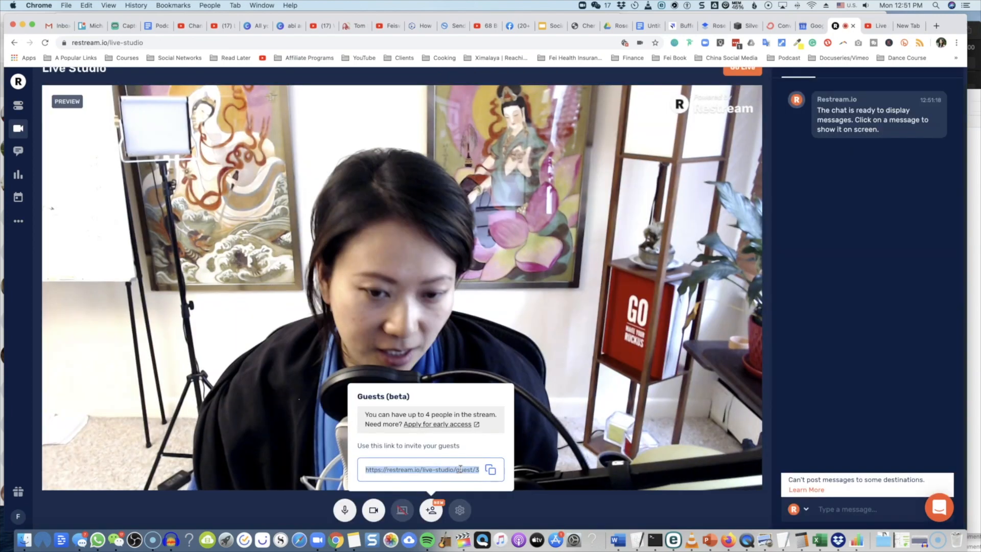
Step: Load the guest invite link in a new private browser window
click(65, 5)
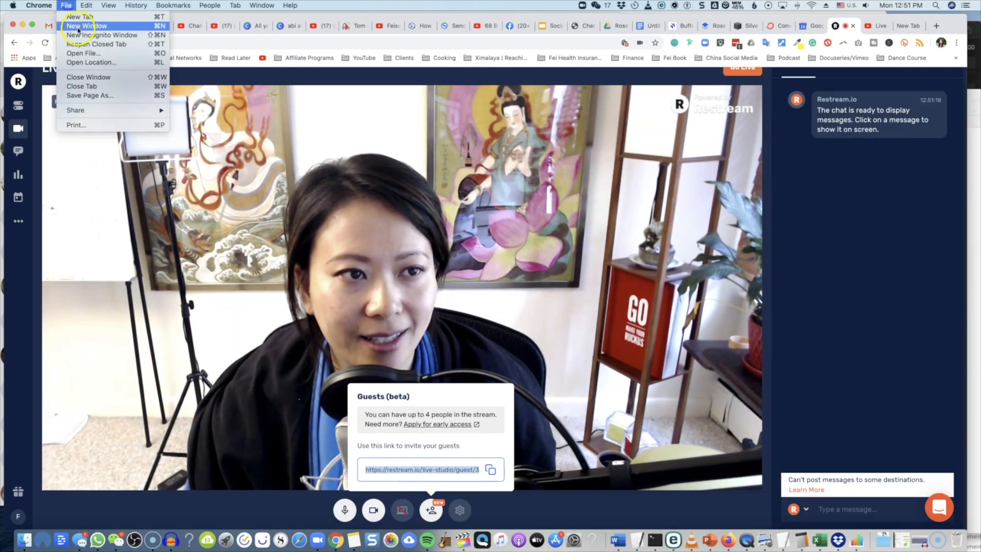
click(102, 35)
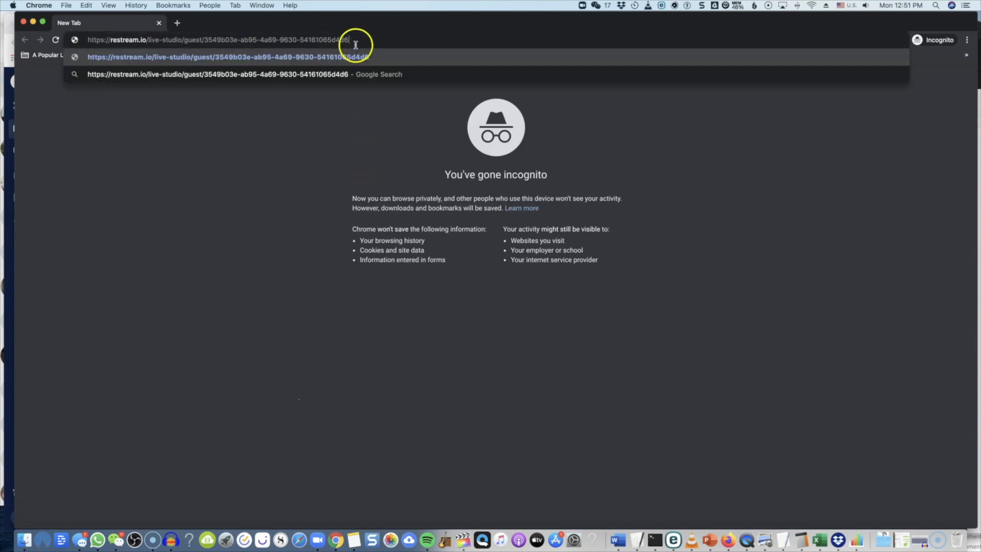
key(Return)
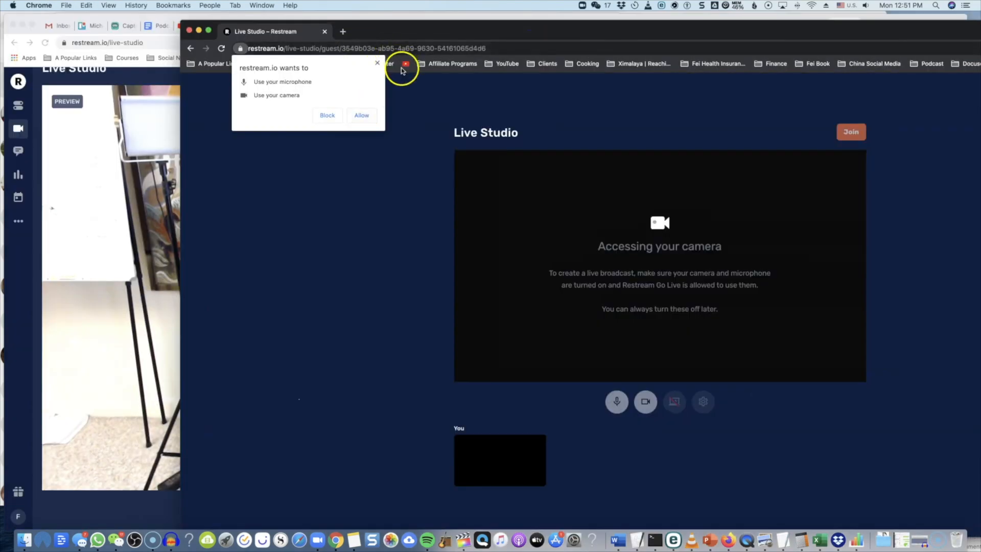
mouse_move(390, 120)
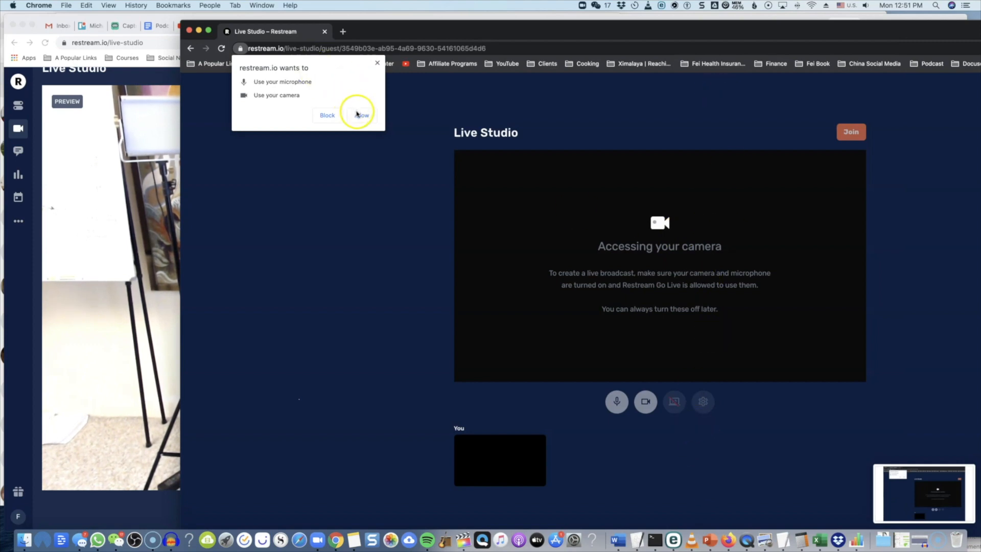
Step: Allow the guest page camera and microphone access, then return to the host studio
click(362, 115)
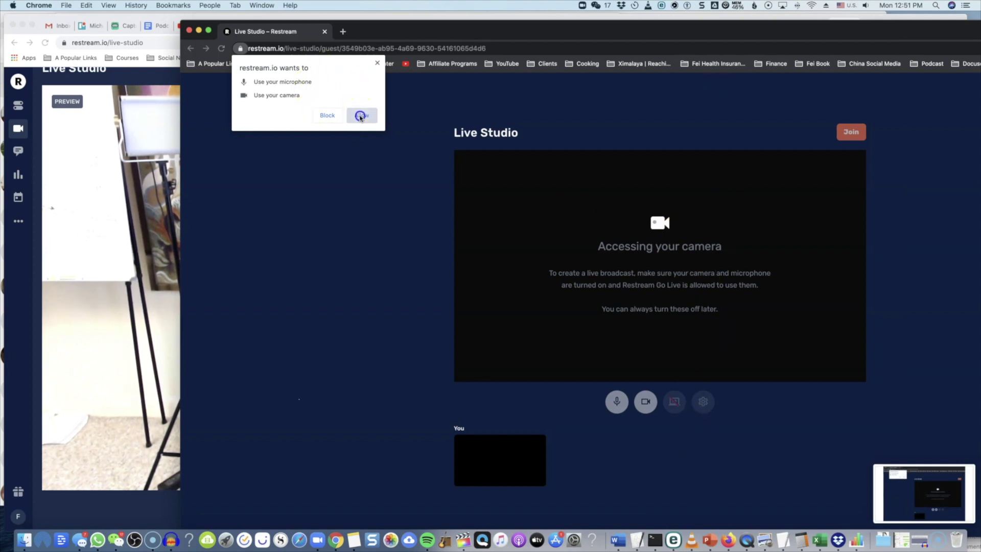
click(360, 115)
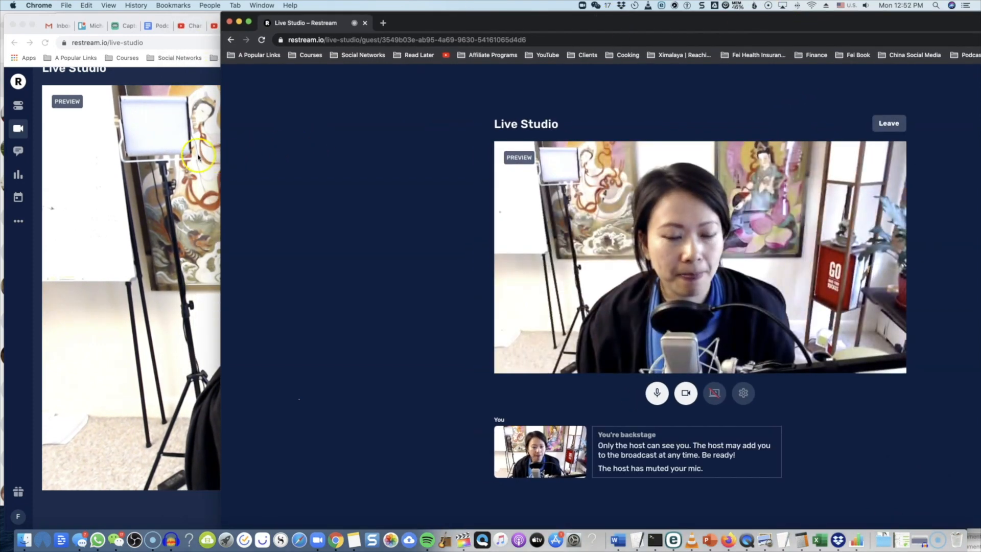
click(430, 509)
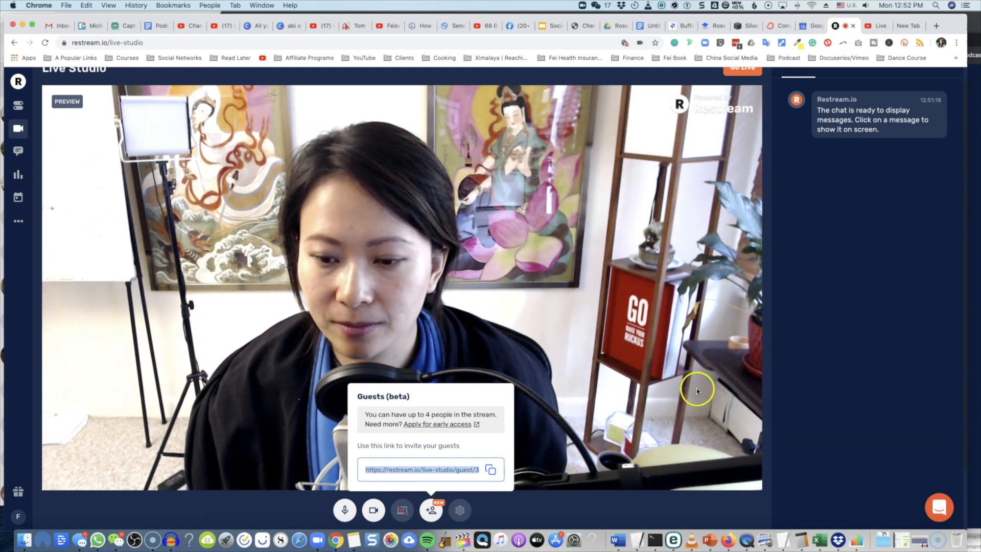
mouse_move(460, 510)
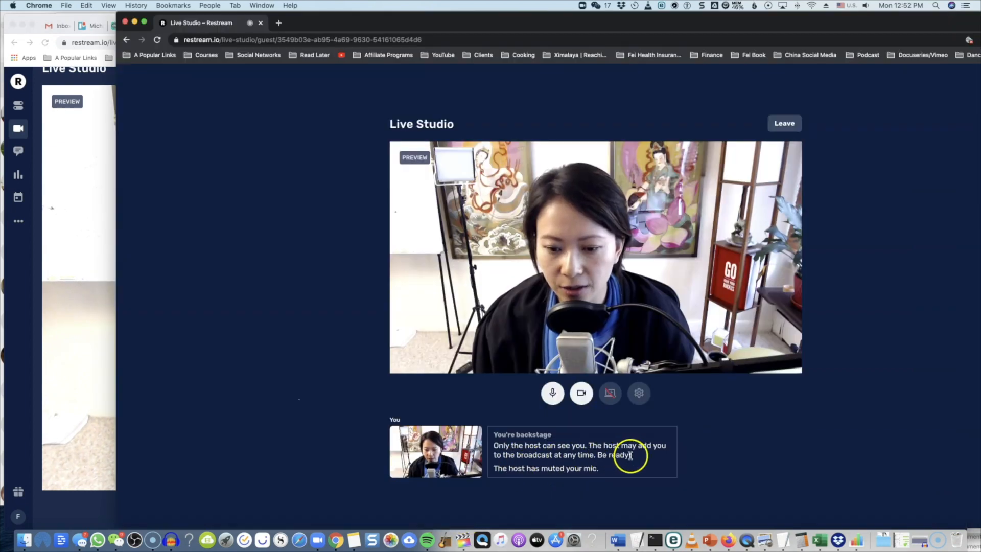
mouse_move(682, 462)
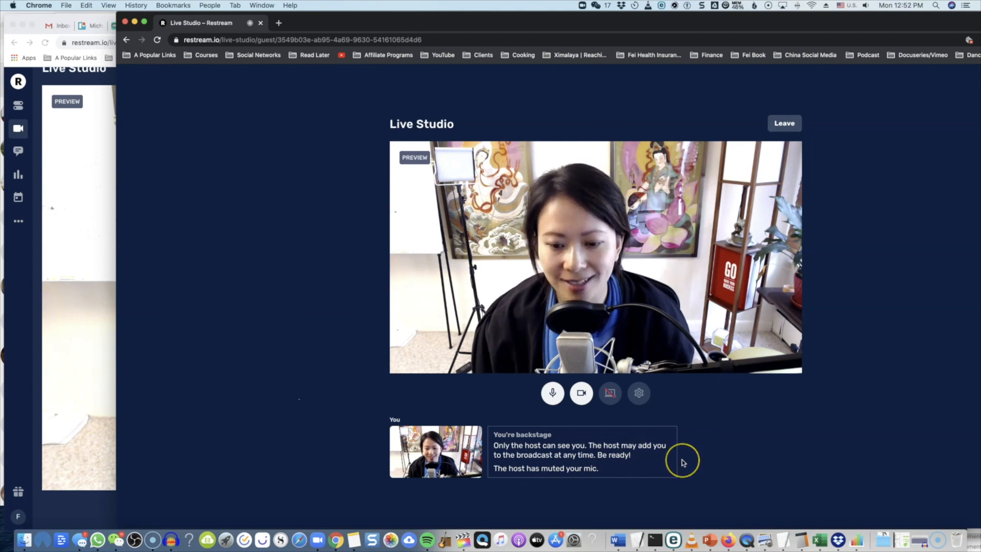
mouse_move(597, 235)
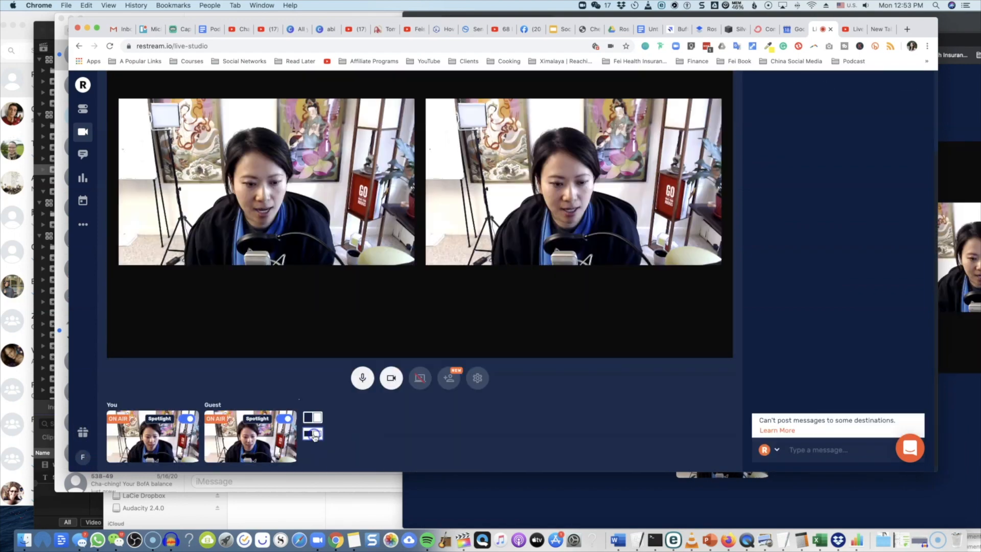
Step: Scroll the host studio while the guest is put on air and removed
scroll(up, 3)
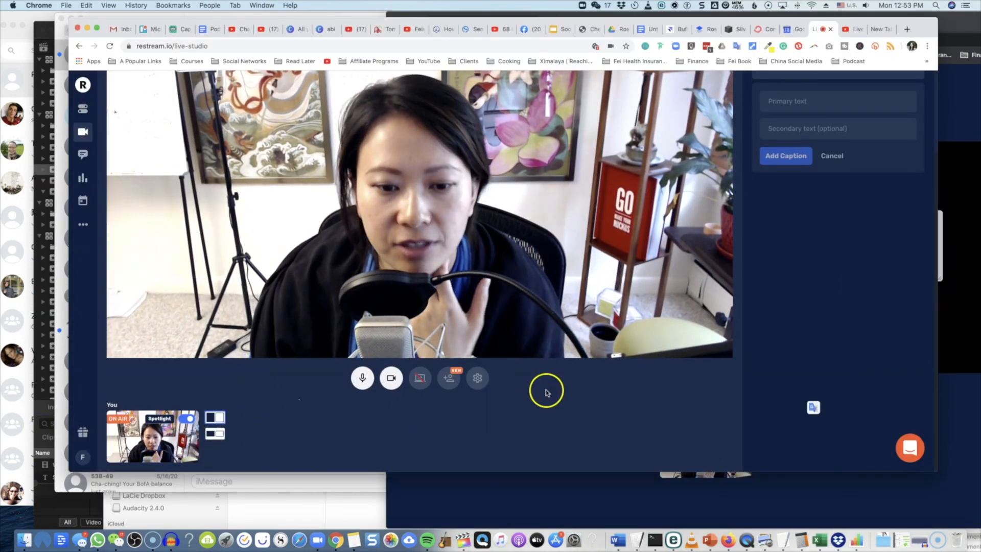
Step: Set the studio audio input to Scarlett 6i6 USB and keep the HD Pro Webcam C920 camera
click(476, 377)
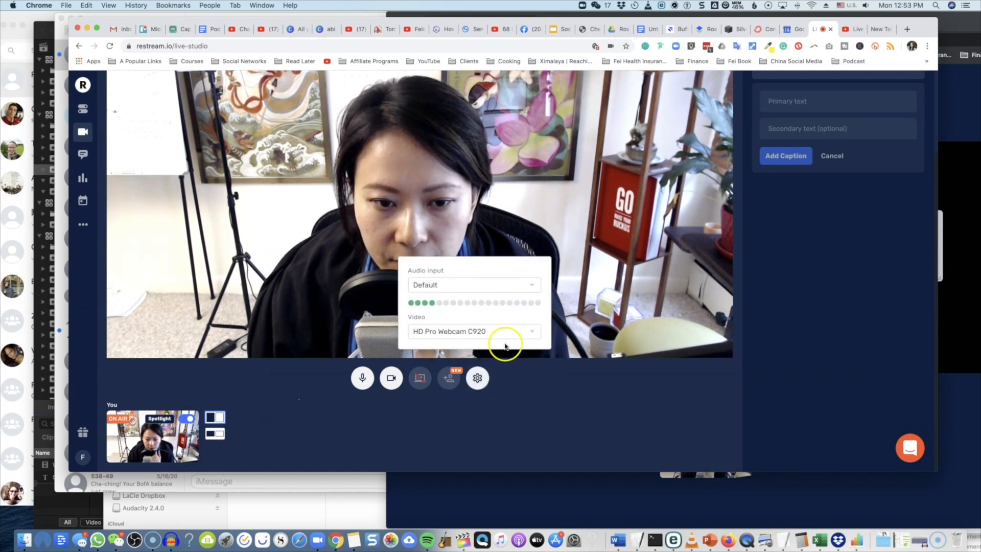
click(474, 285)
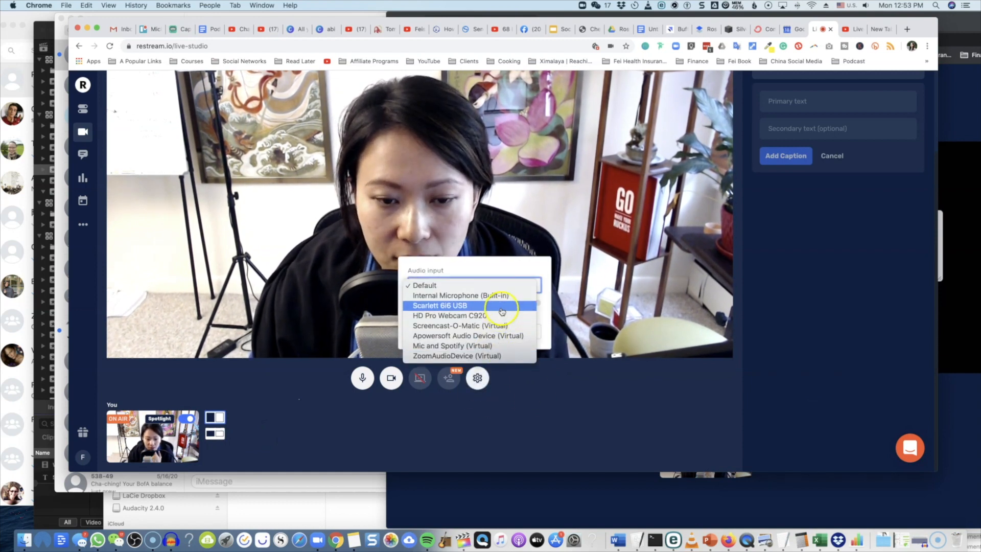
click(440, 306)
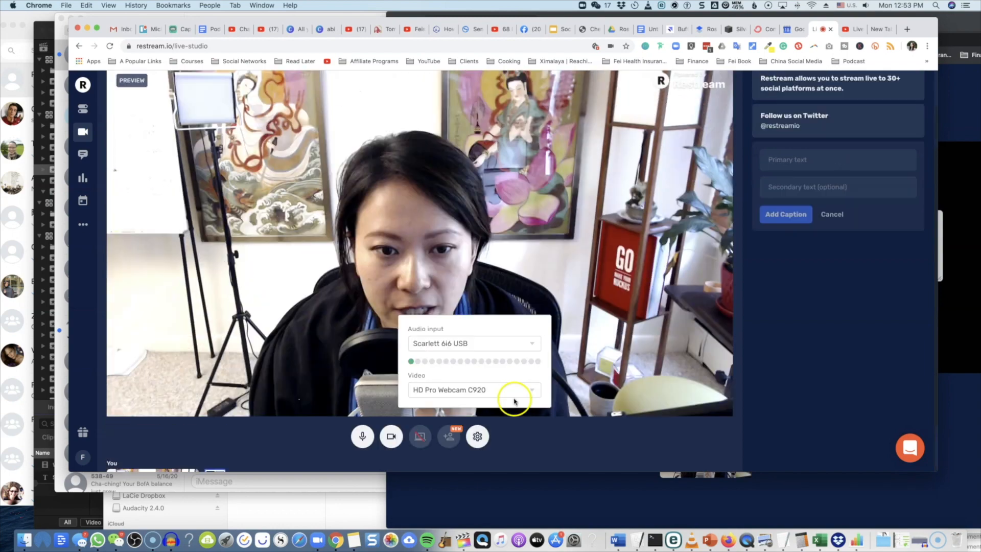
click(513, 389)
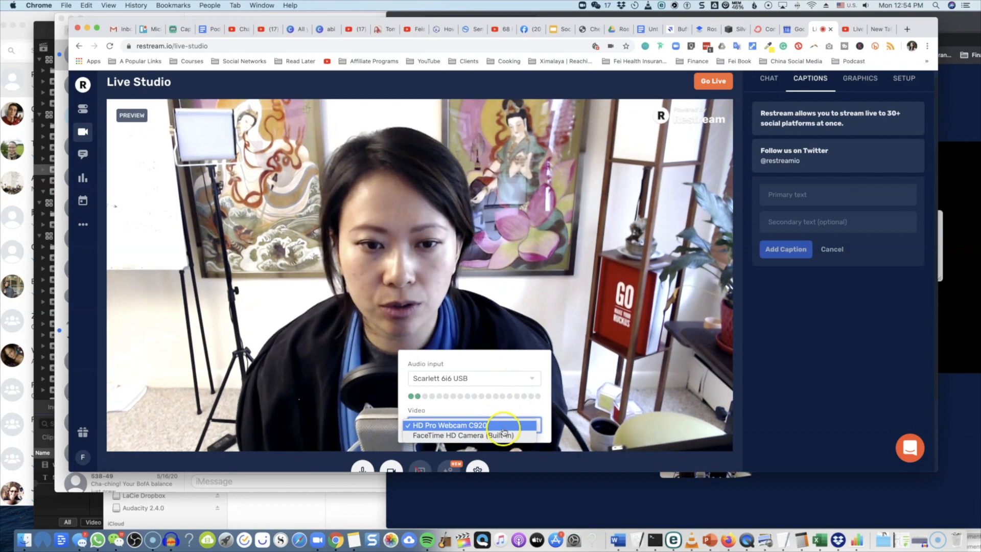
click(860, 78)
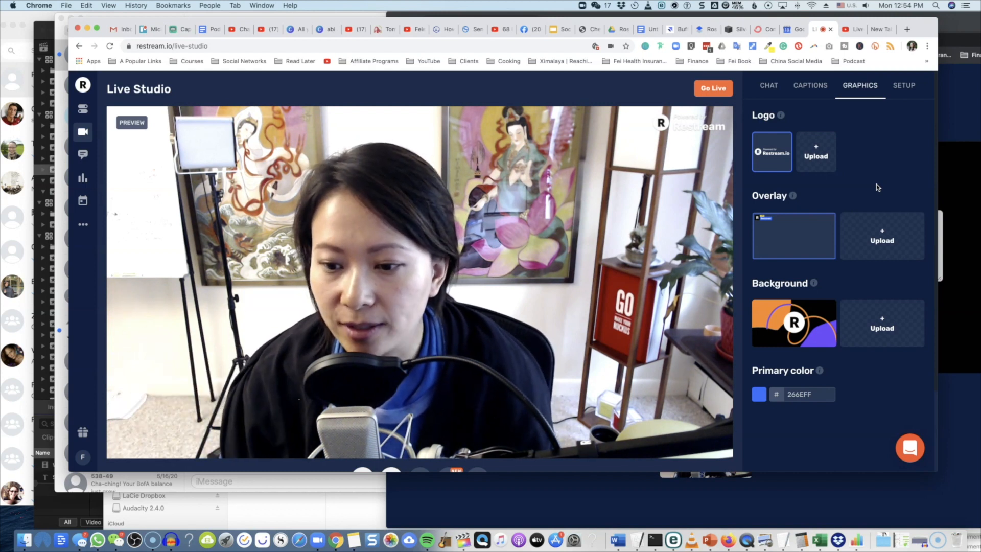
Step: Review the Setup settings, return to Graphics and try changing the overlay, bringing up the upgrade prompt
click(903, 85)
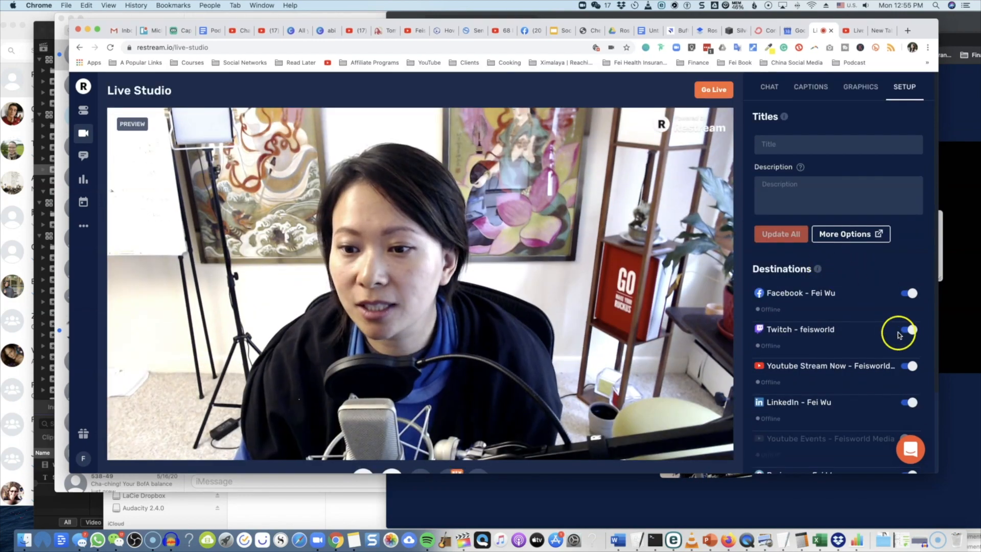
click(859, 86)
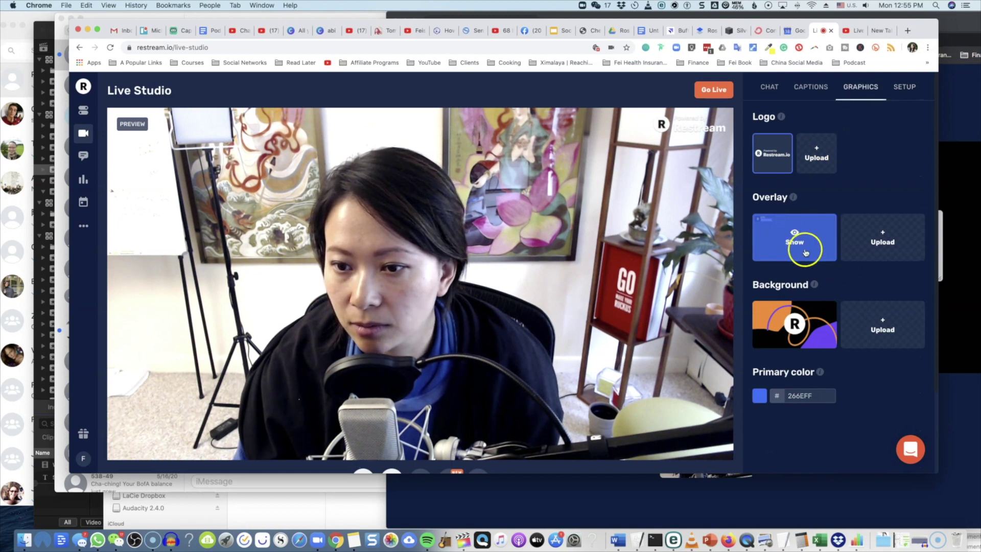
click(794, 242)
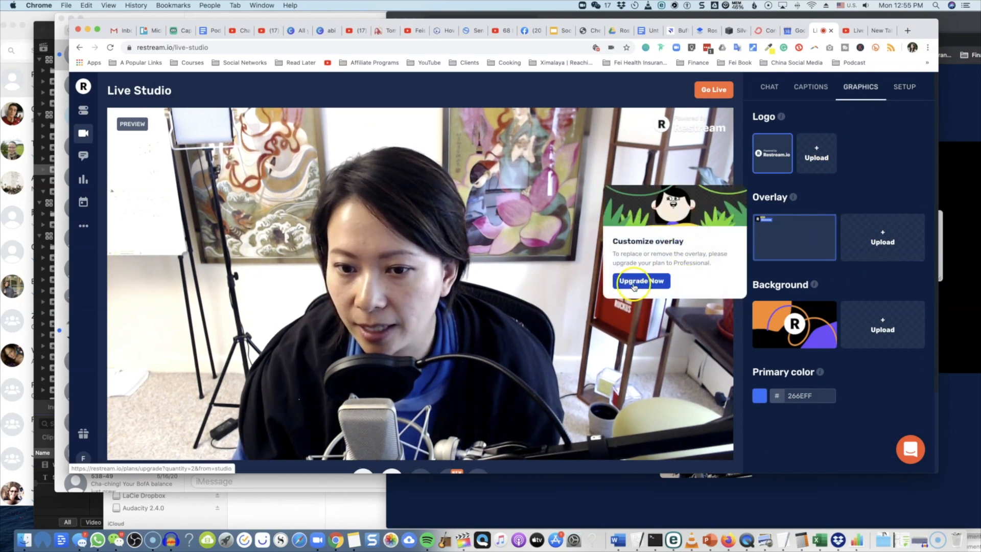
Step: Start the Professional upgrade, switch to yearly billing, then view the Free/Standard/Professional comparison
click(640, 281)
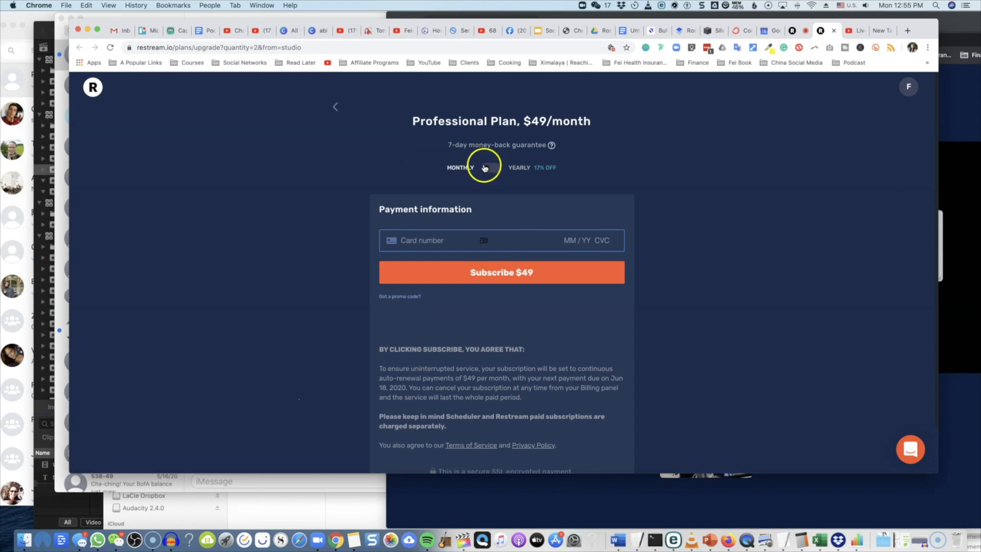
click(491, 167)
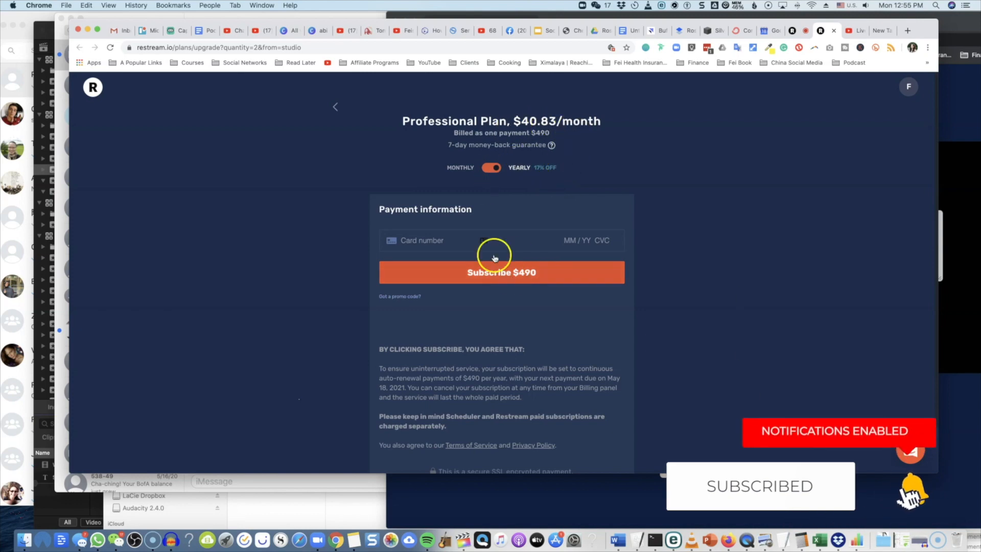
click(491, 167)
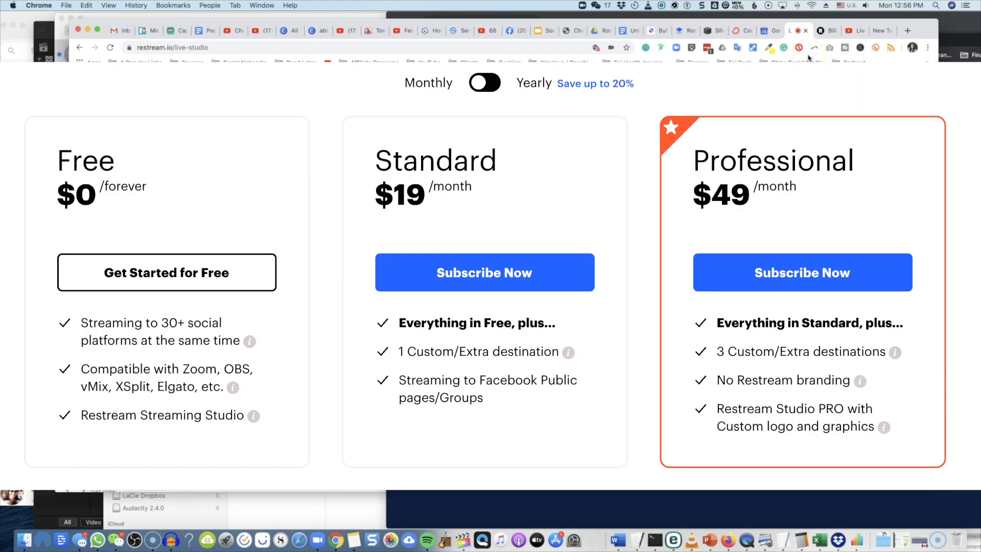
mouse_move(432, 58)
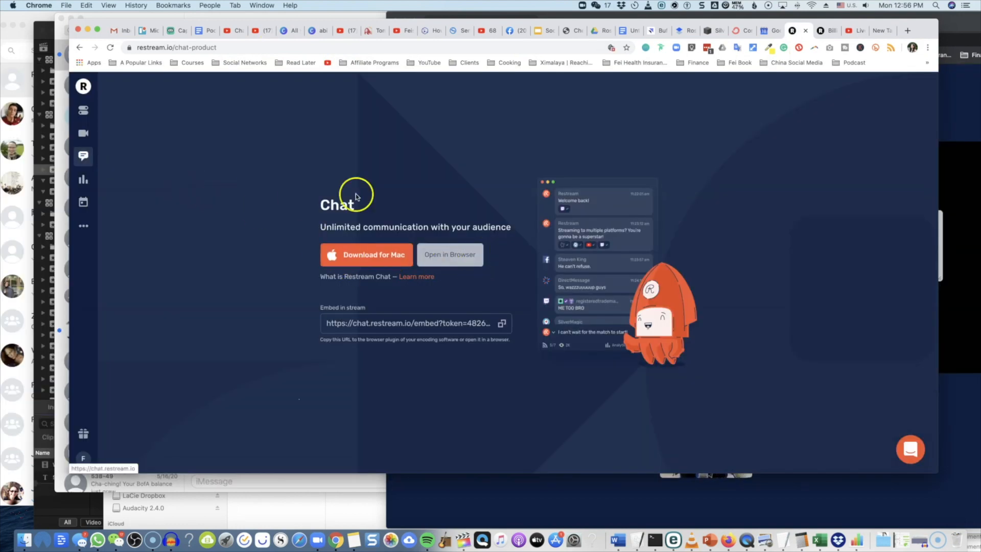
mouse_move(352, 288)
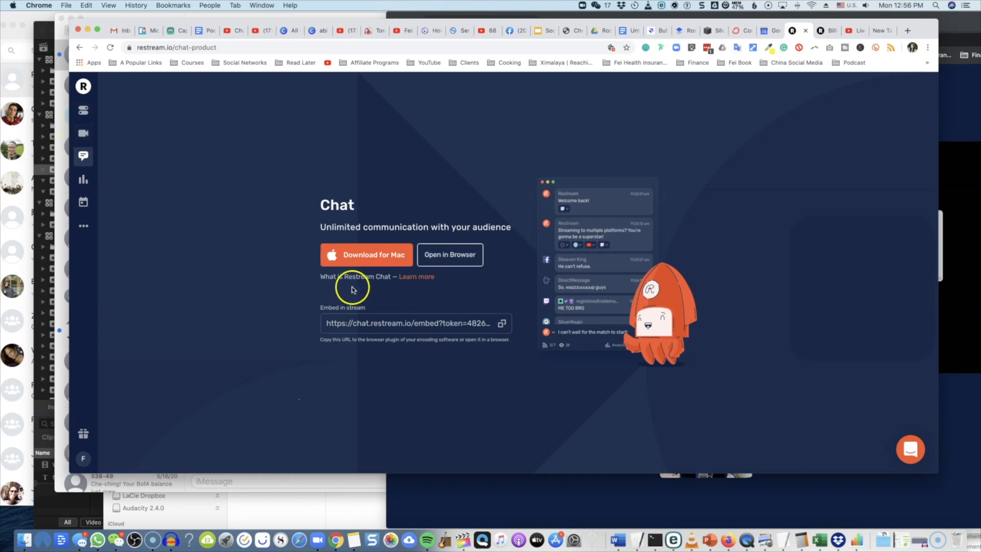
mouse_move(436, 323)
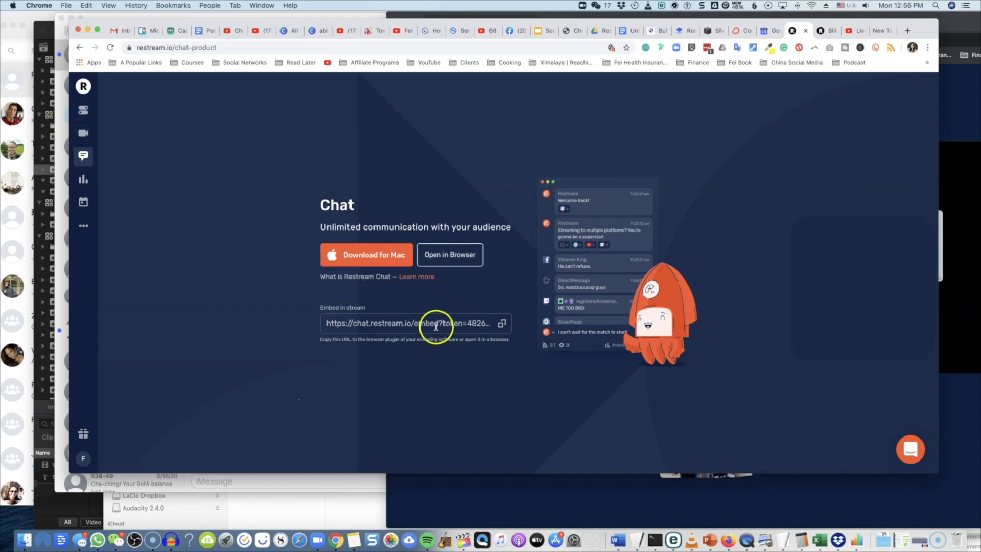
mouse_move(678, 230)
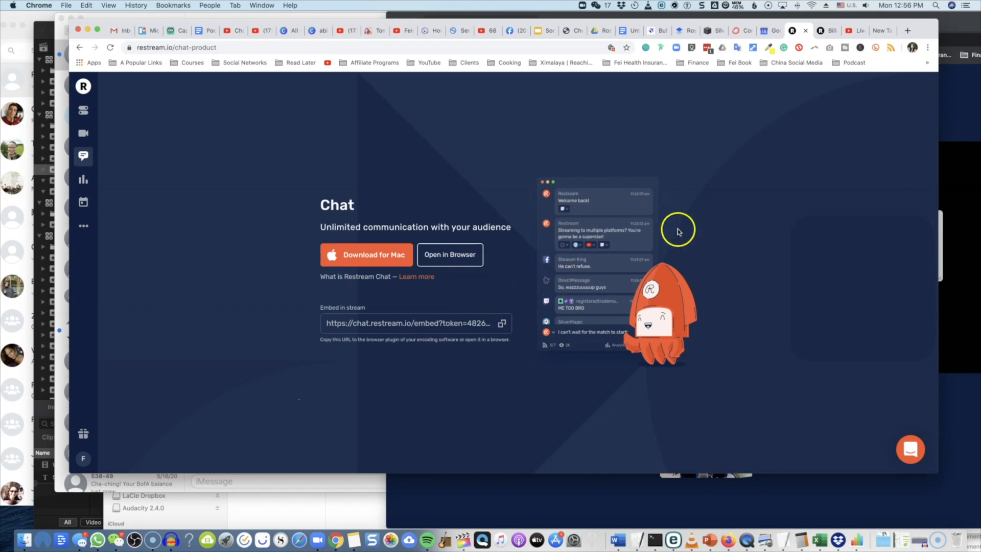
Step: Open Restream Chat in the browser and return to the Destinations dashboard
click(449, 254)
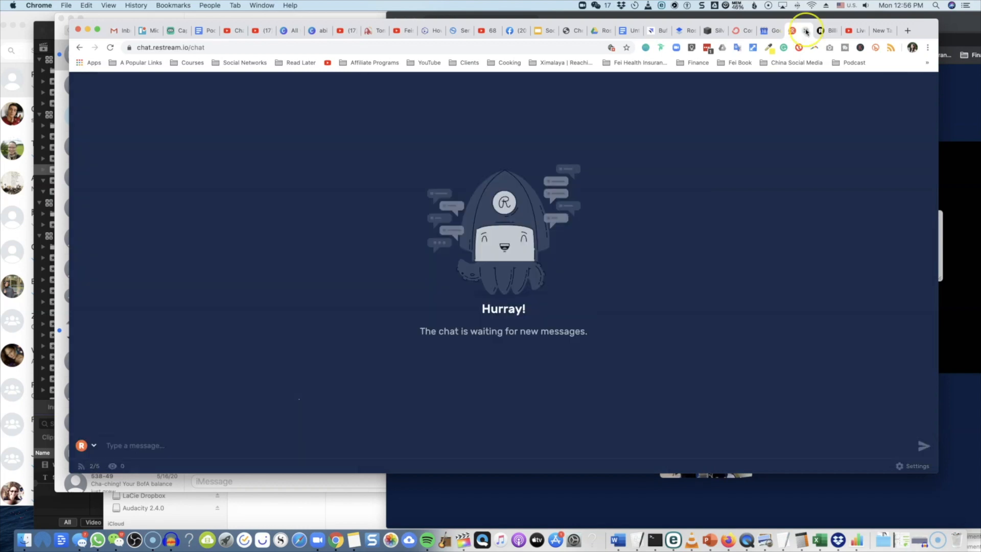
click(773, 30)
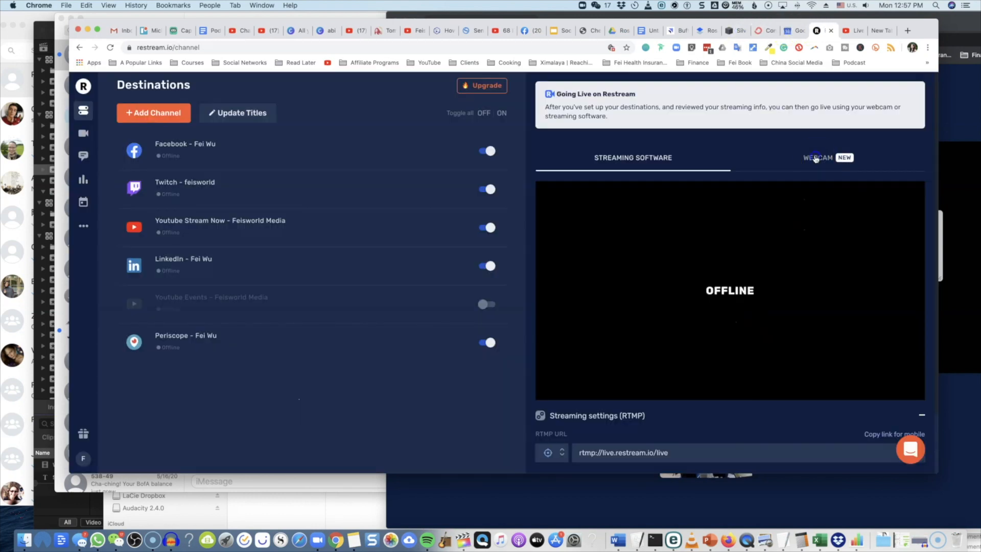
Step: Enter Live Studio from the Webcam option and bring up the chat's supported platforms list
click(817, 157)
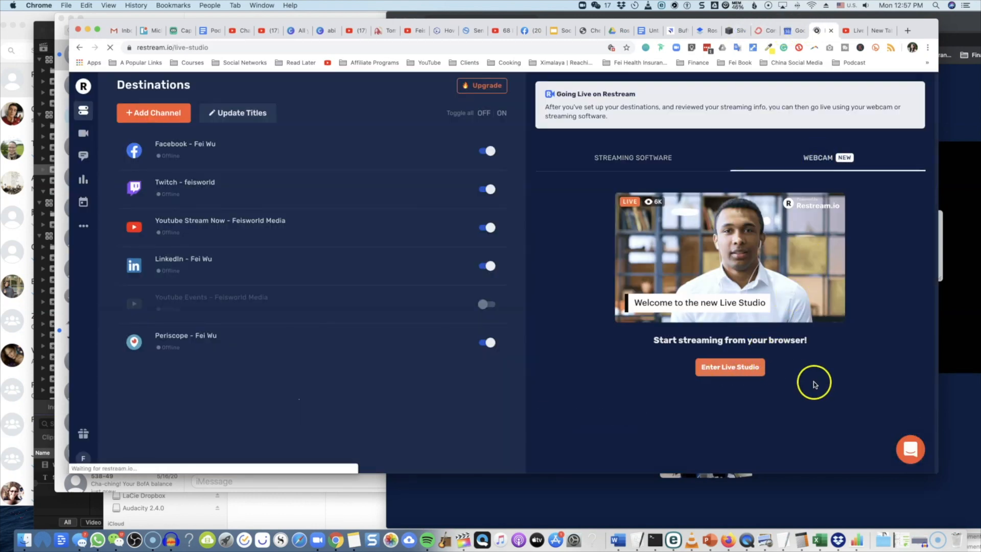
click(729, 367)
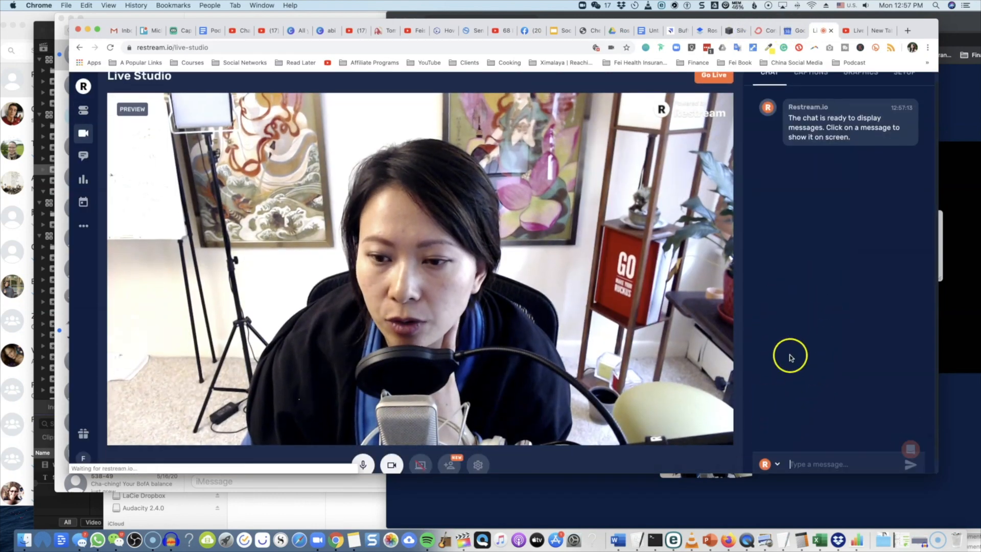
click(774, 463)
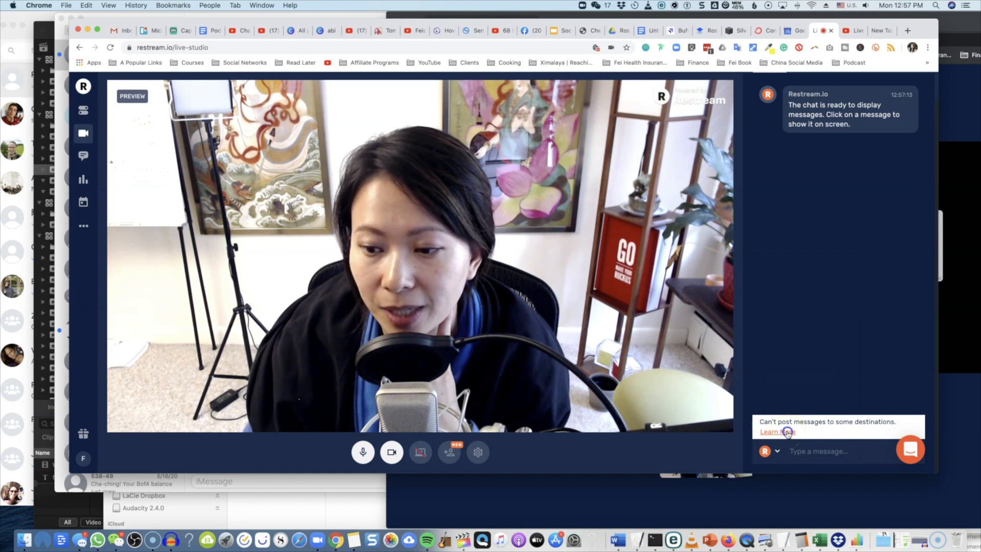
click(775, 432)
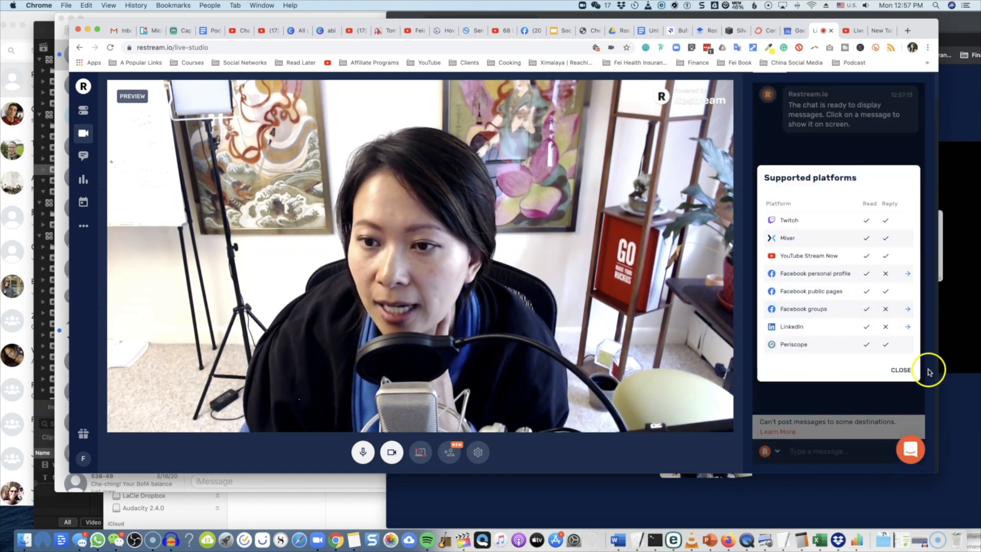
mouse_move(594, 443)
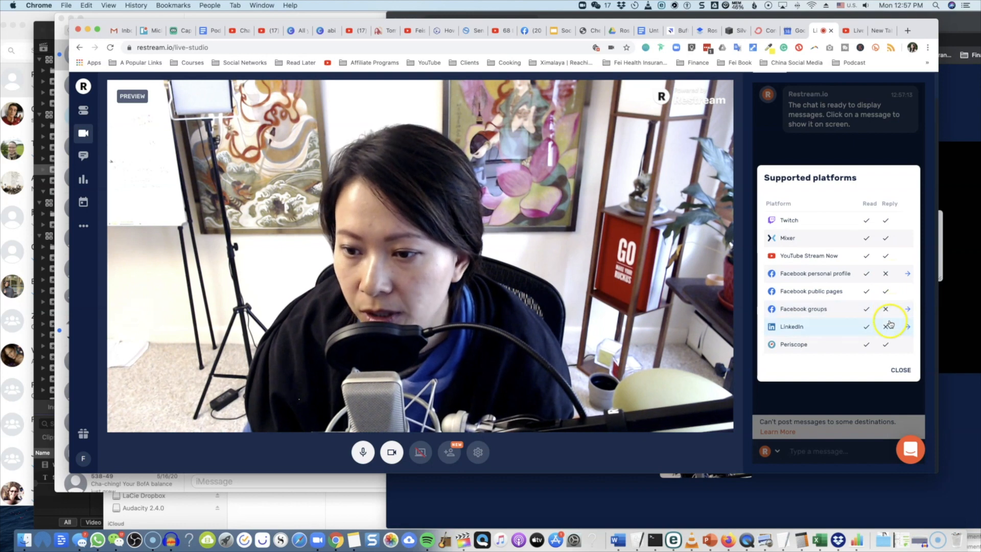
Step: Read the Facebook profile, Facebook groups and LinkedIn chat reply limitations
click(907, 274)
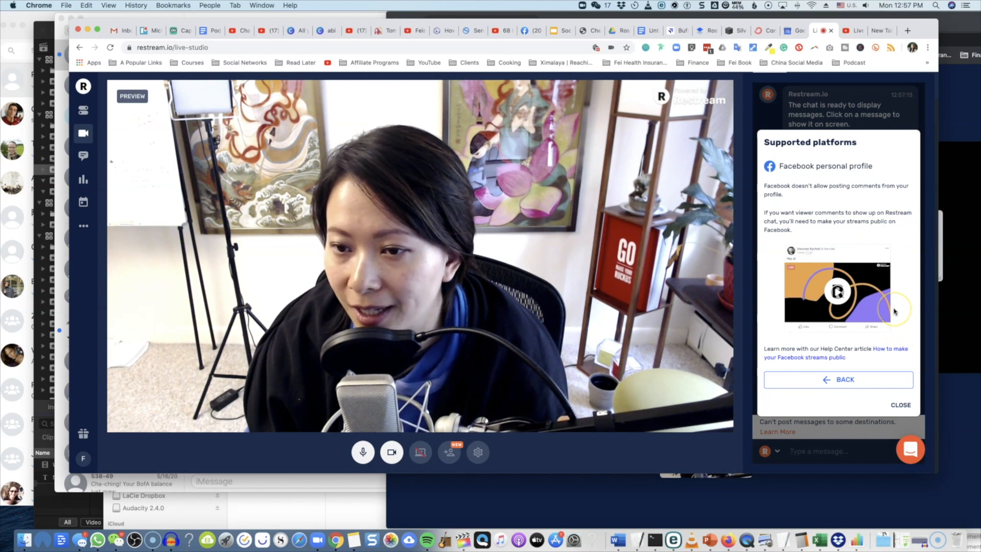
mouse_move(879, 267)
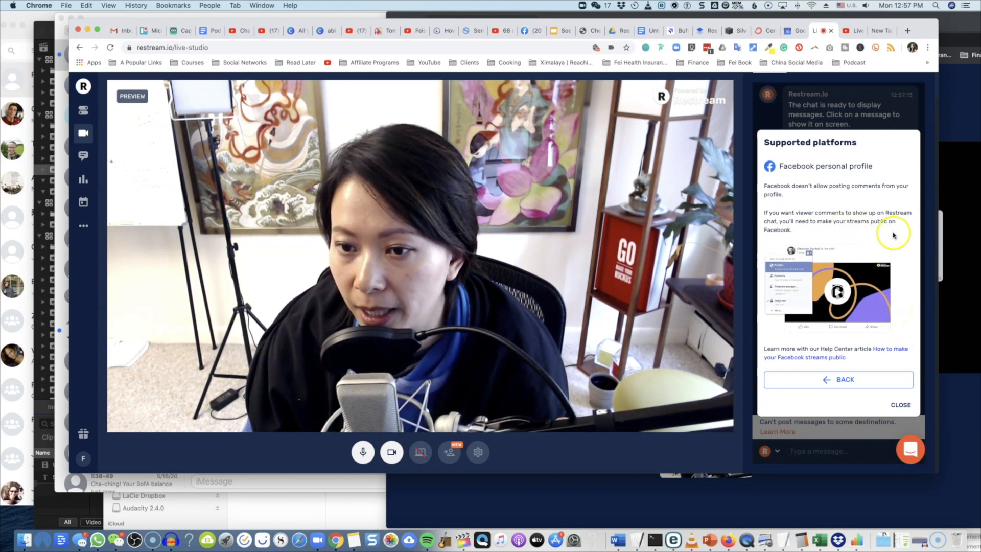
mouse_move(854, 373)
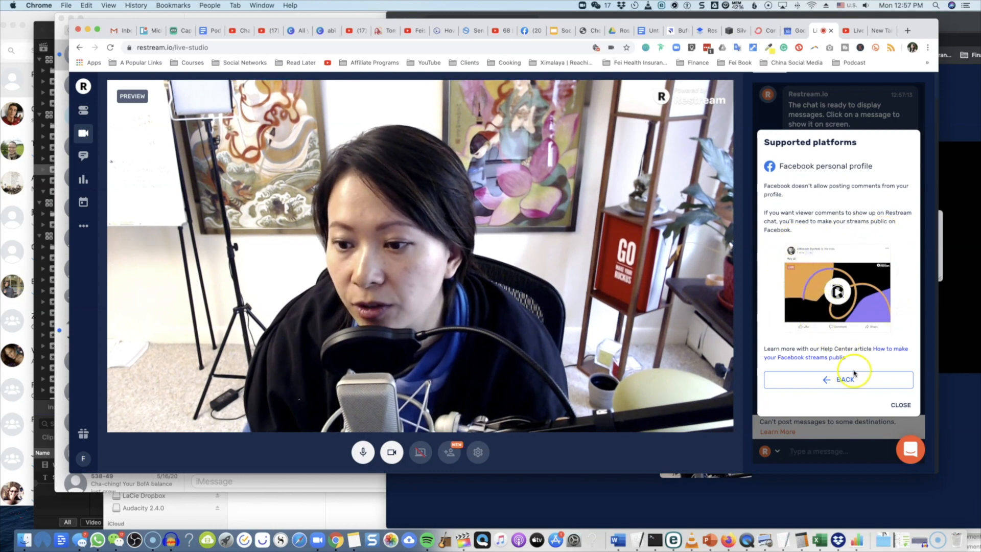
click(844, 379)
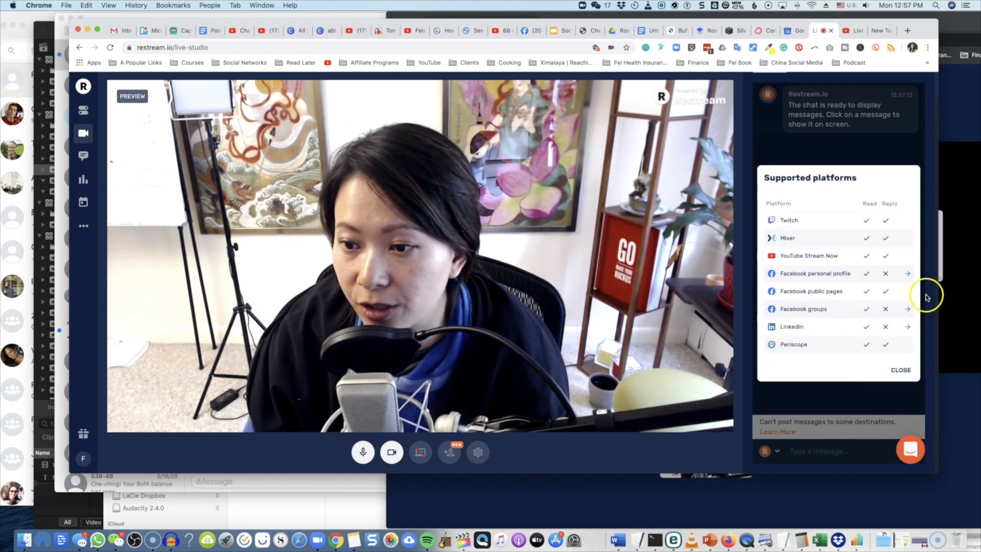
click(908, 309)
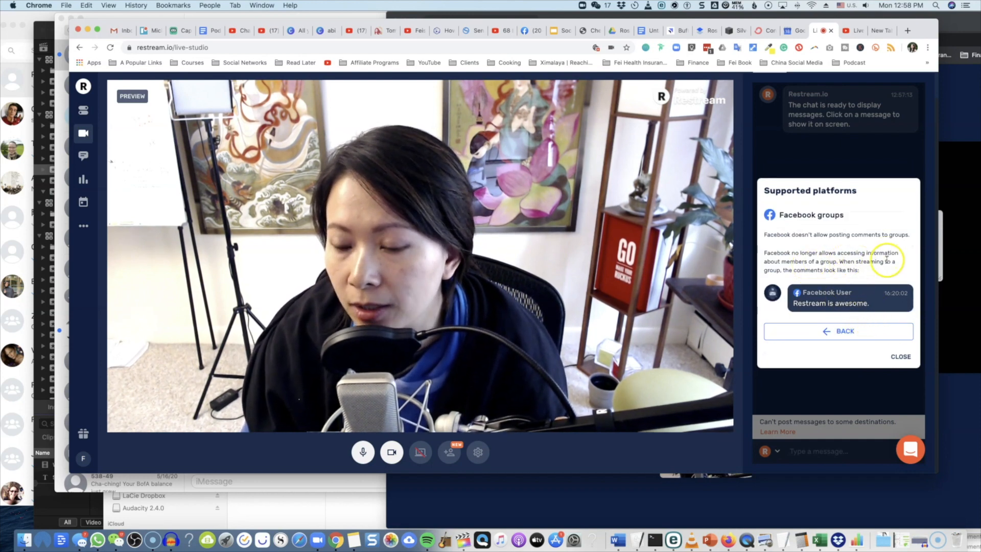
mouse_move(845, 331)
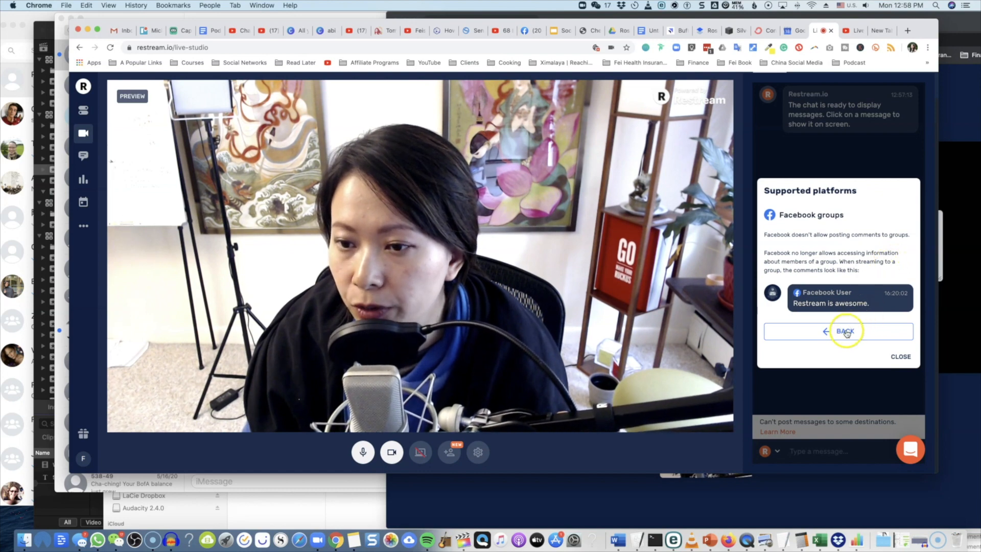
click(904, 326)
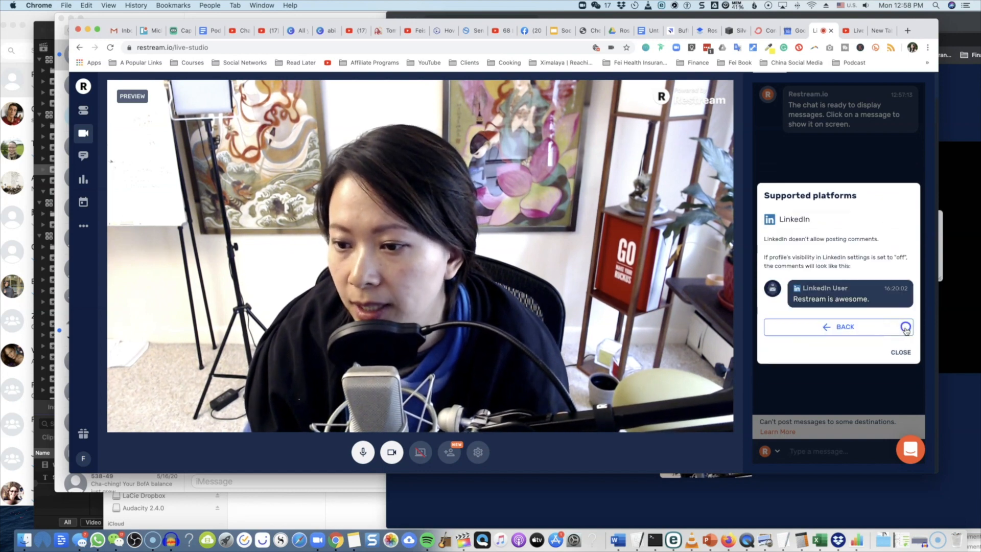
mouse_move(862, 331)
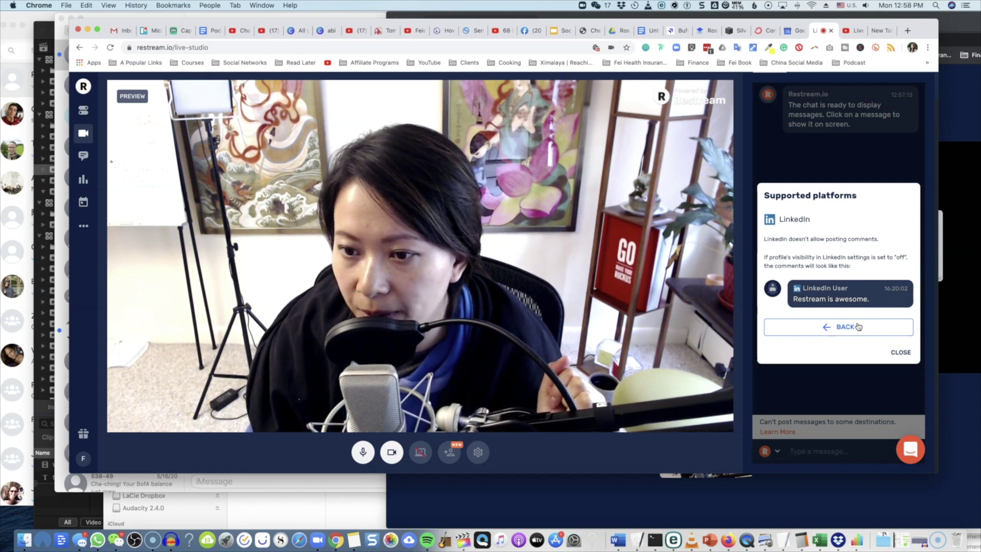
click(845, 326)
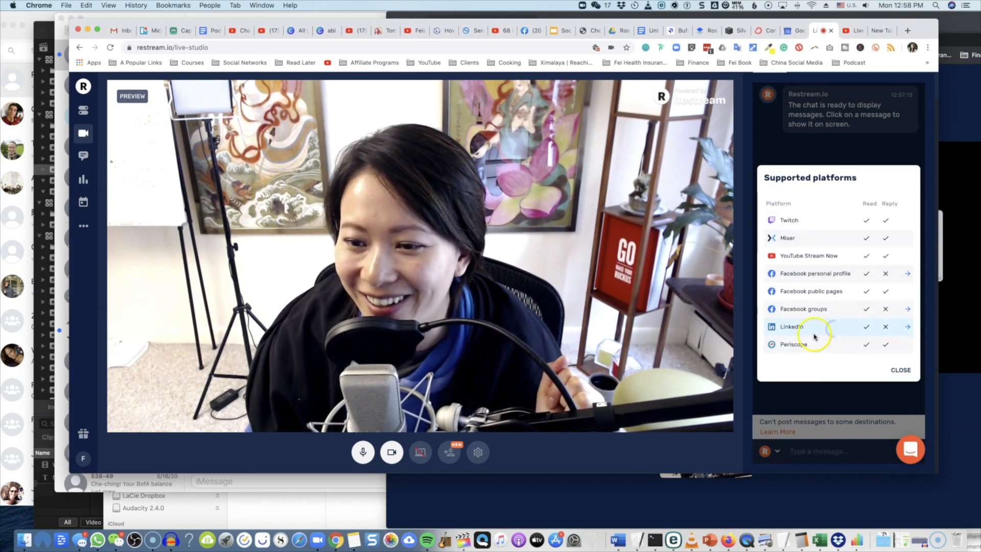
click(901, 370)
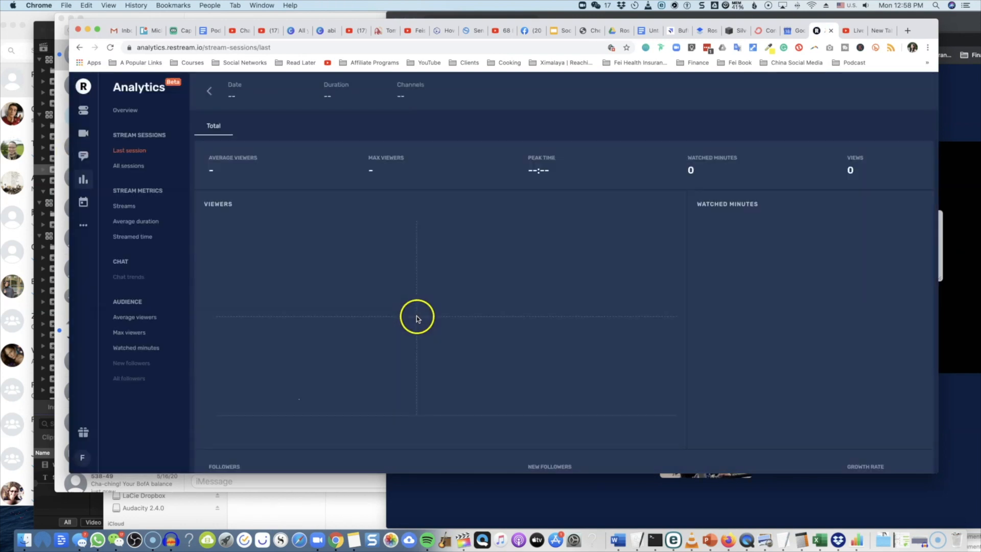
mouse_move(181, 164)
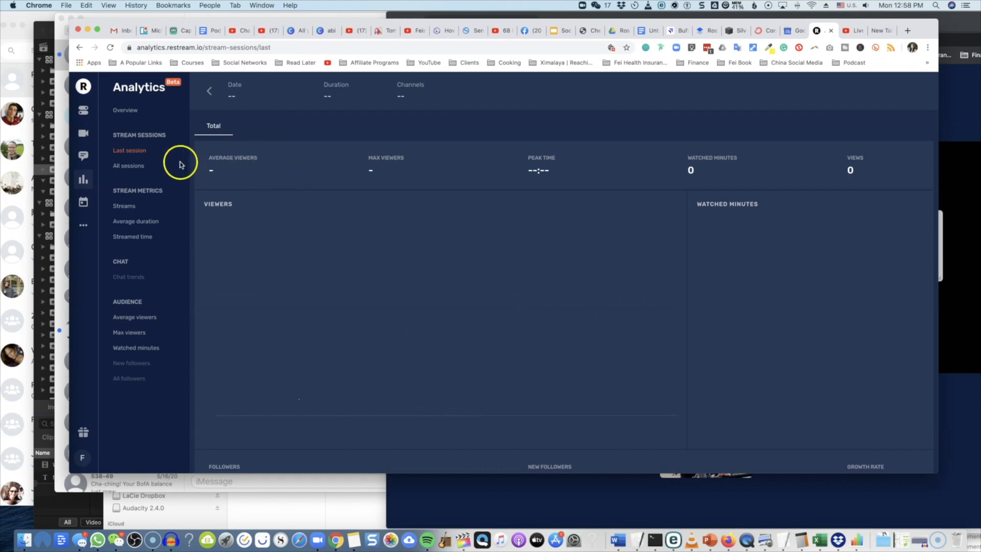
mouse_move(129, 165)
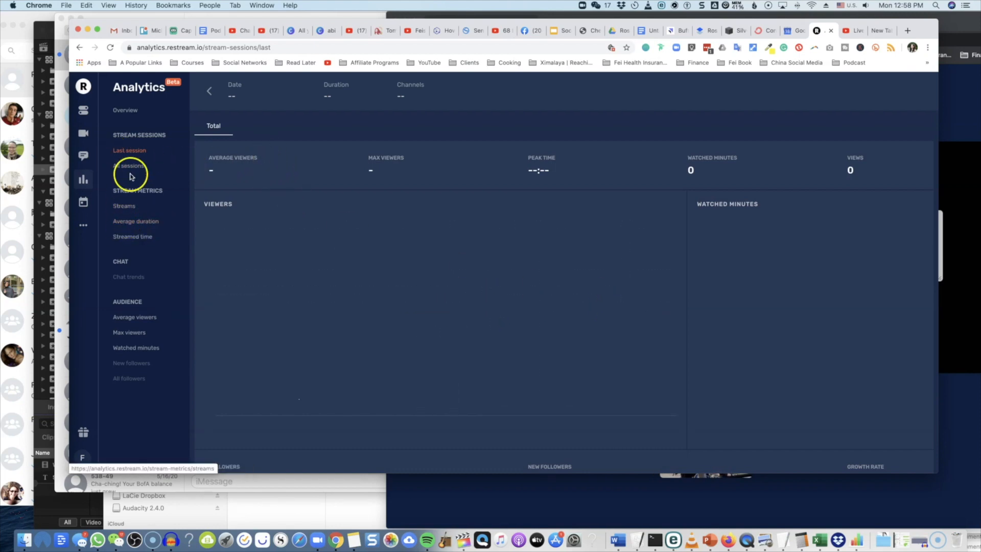
mouse_move(133, 237)
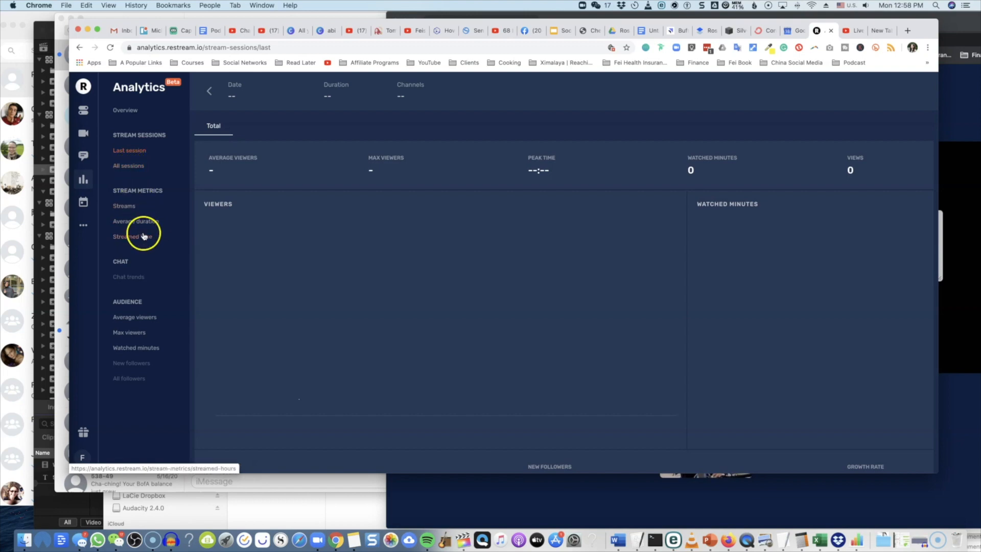
mouse_move(128, 165)
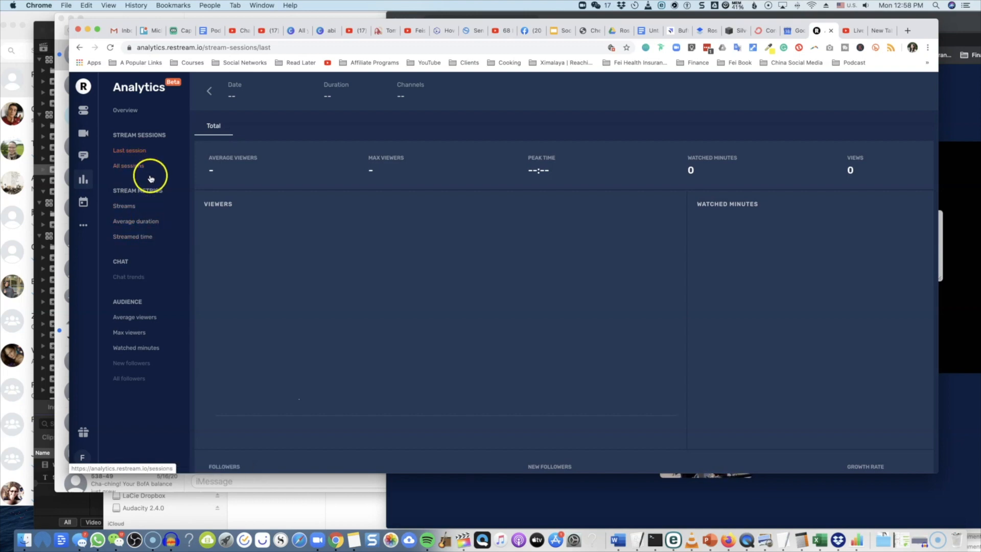
mouse_move(103, 207)
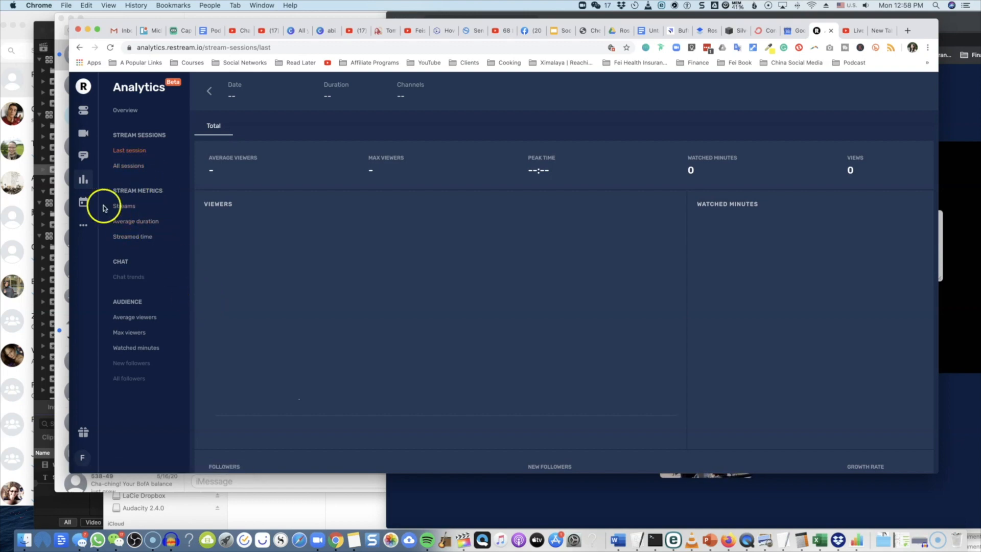
Step: Open the Scheduler page from the left sidebar
click(83, 201)
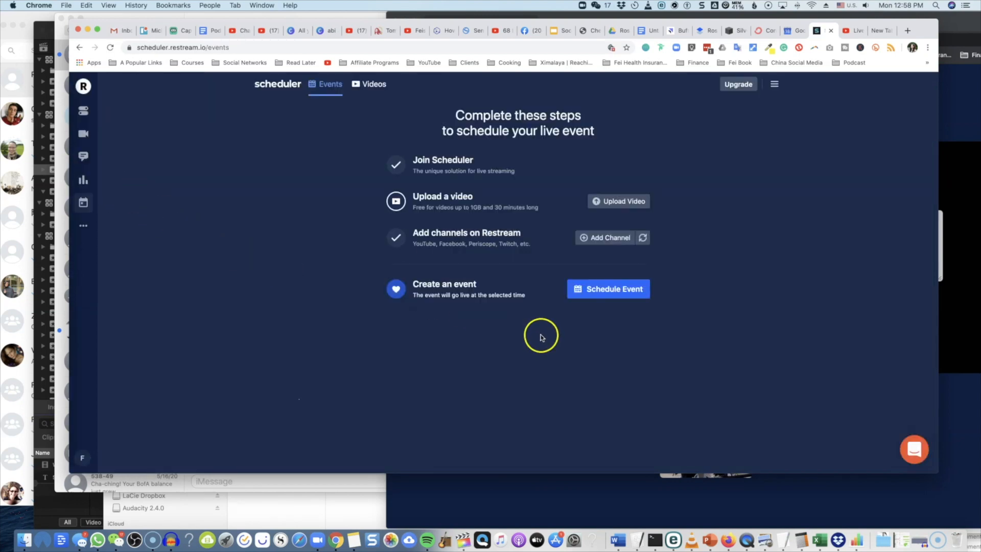
mouse_move(540, 333)
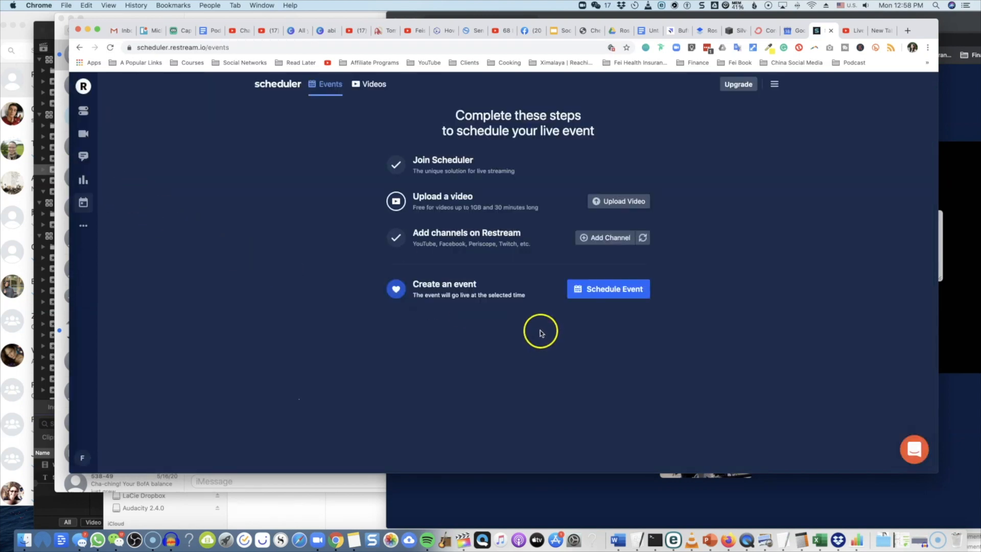
mouse_move(494, 302)
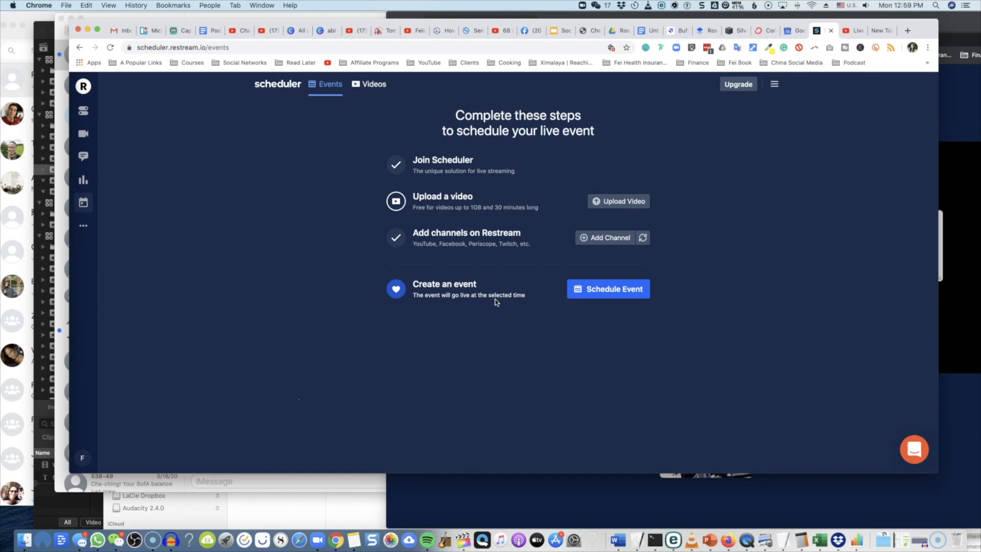
Step: View the HandBrake video-preparation guide from the support chat, then return to the Scheduler events page
click(914, 449)
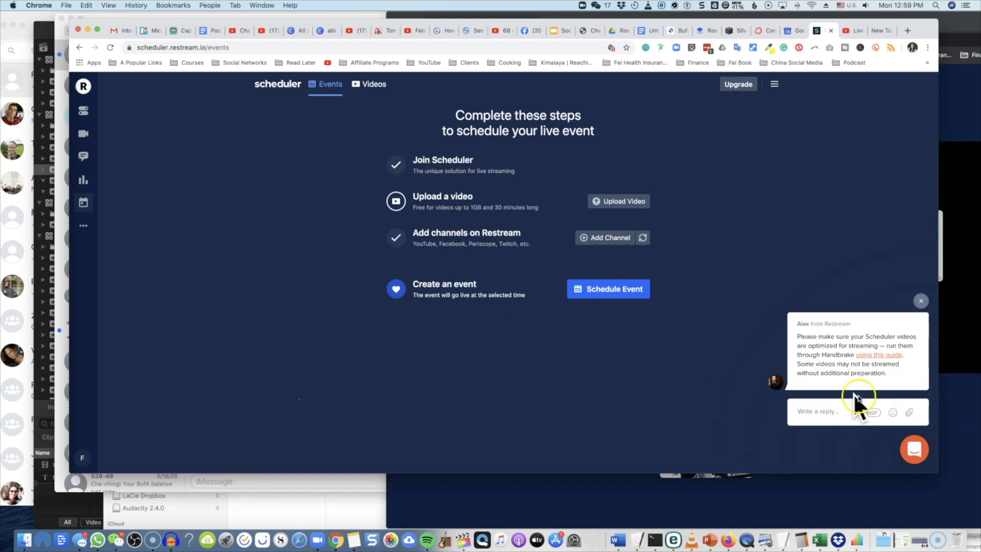
mouse_move(895, 393)
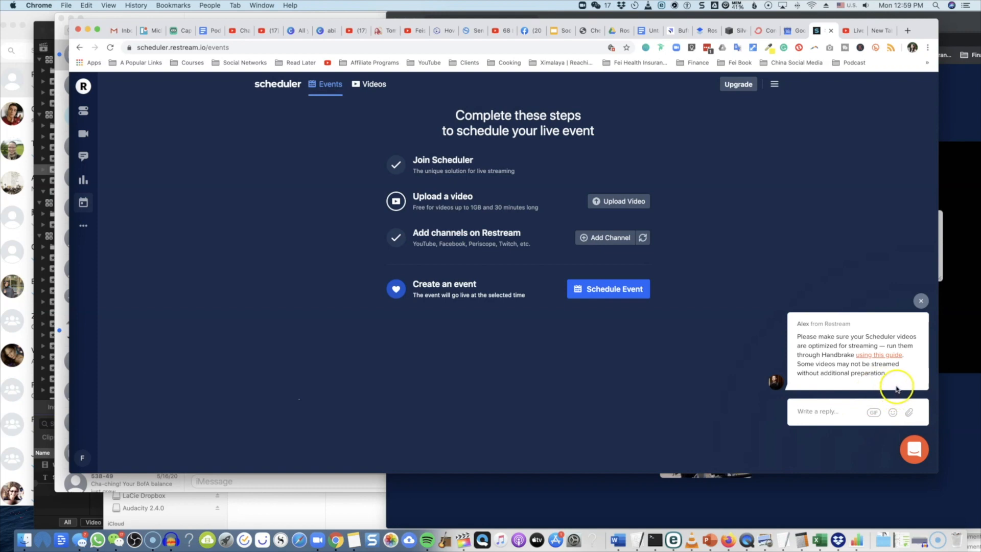
mouse_move(742, 260)
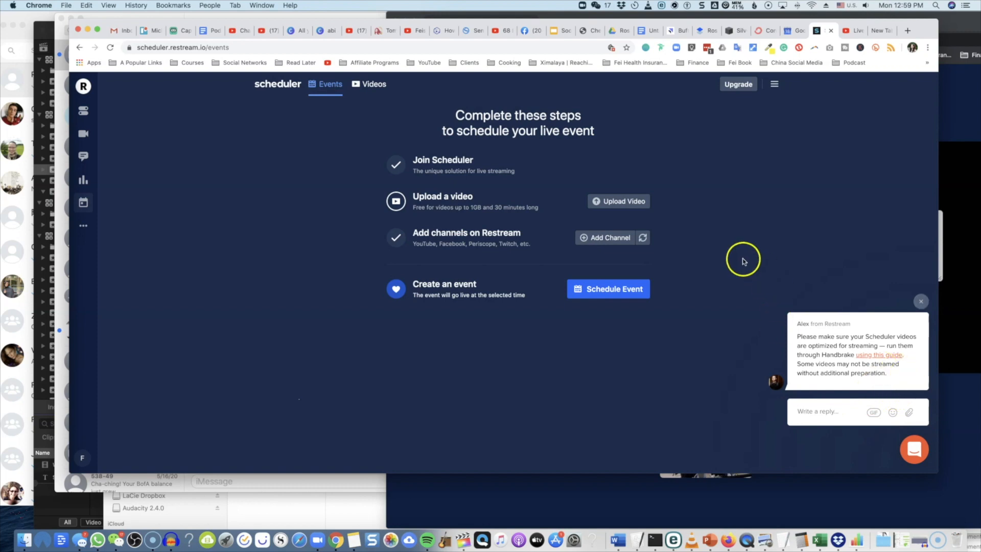
mouse_move(879, 354)
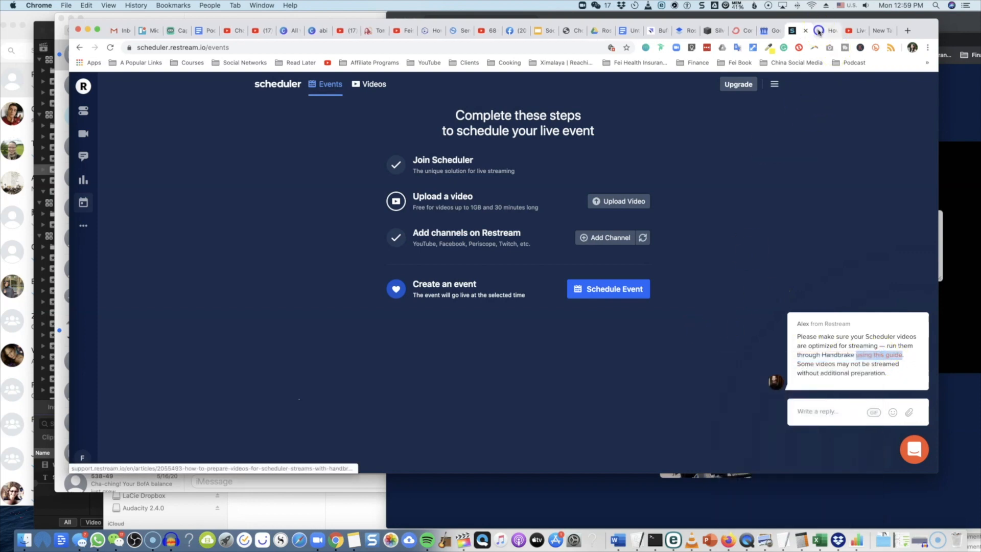
click(883, 354)
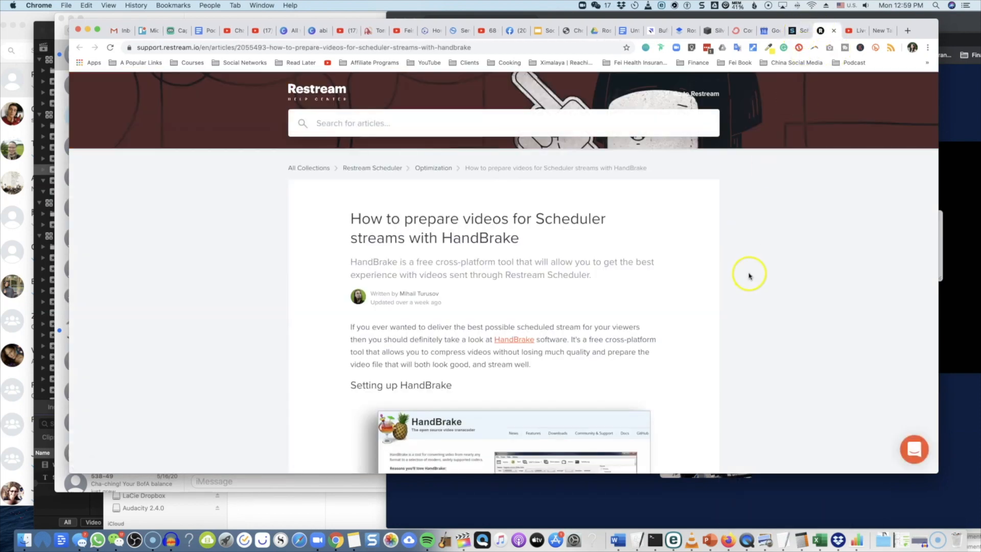
scroll(down, 3)
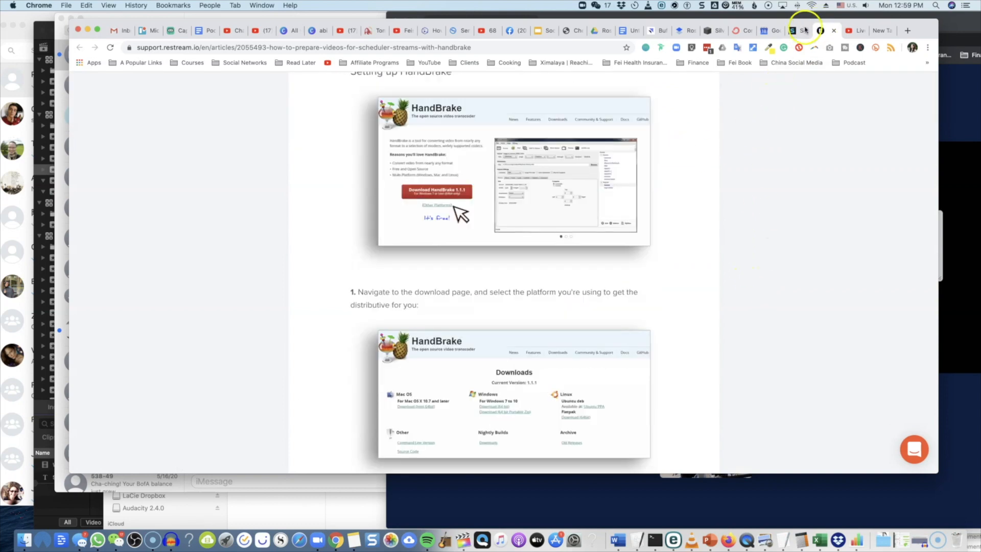
click(806, 30)
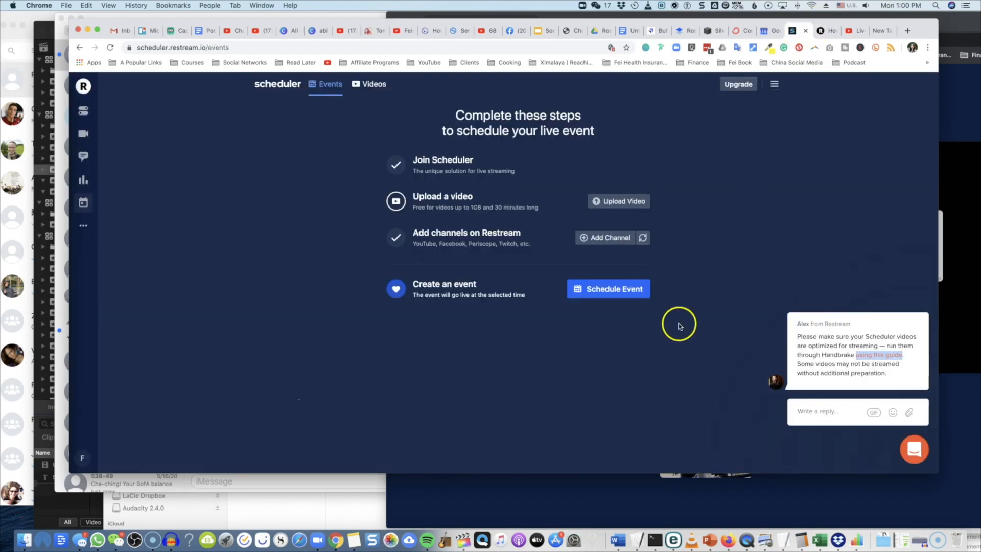
mouse_move(415, 218)
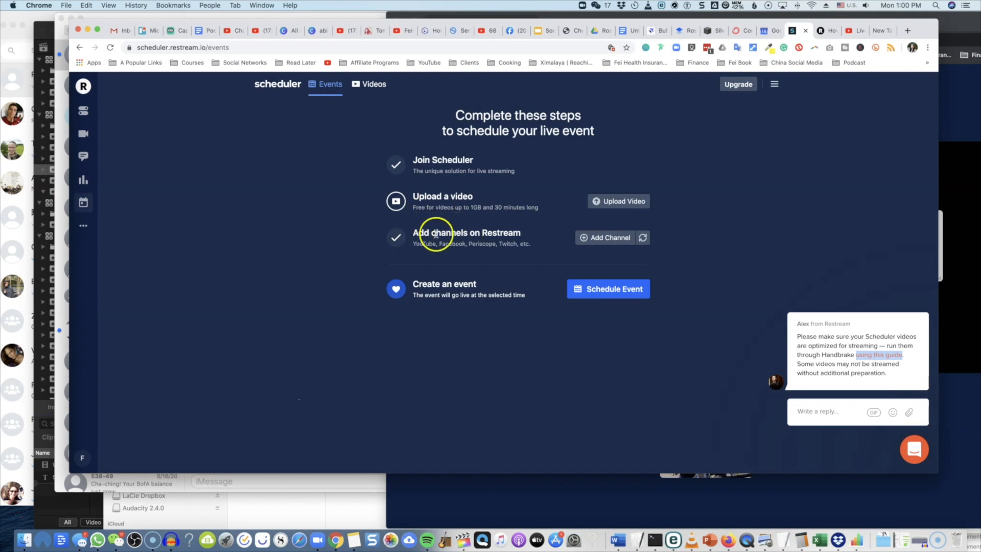
mouse_move(424, 304)
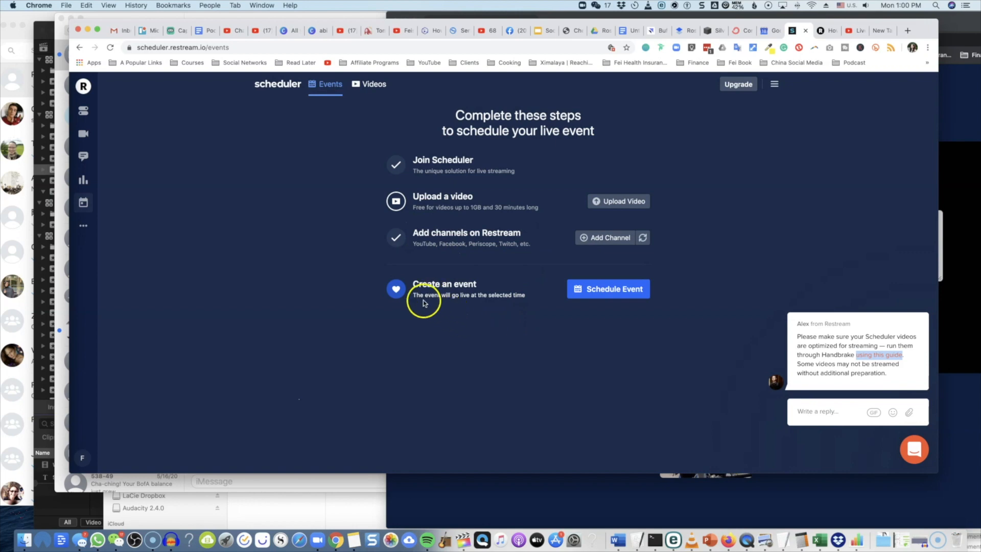
mouse_move(499, 304)
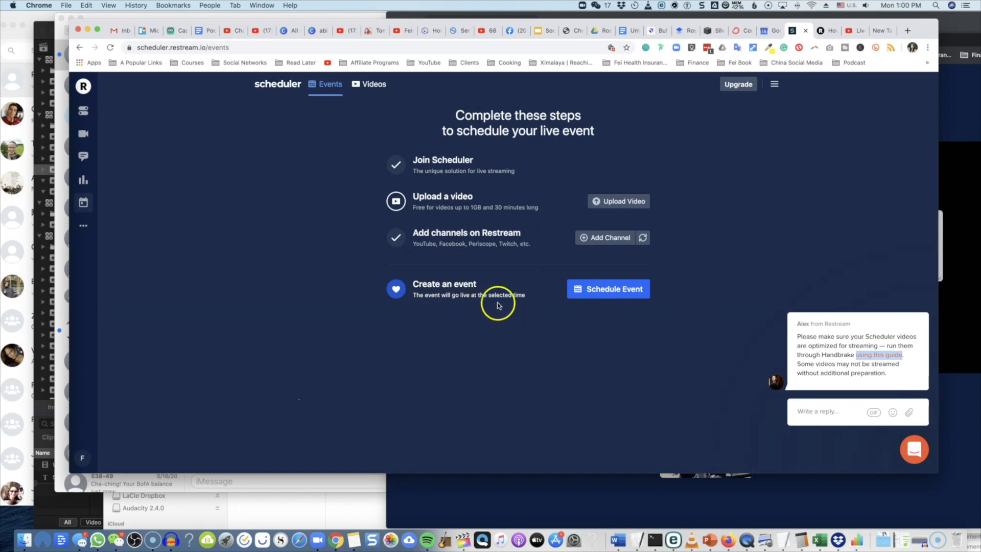
Step: Start a new scheduled live event, prefilled with the Demo Video title dated 2020-05-18 at 1:16 PM
click(607, 289)
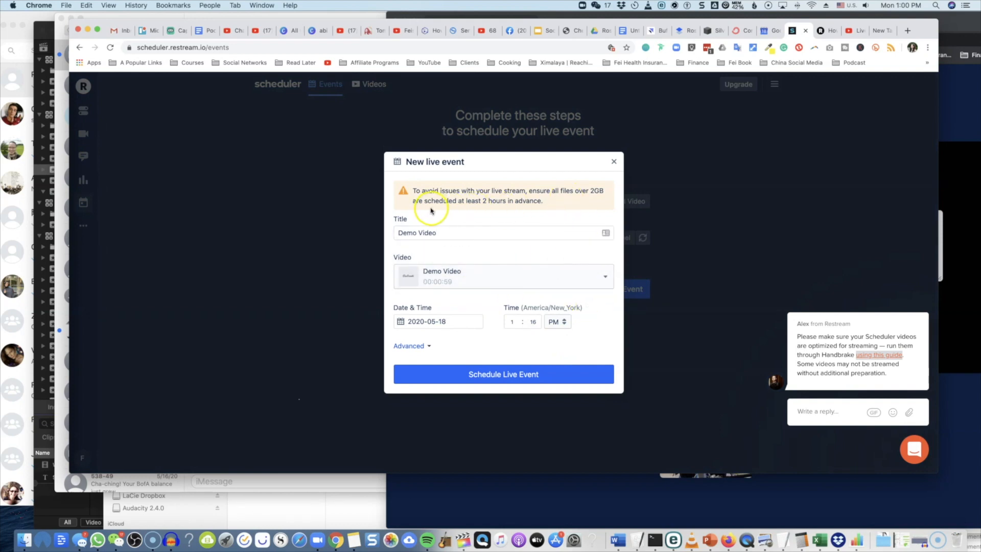
mouse_move(599, 174)
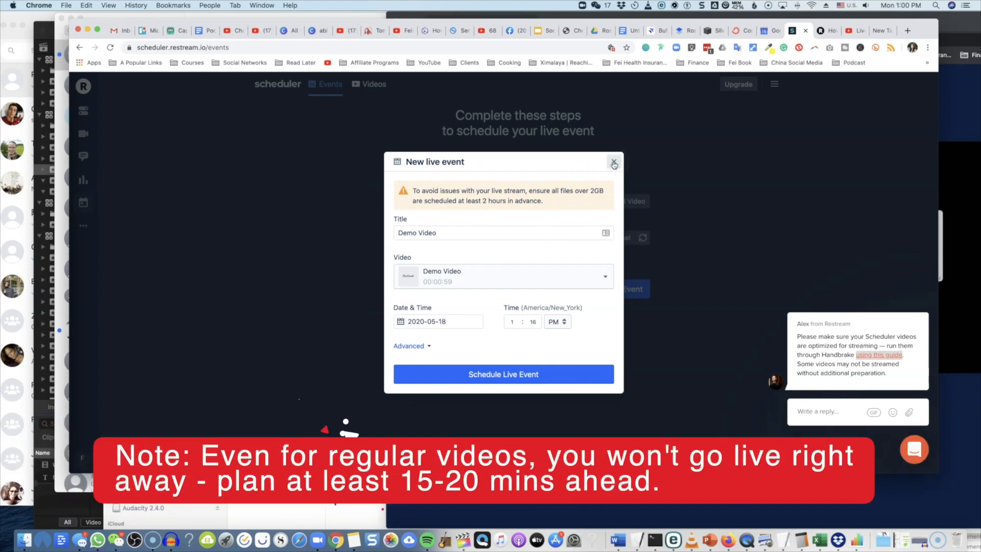
Step: Close the New live event form for Demo Video without scheduling it
click(614, 163)
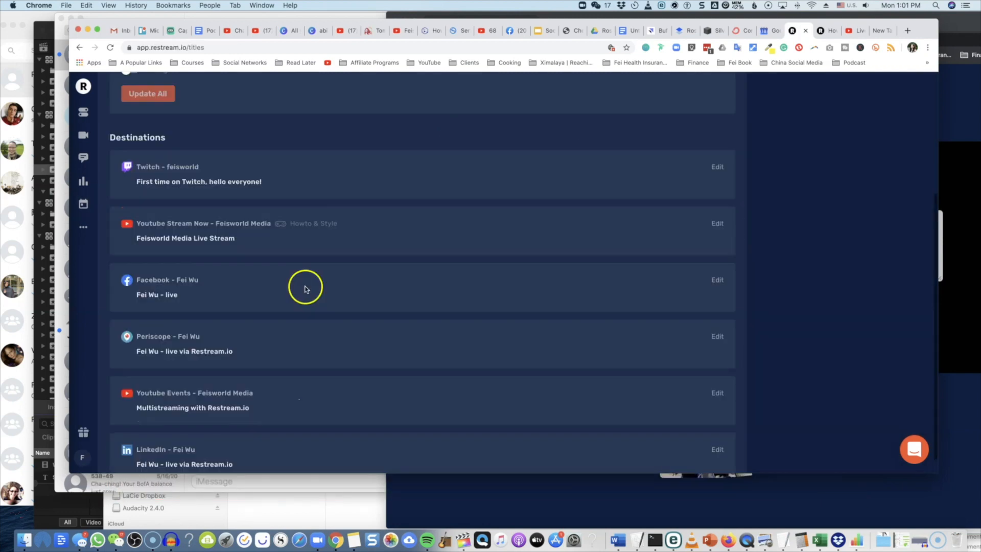
Step: Review the per-destination stream titles for Twitch, YouTube, Facebook, Periscope and LinkedIn on the Titles page
scroll(up, 3)
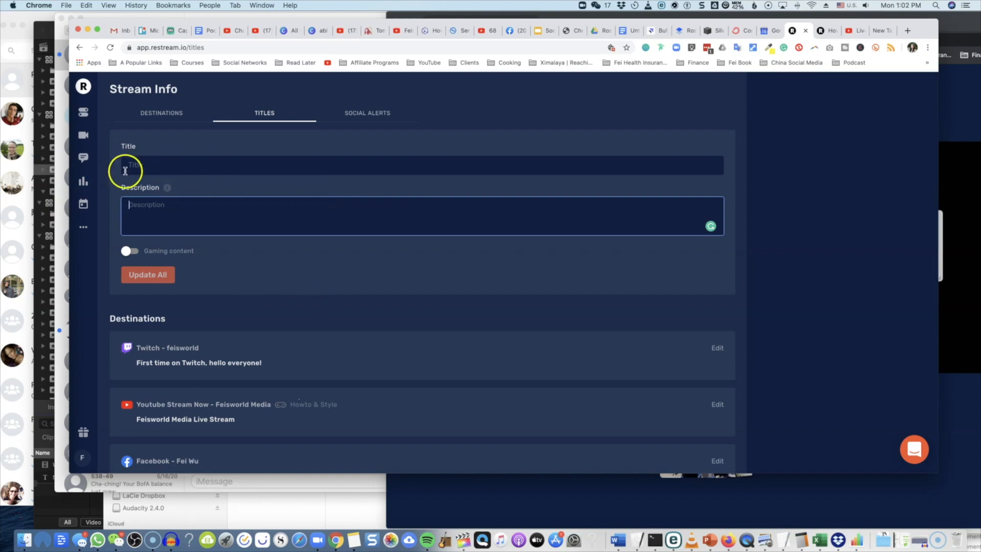
mouse_move(180, 227)
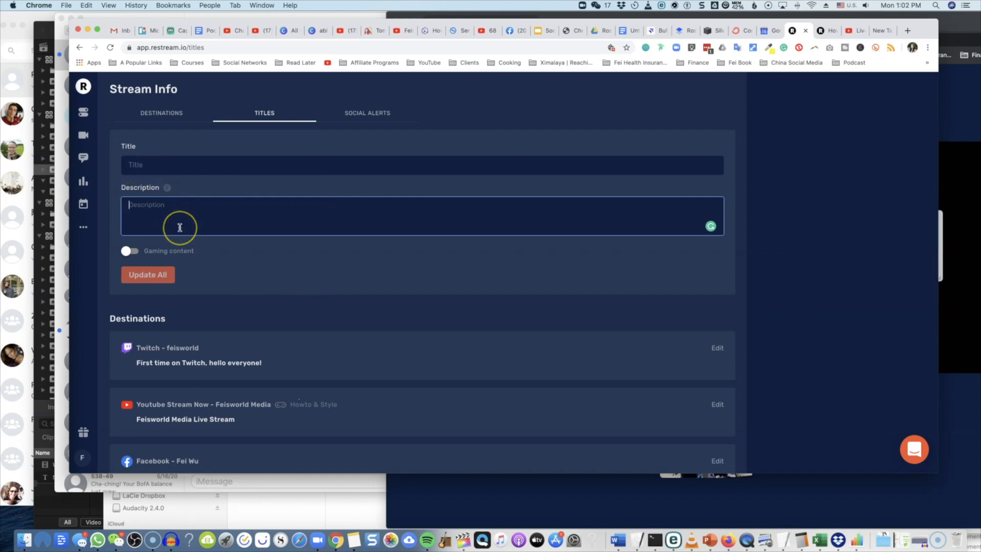
mouse_move(180, 227)
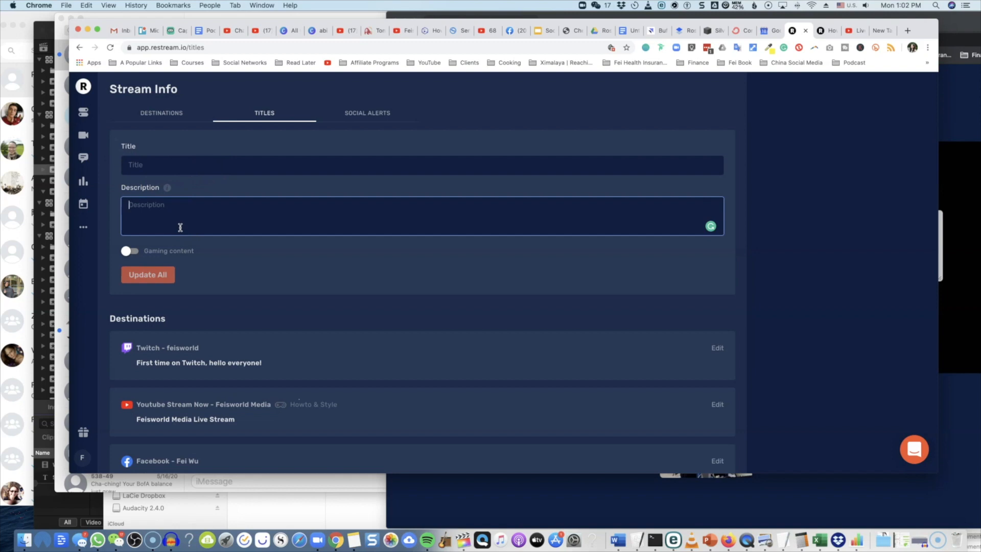
mouse_move(61, 493)
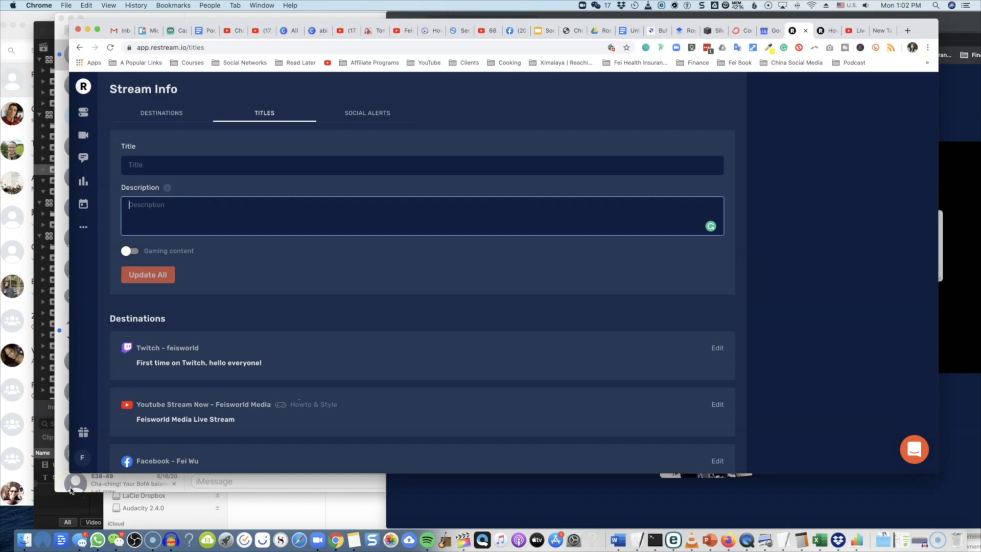
mouse_move(104, 455)
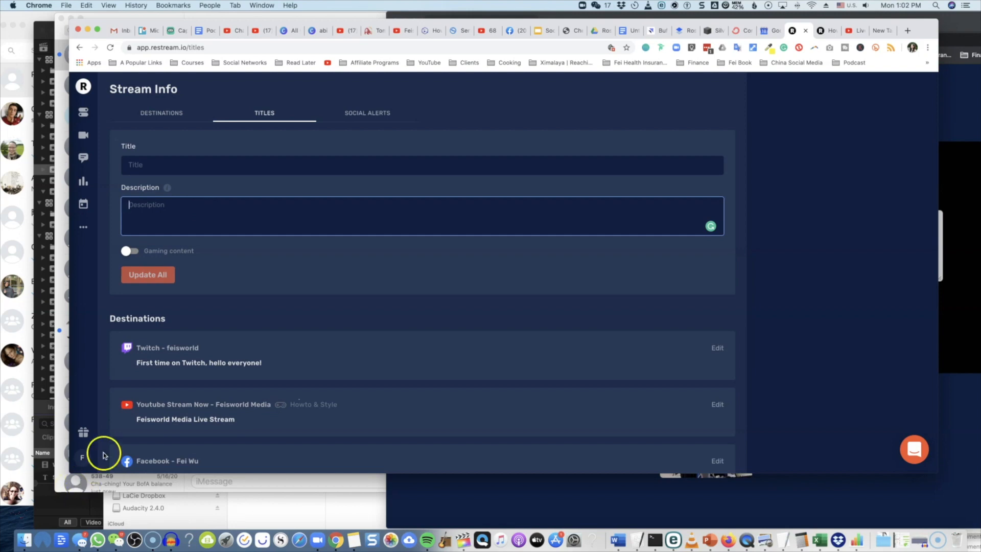
mouse_move(237, 419)
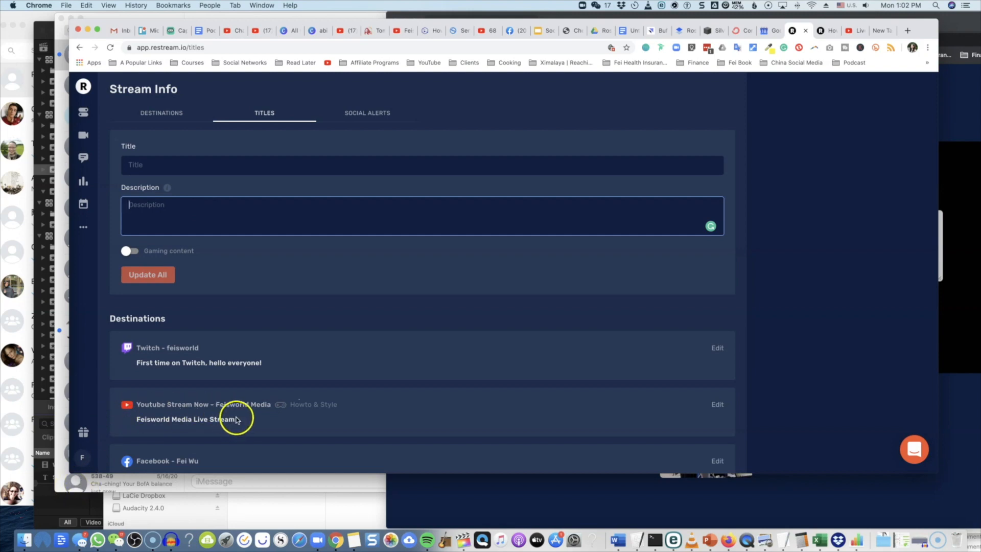
mouse_move(237, 423)
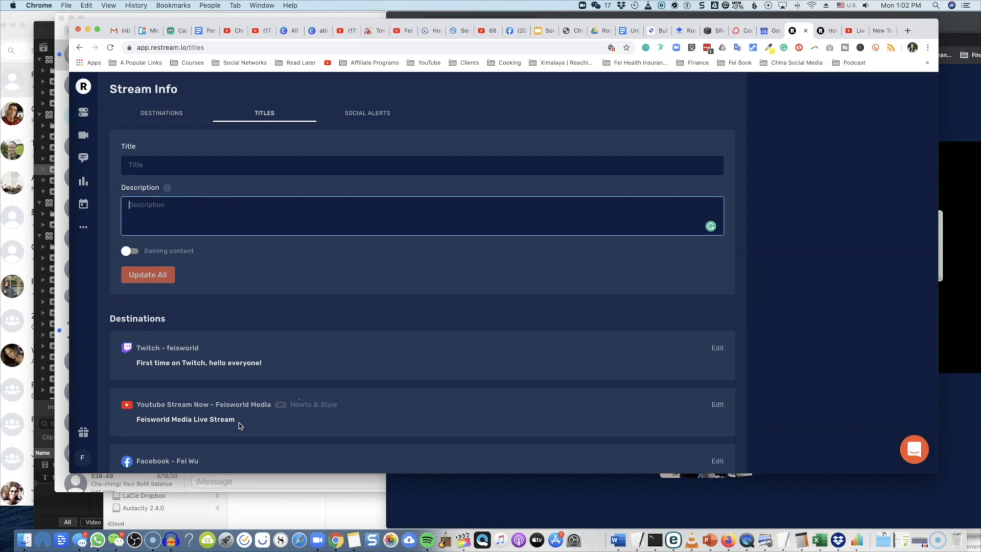
mouse_move(52, 495)
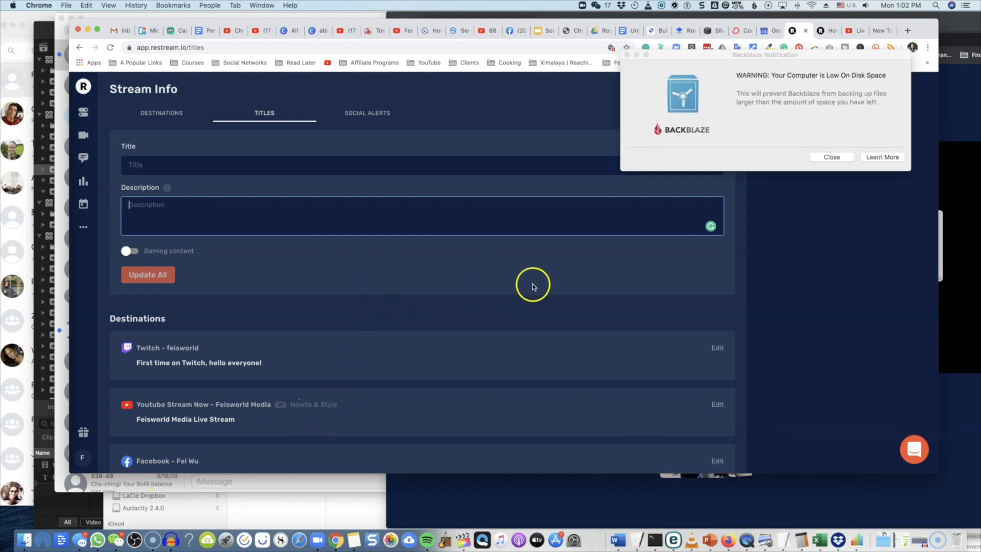
click(830, 156)
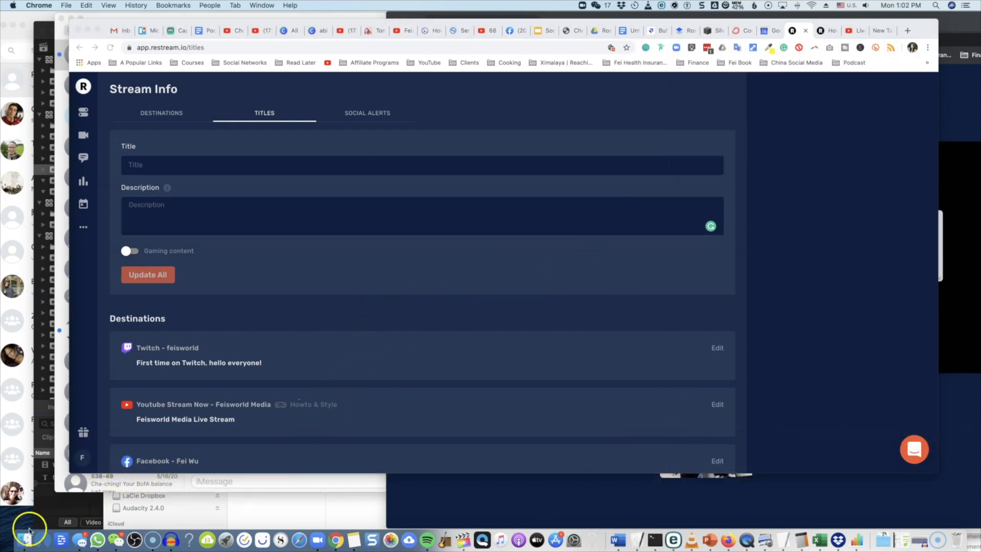